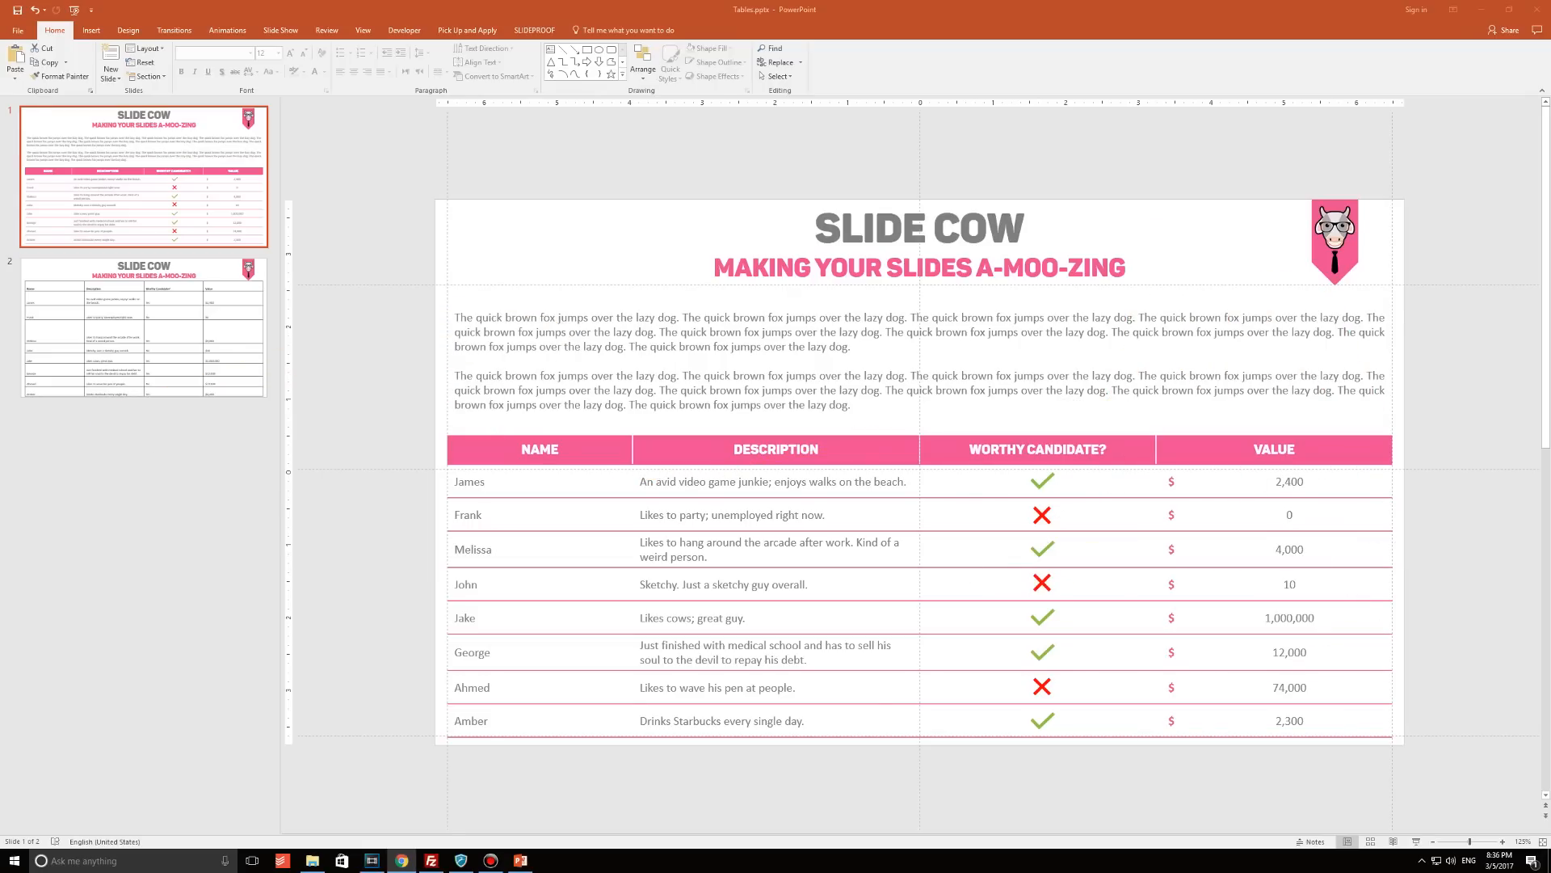
mouse_move(1077, 323)
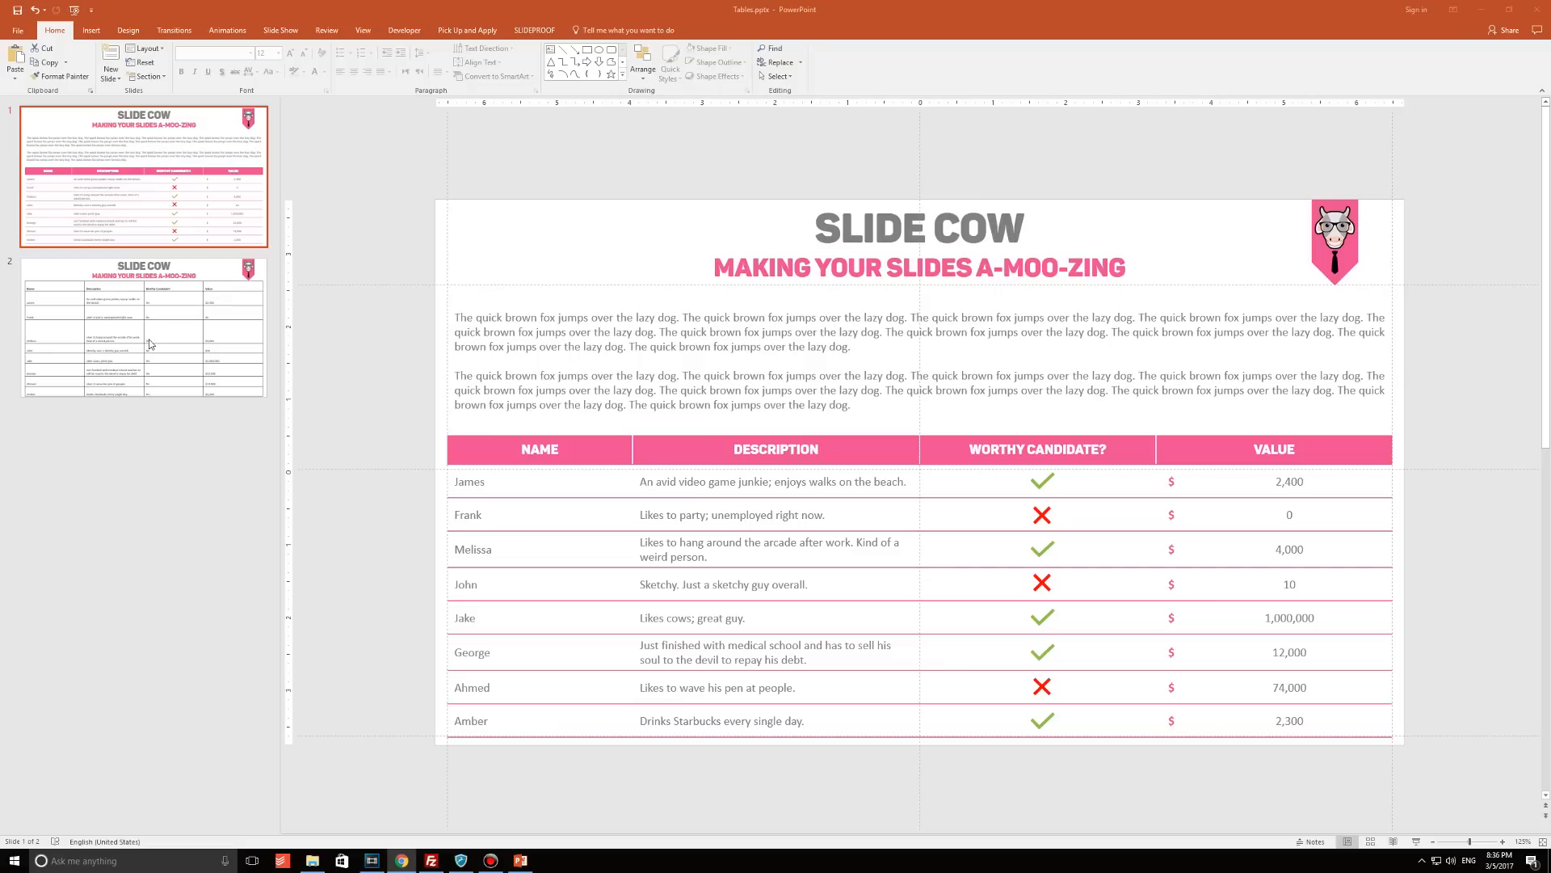
On slide 2, drag the plain black-bordered table below the two text paragraphs.
left_click(143, 326)
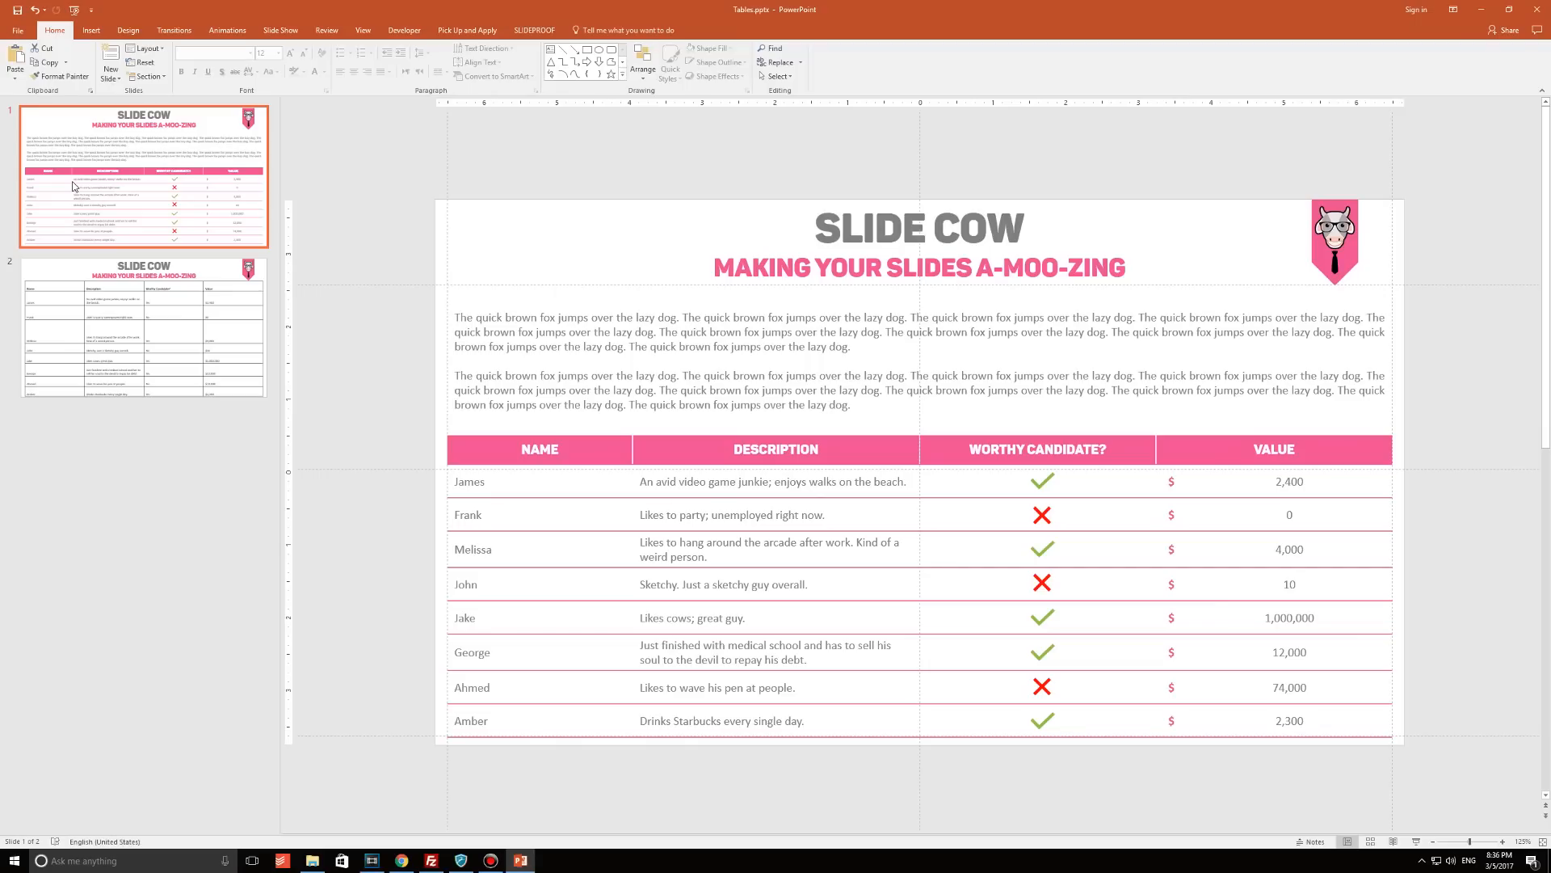
left_click(142, 327)
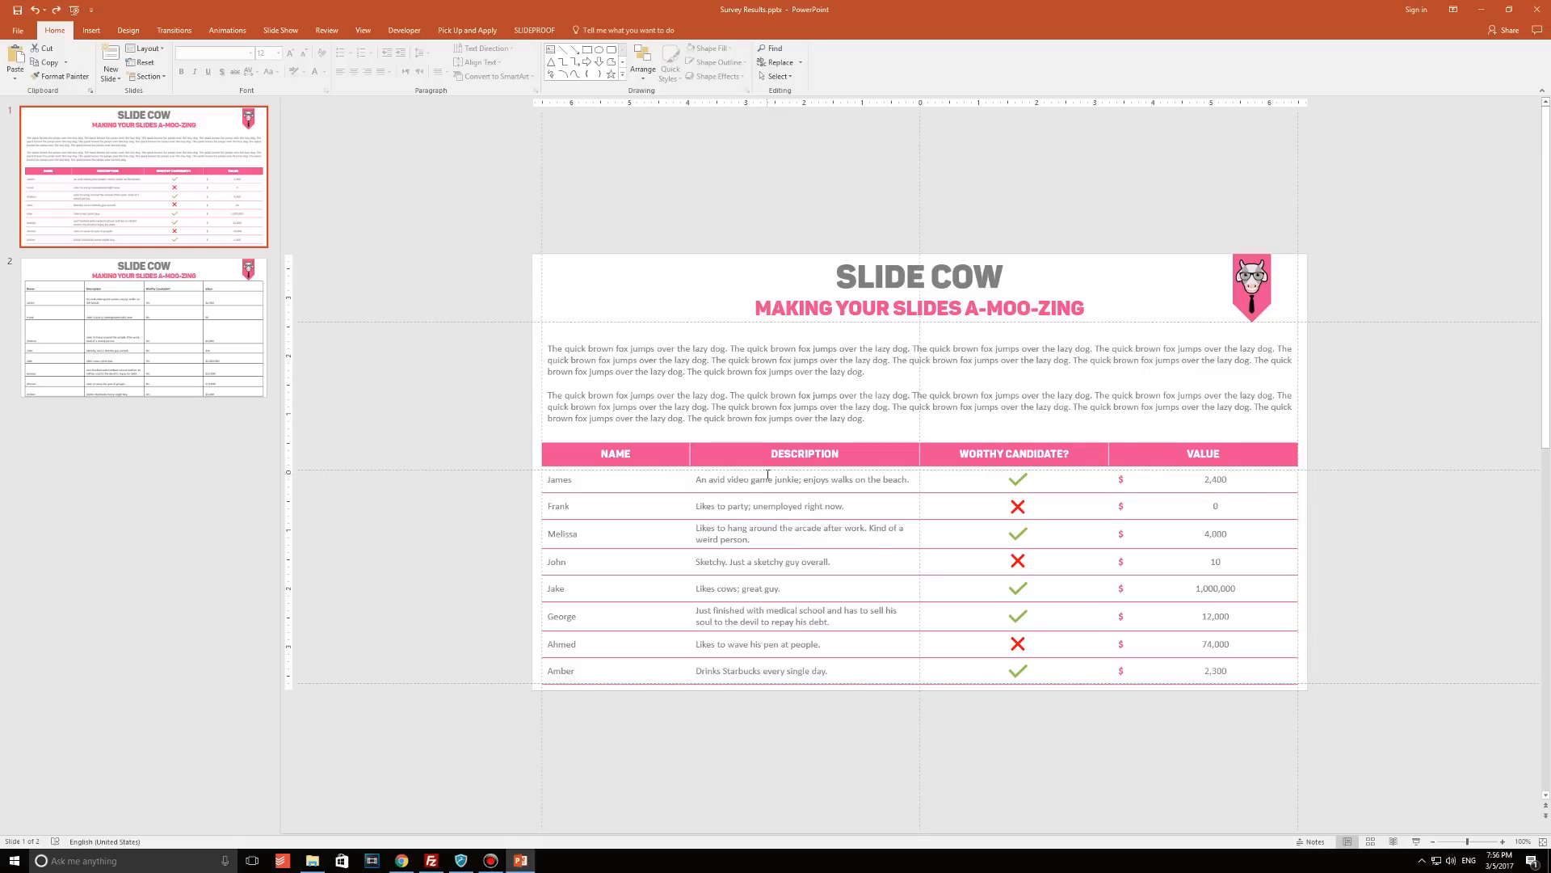
left_click(142, 330)
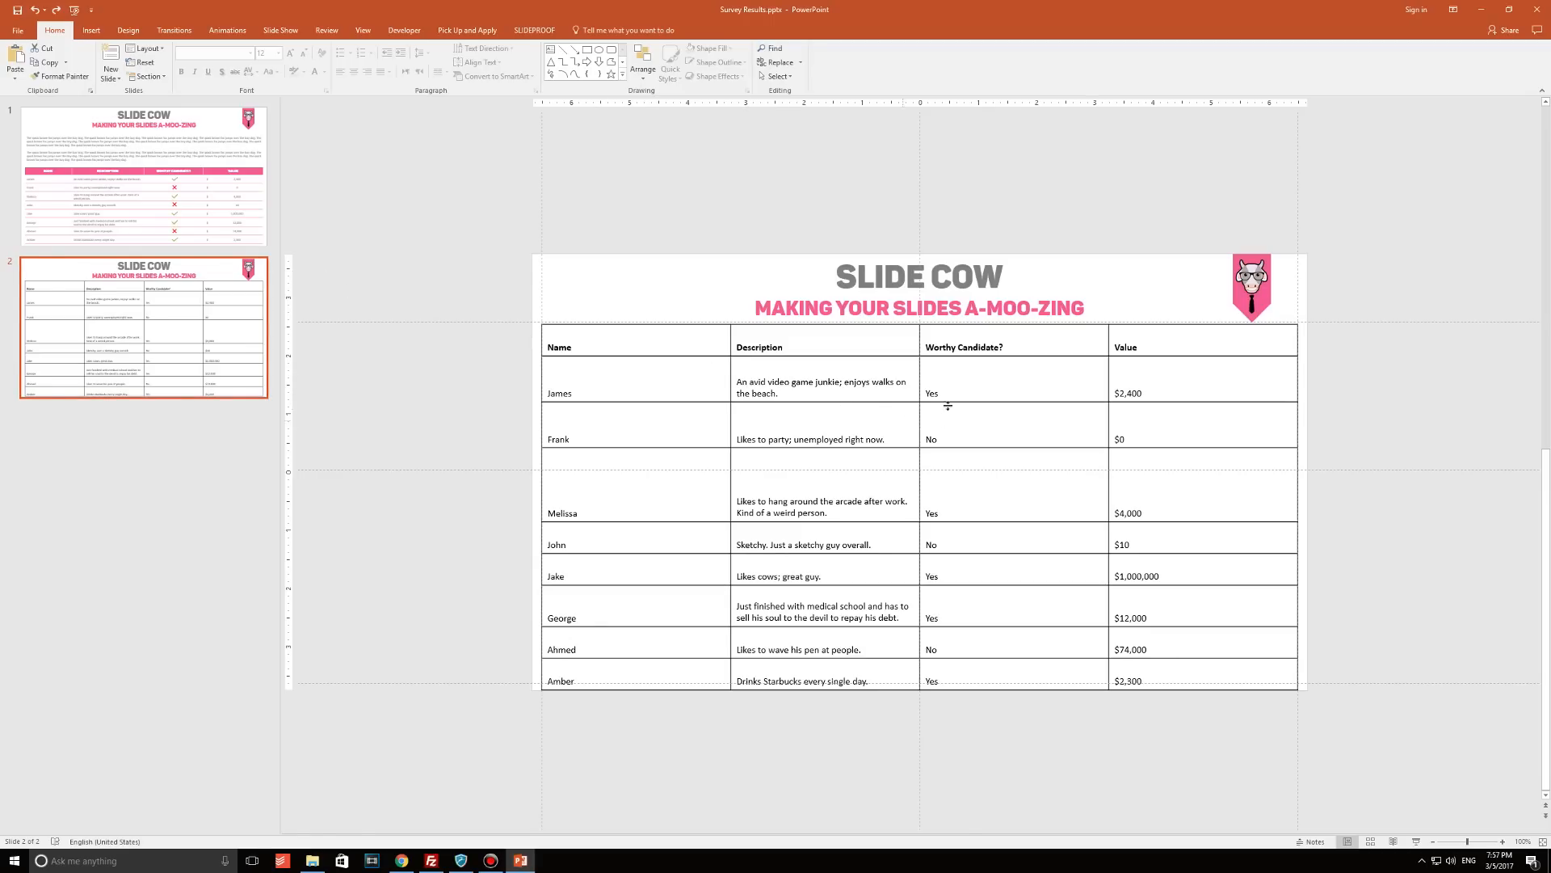
left_click(947, 405)
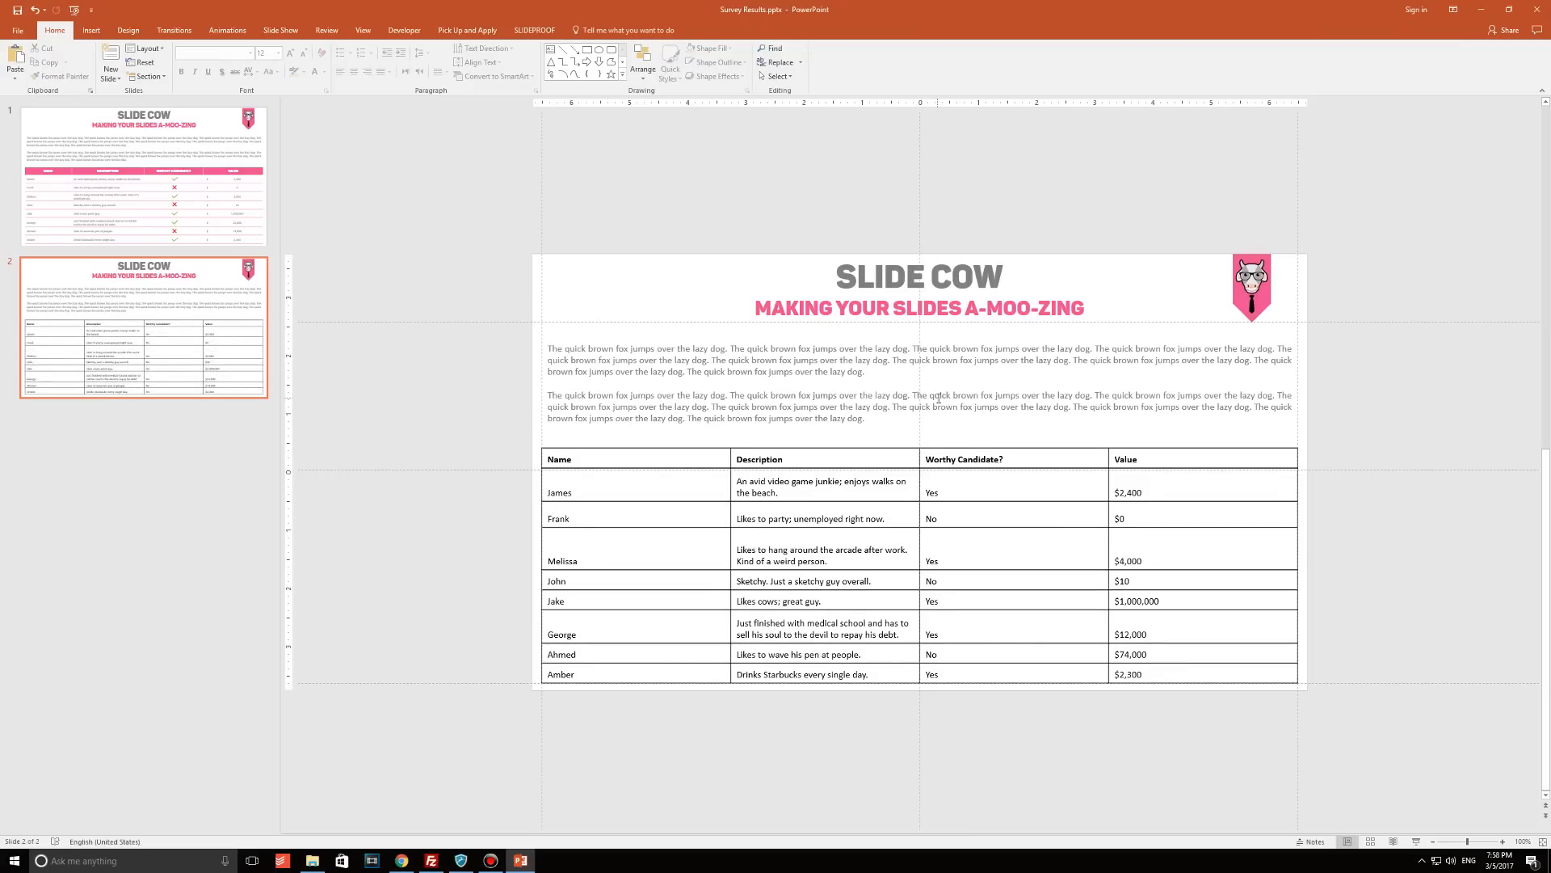
left_click(560, 458)
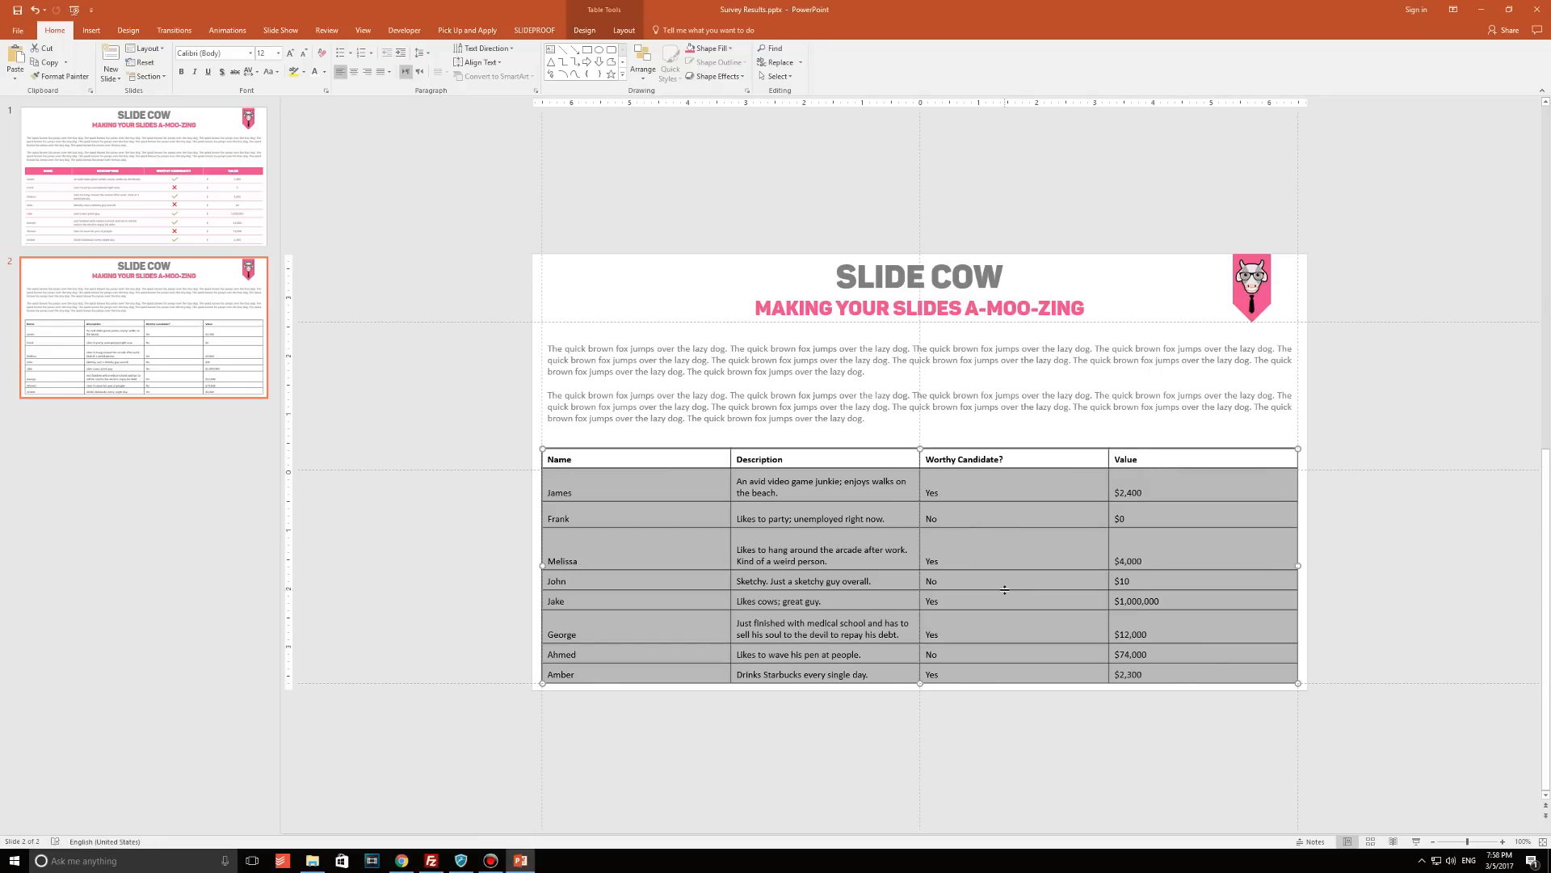
left_click(448, 379)
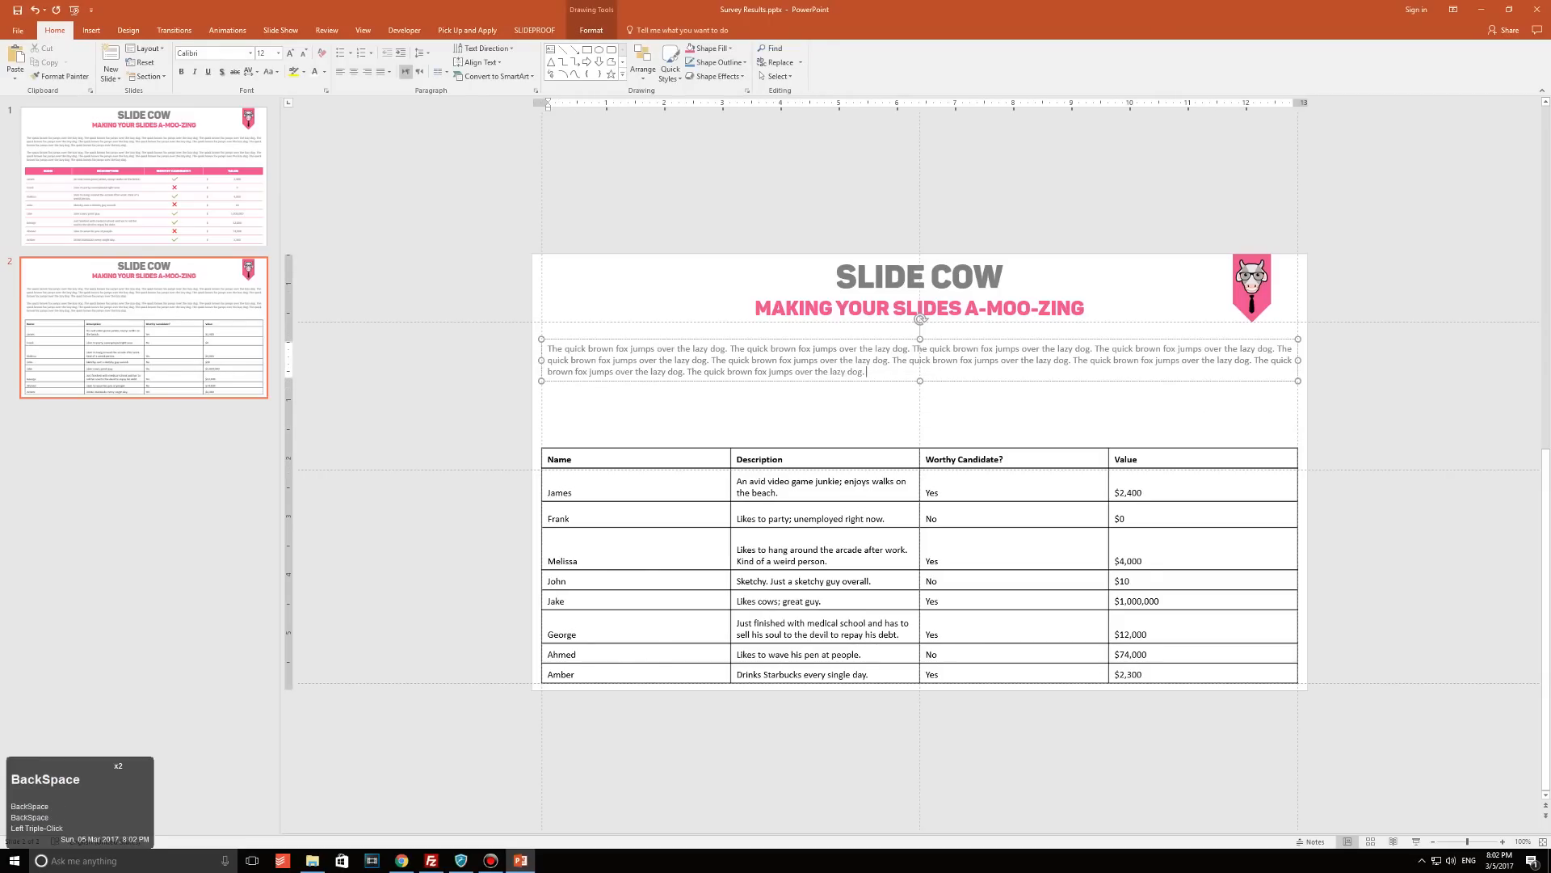
left_click(558, 458)
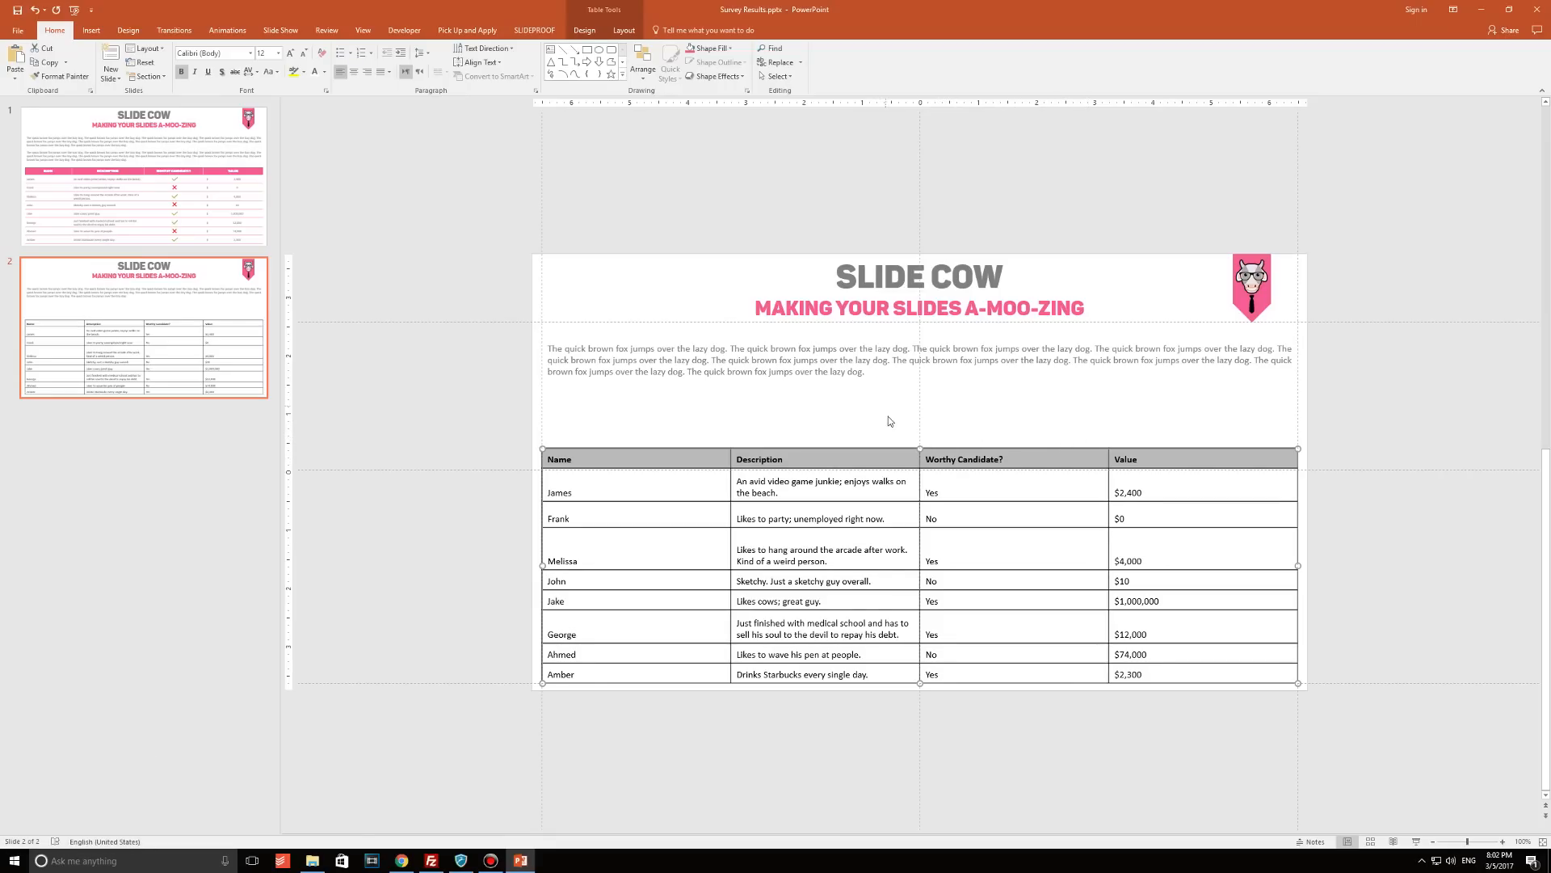
left_click(920, 447)
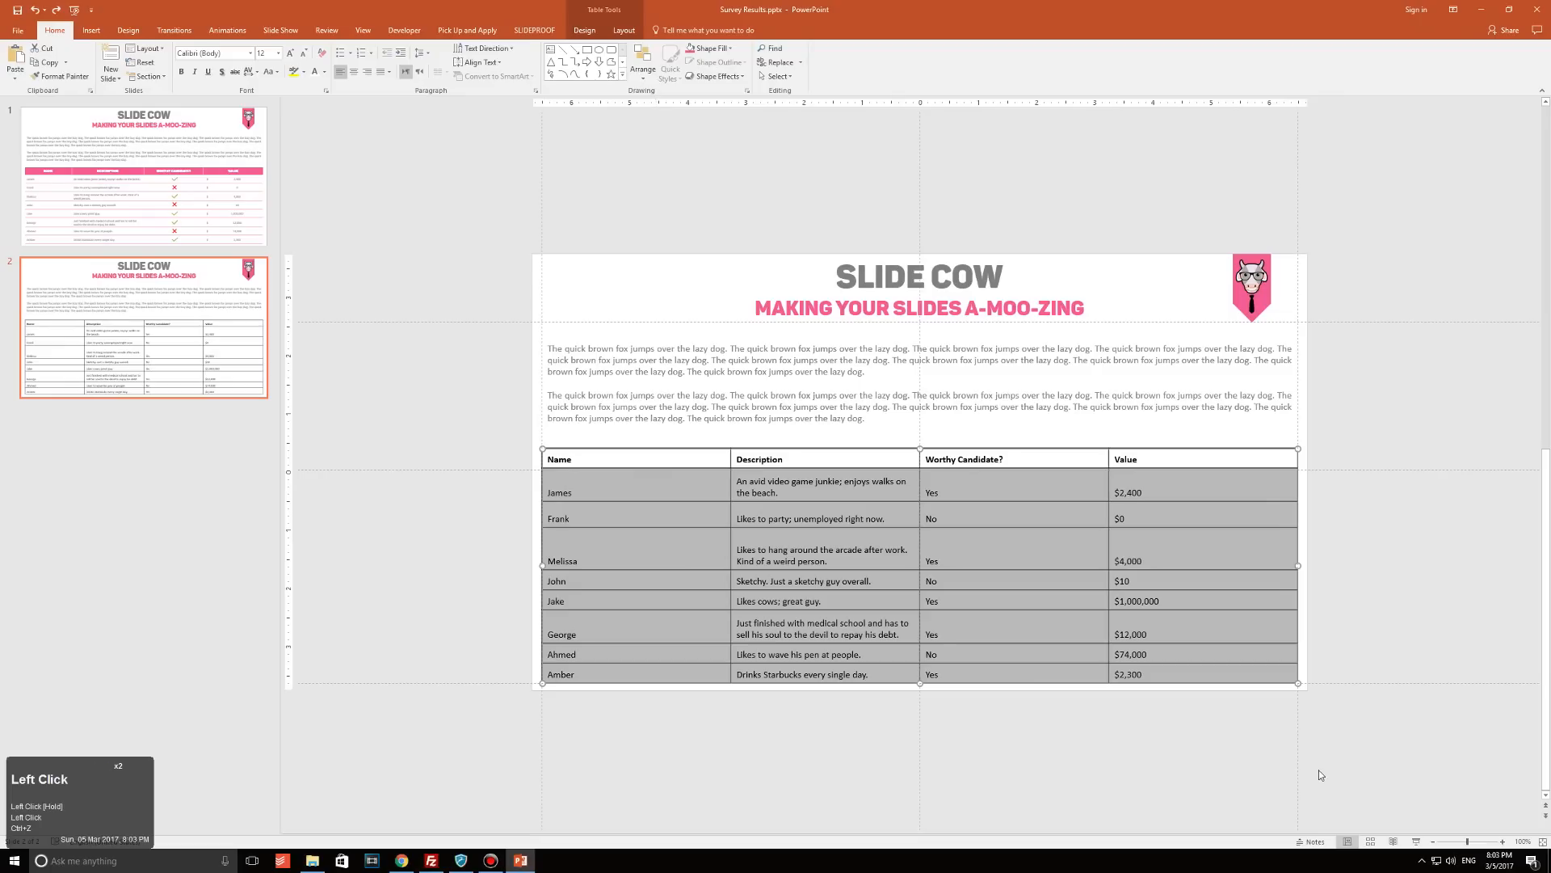
Cut the data rows into a separate table below the header and delete the second paragraph.
key("ctrl+x")
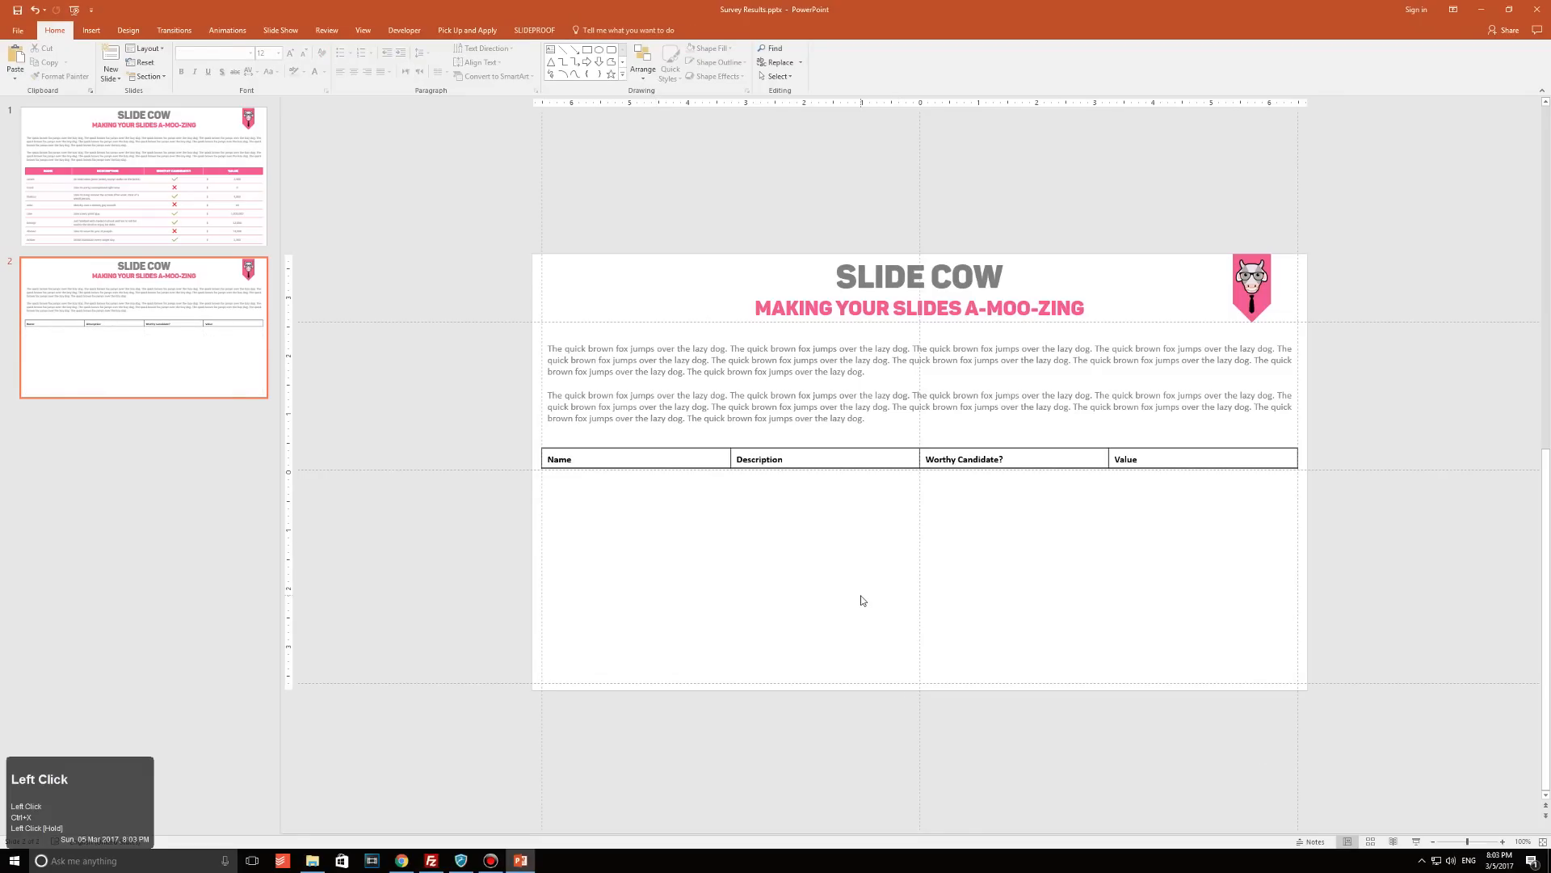
key("ctrl+v")
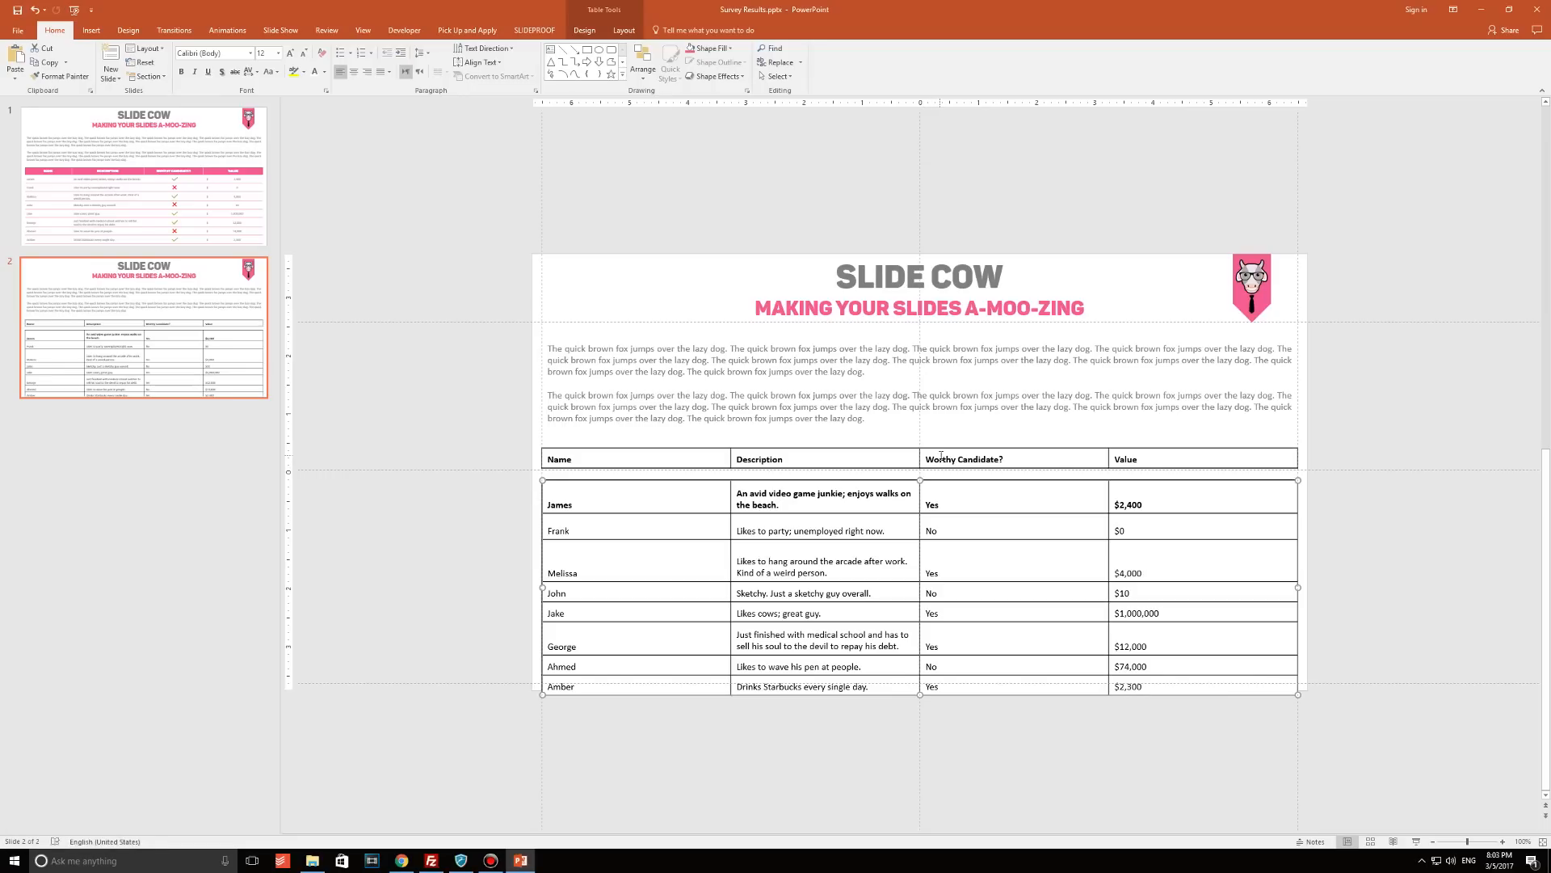
left_click(757, 458)
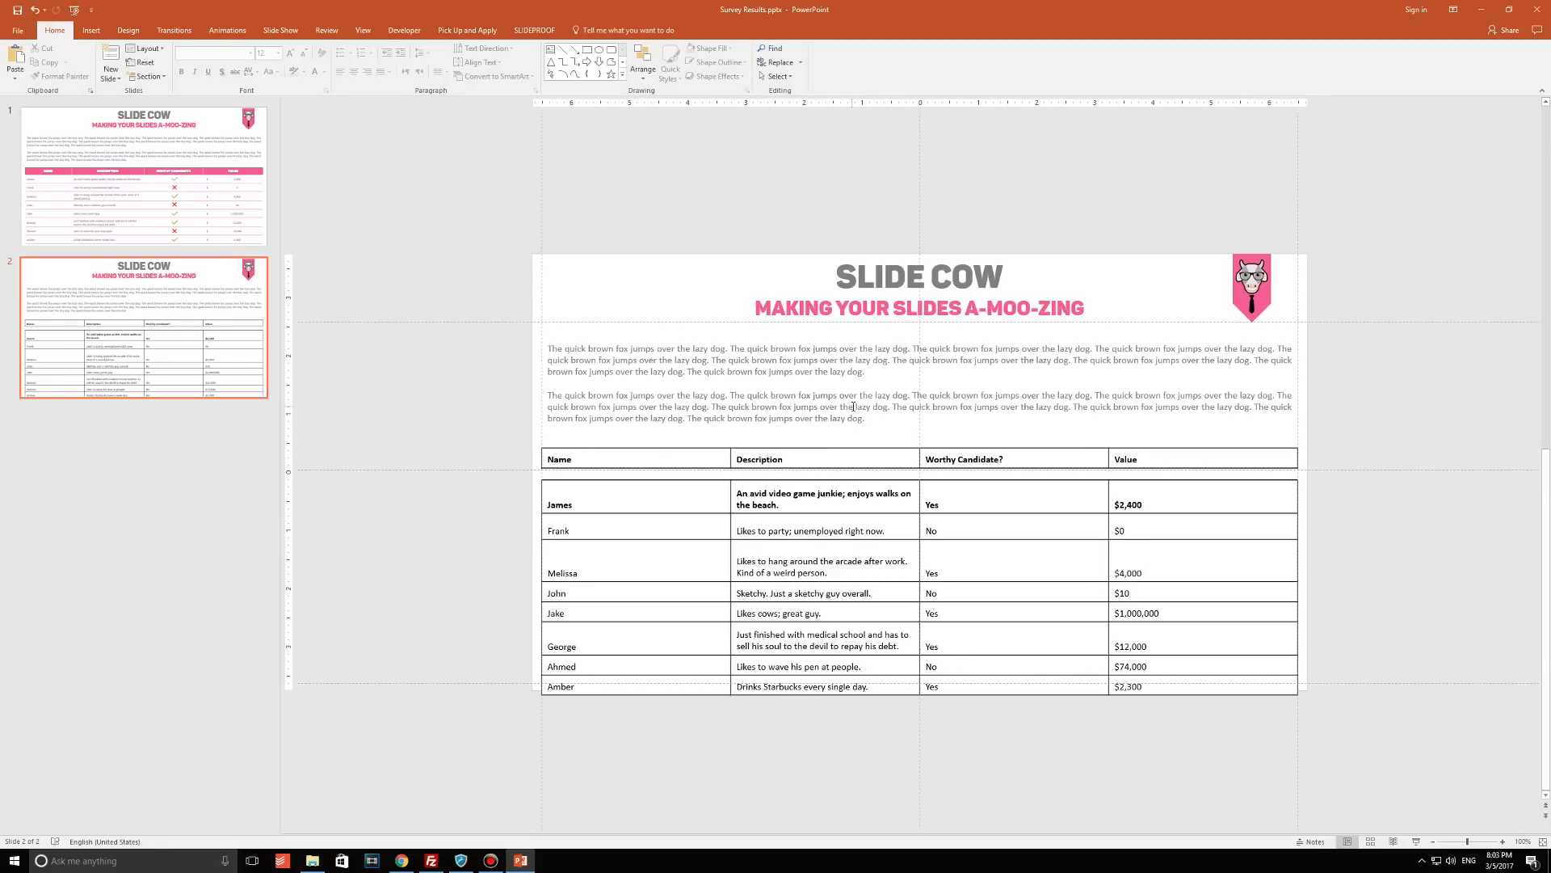
key("backspace")
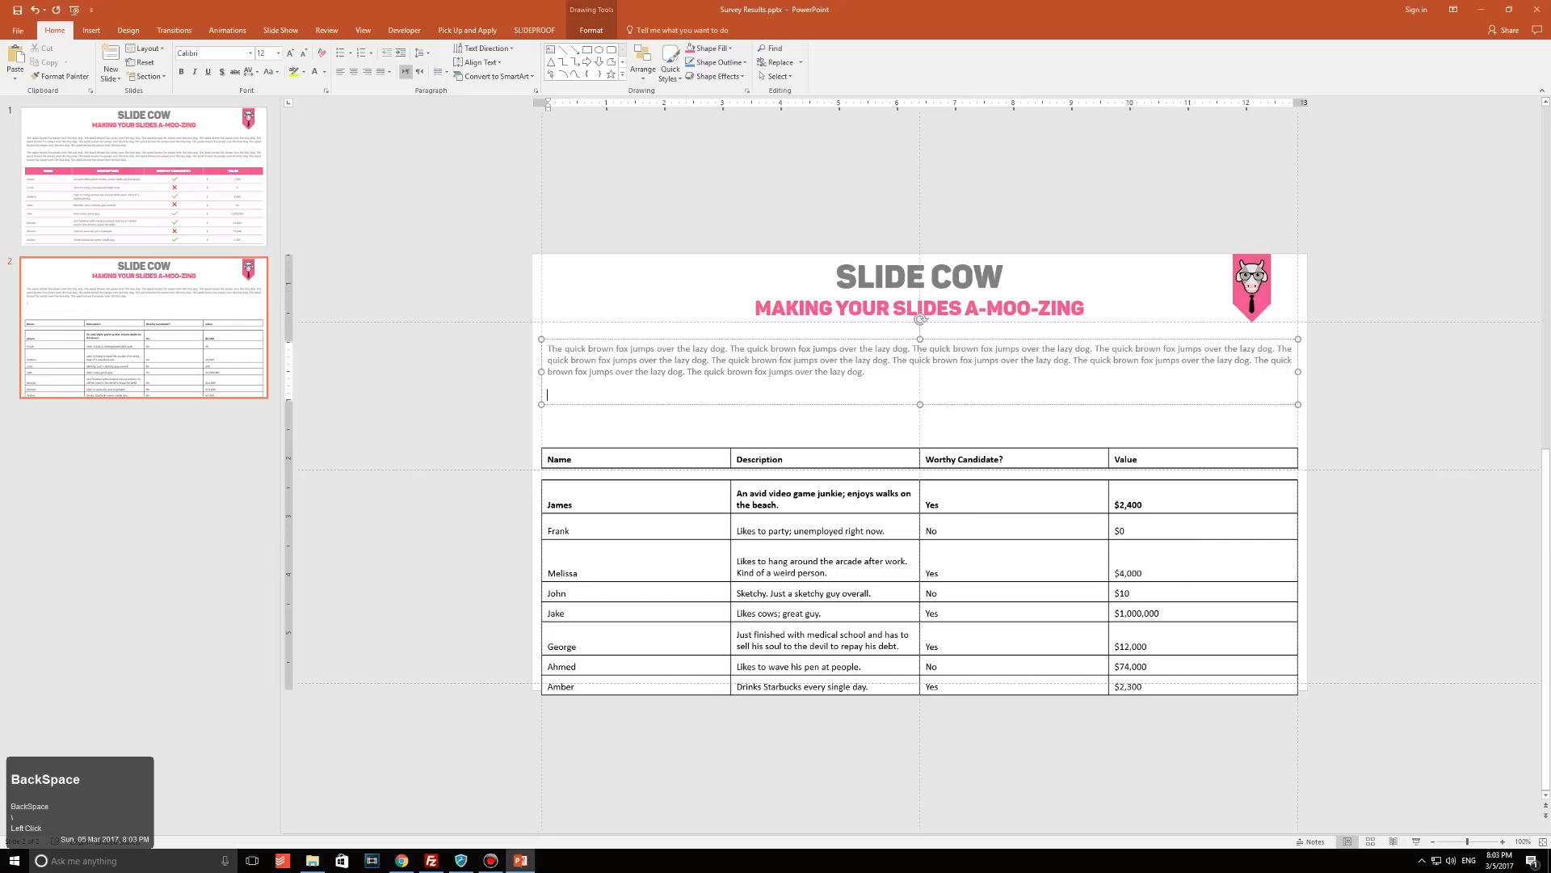
left_click(758, 458)
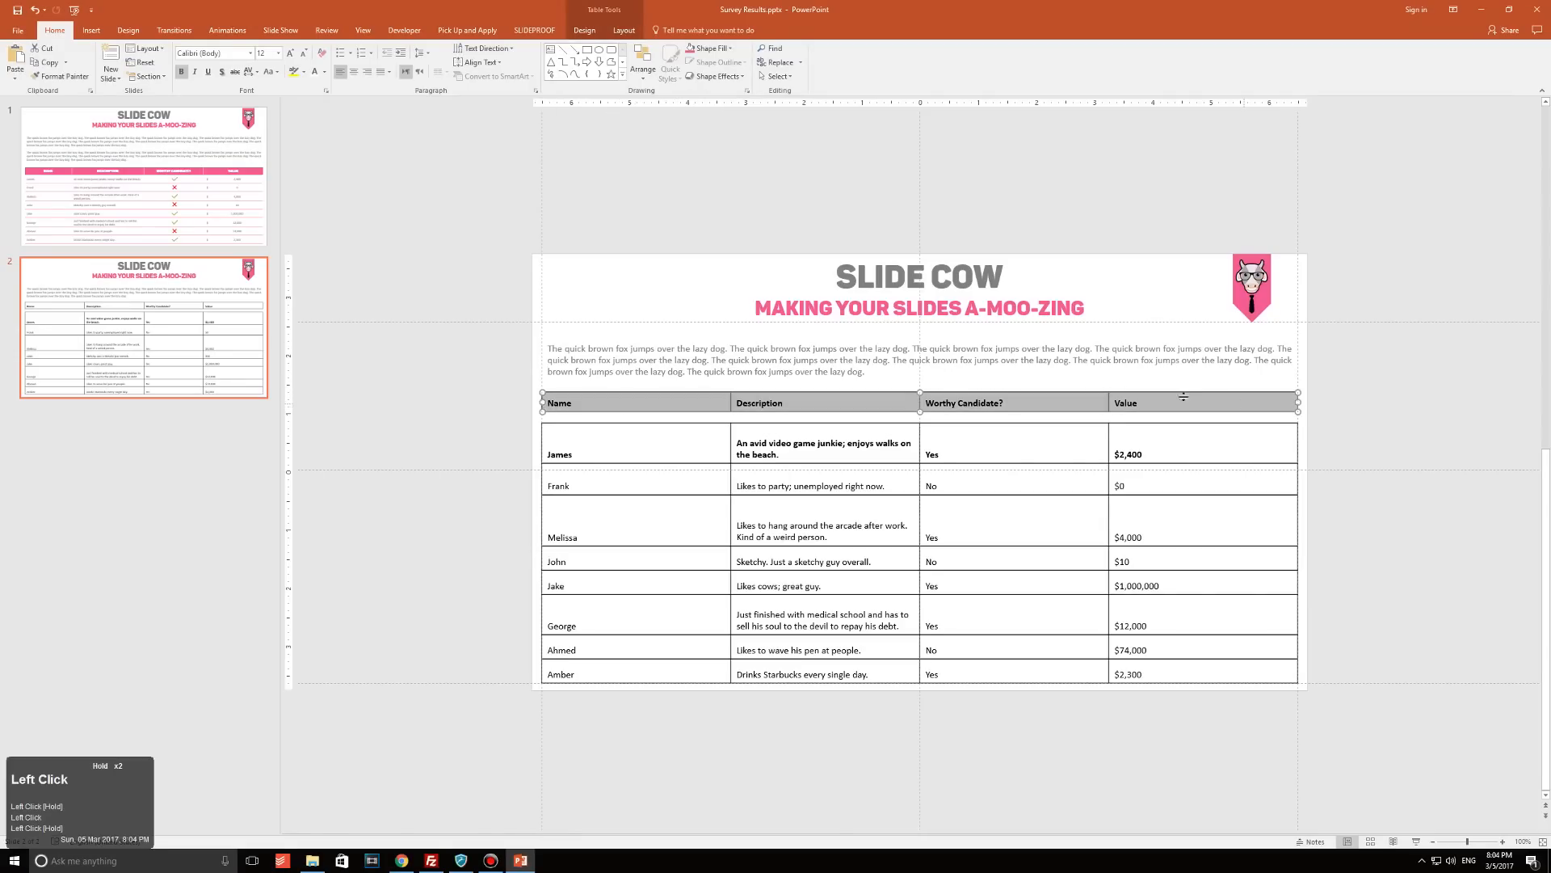
Center the header labels both vertically and horizontally in their cells.
left_click(622, 30)
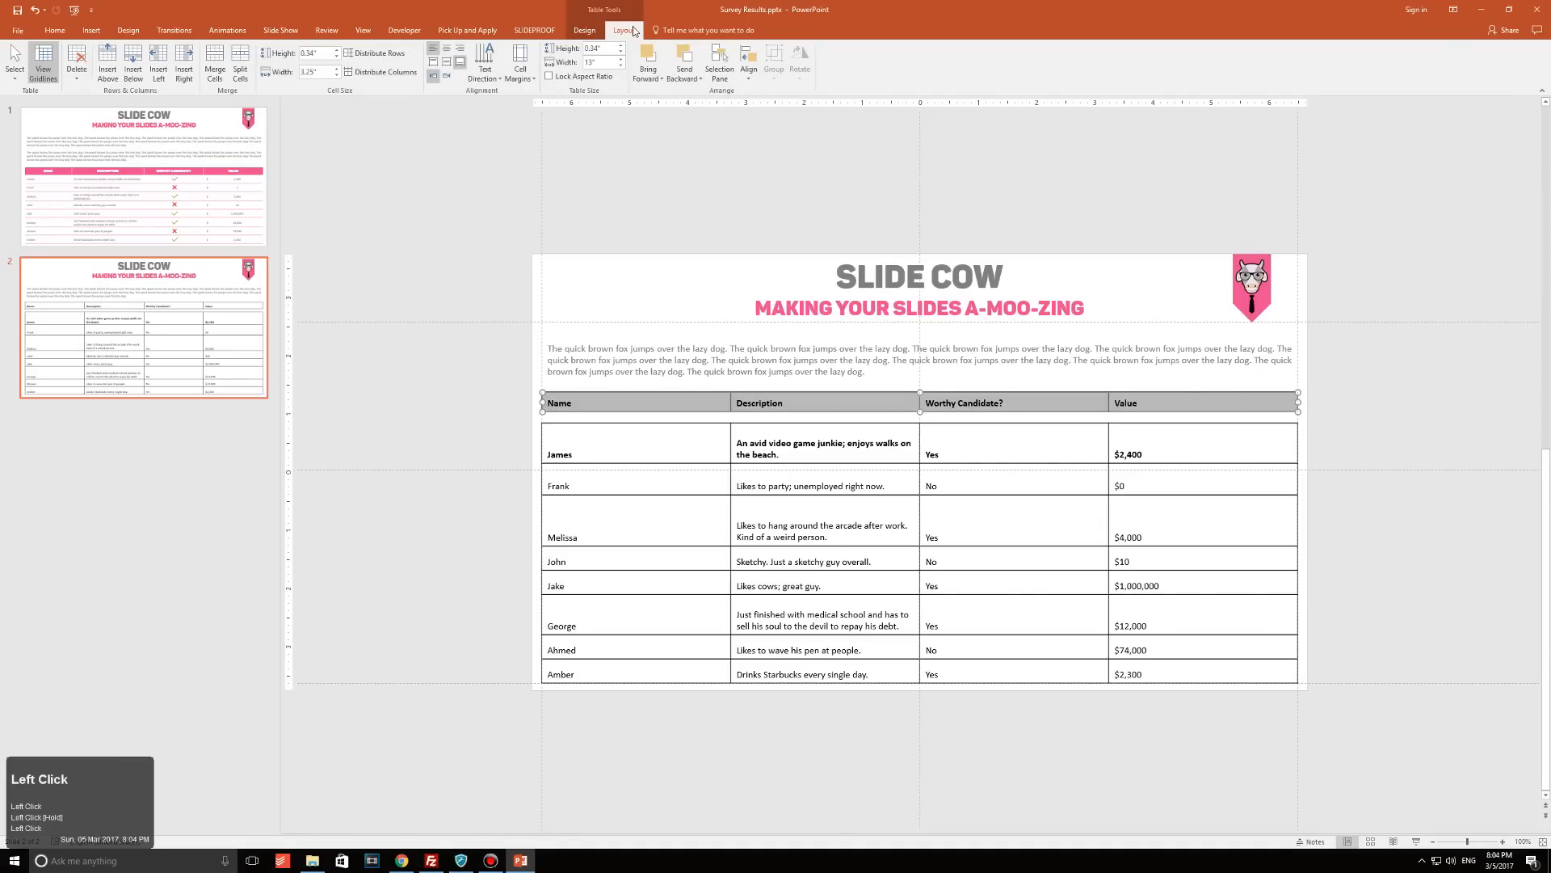
mouse_move(446, 65)
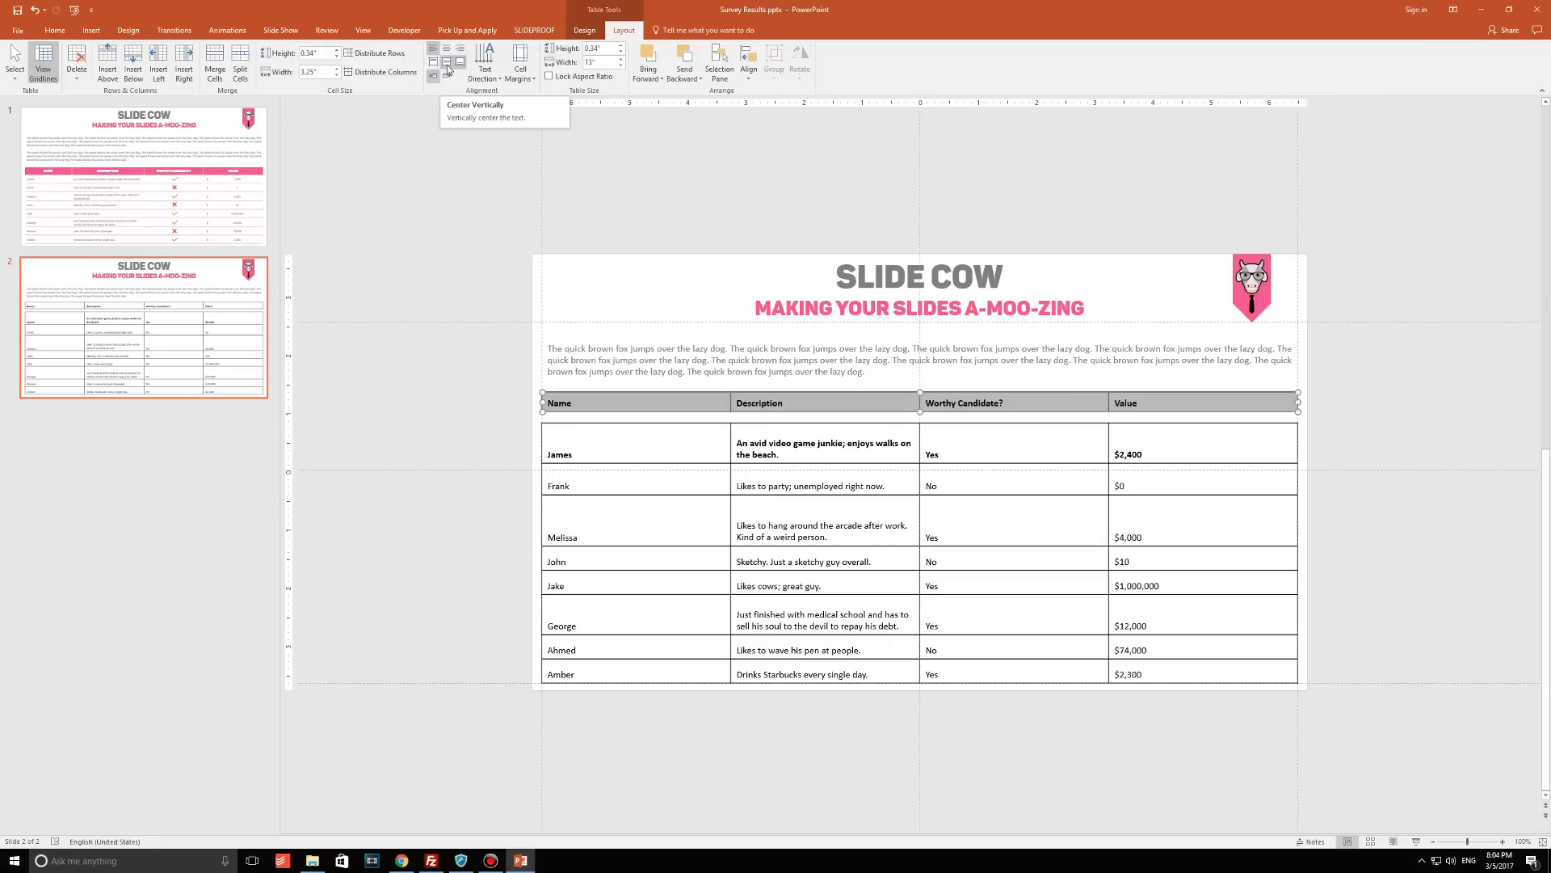
left_click(446, 47)
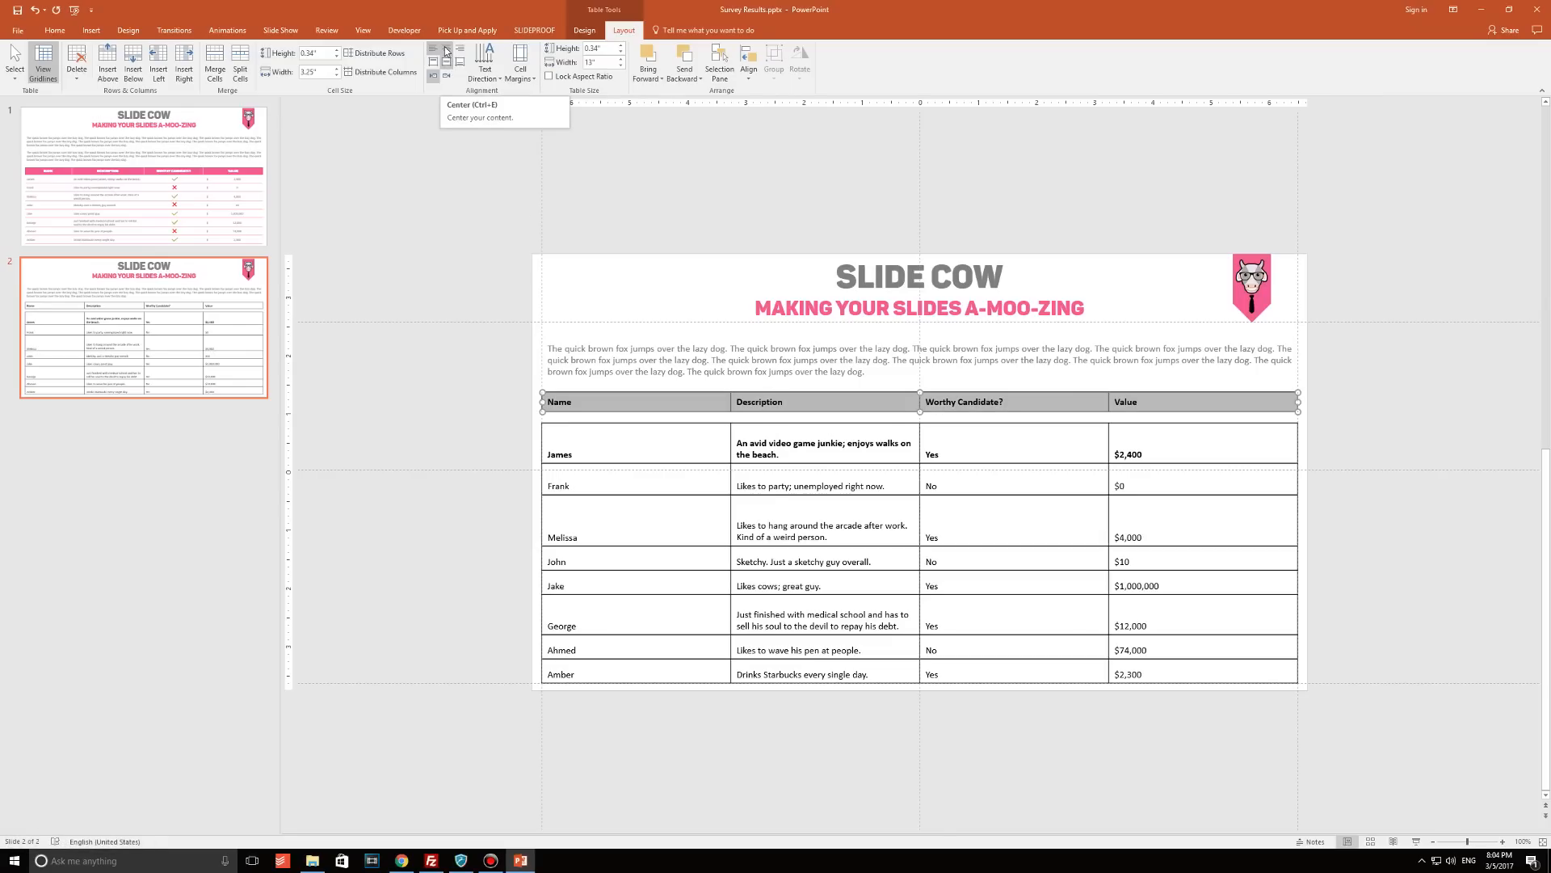
left_click(433, 48)
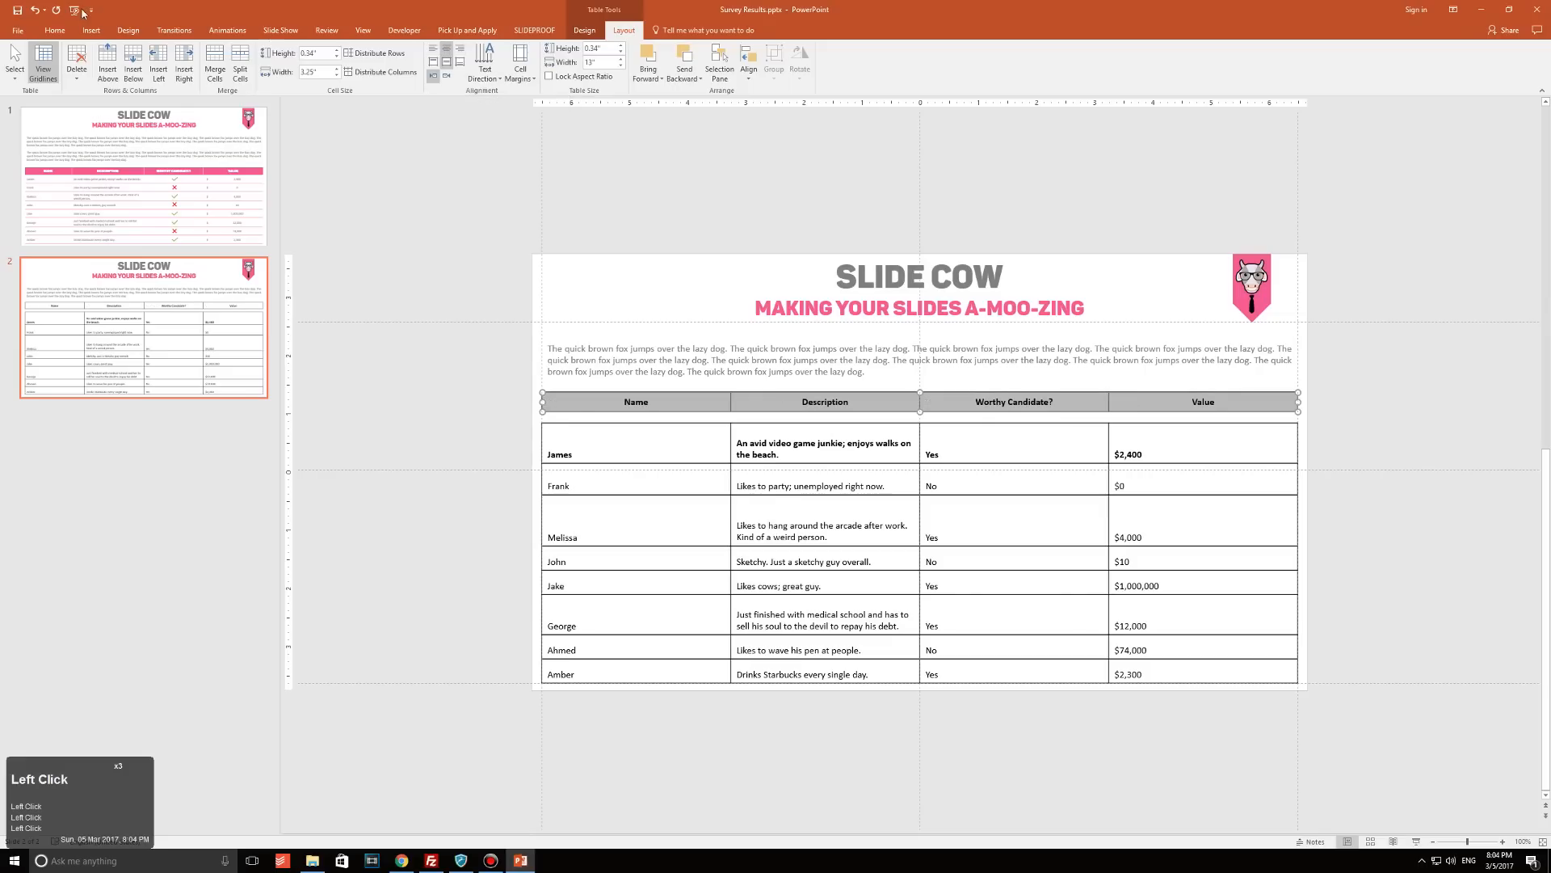
Change the header labels to UPPERCASE with Change Case.
left_click(54, 31)
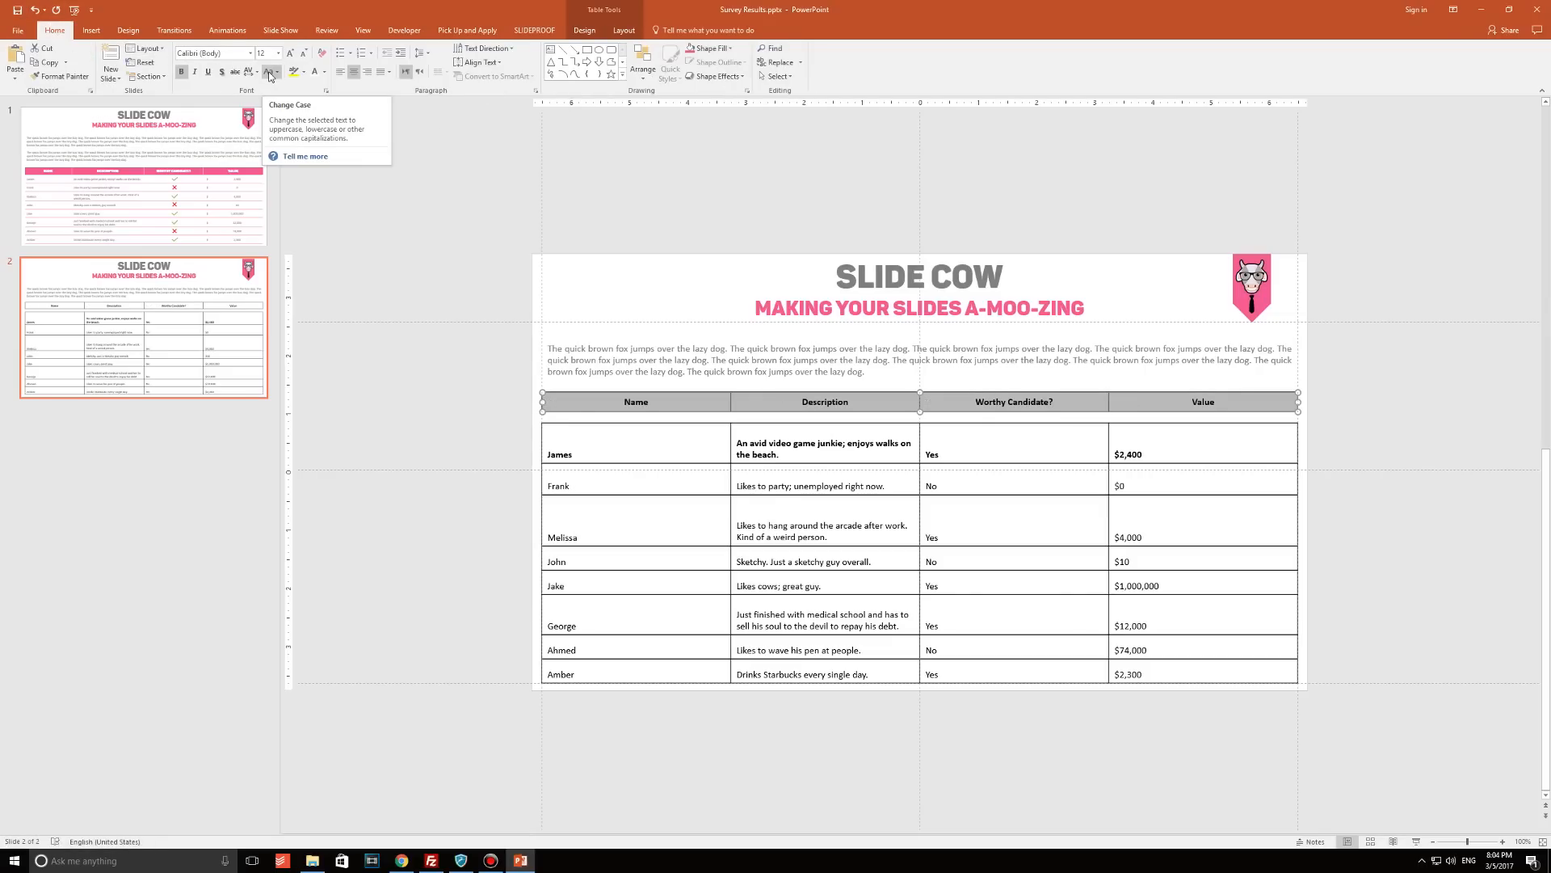
left_click(270, 71)
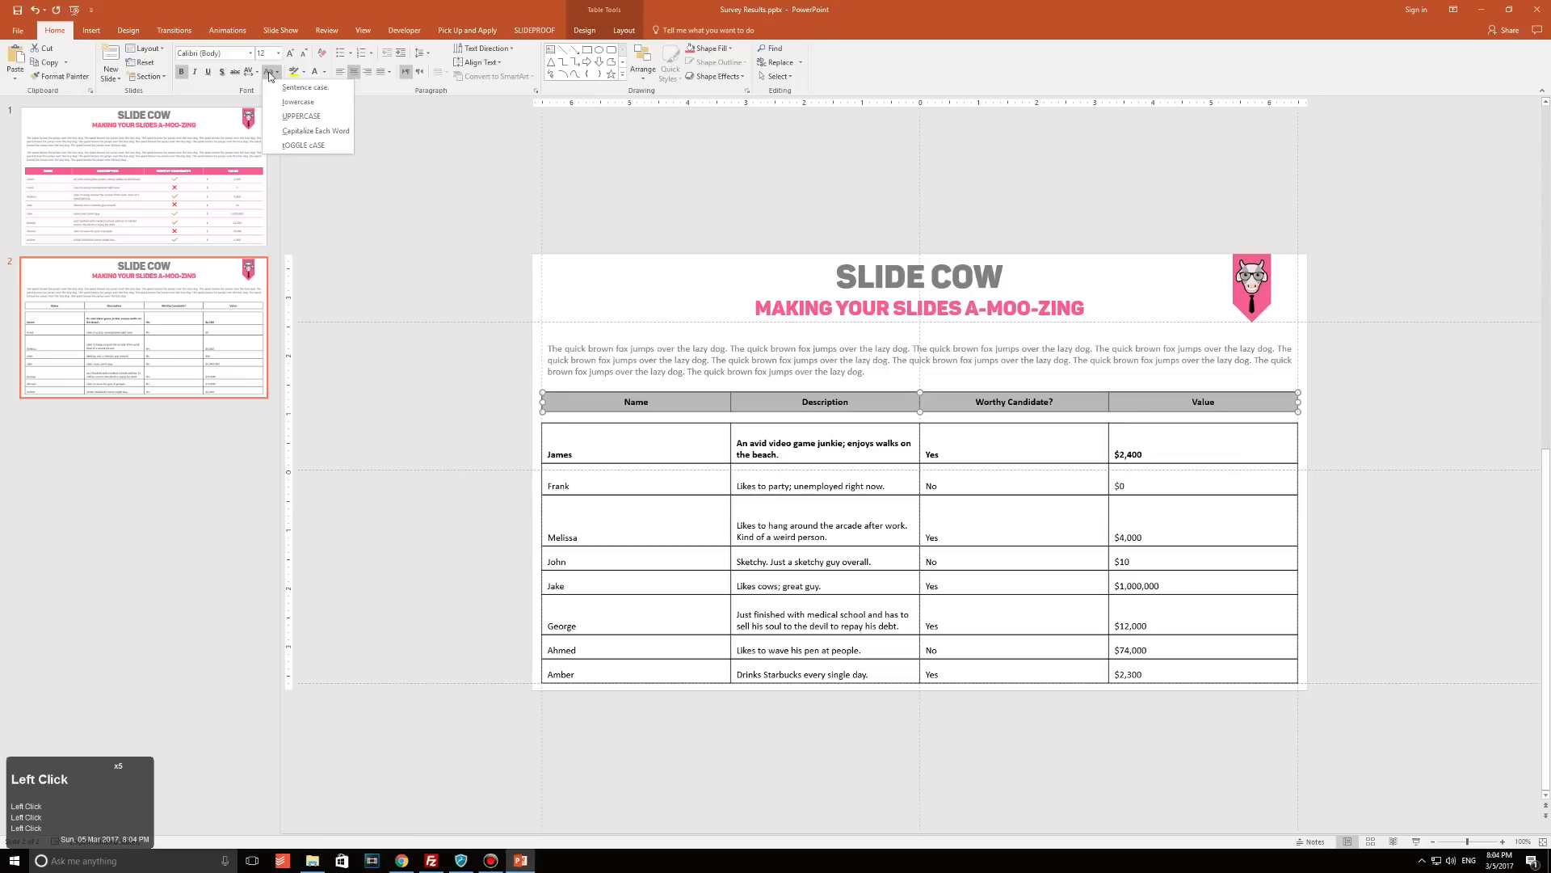
left_click(300, 115)
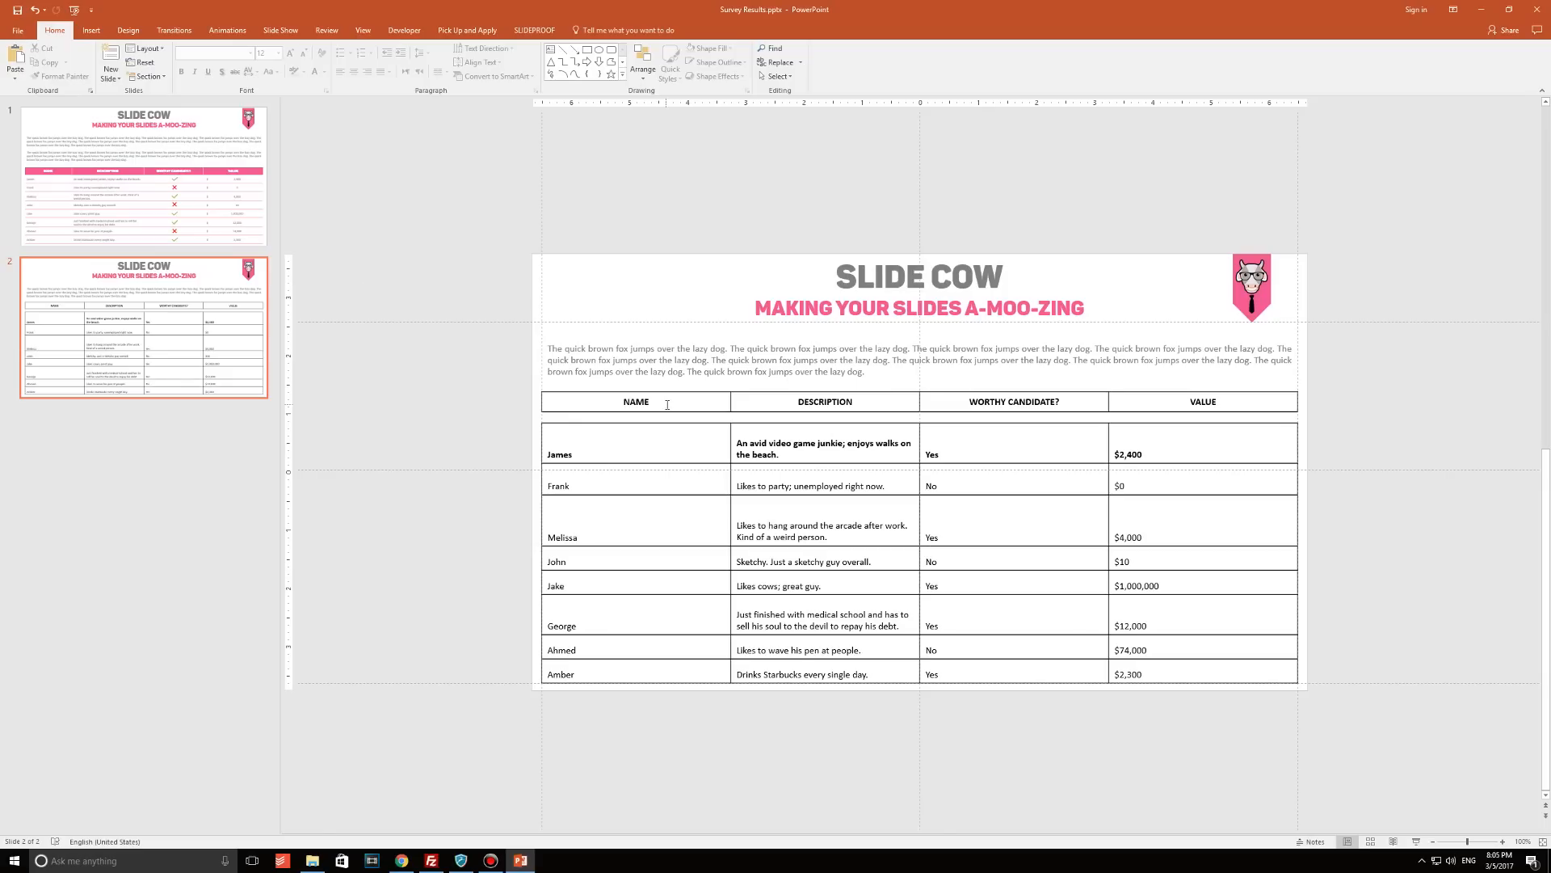
left_click(635, 401)
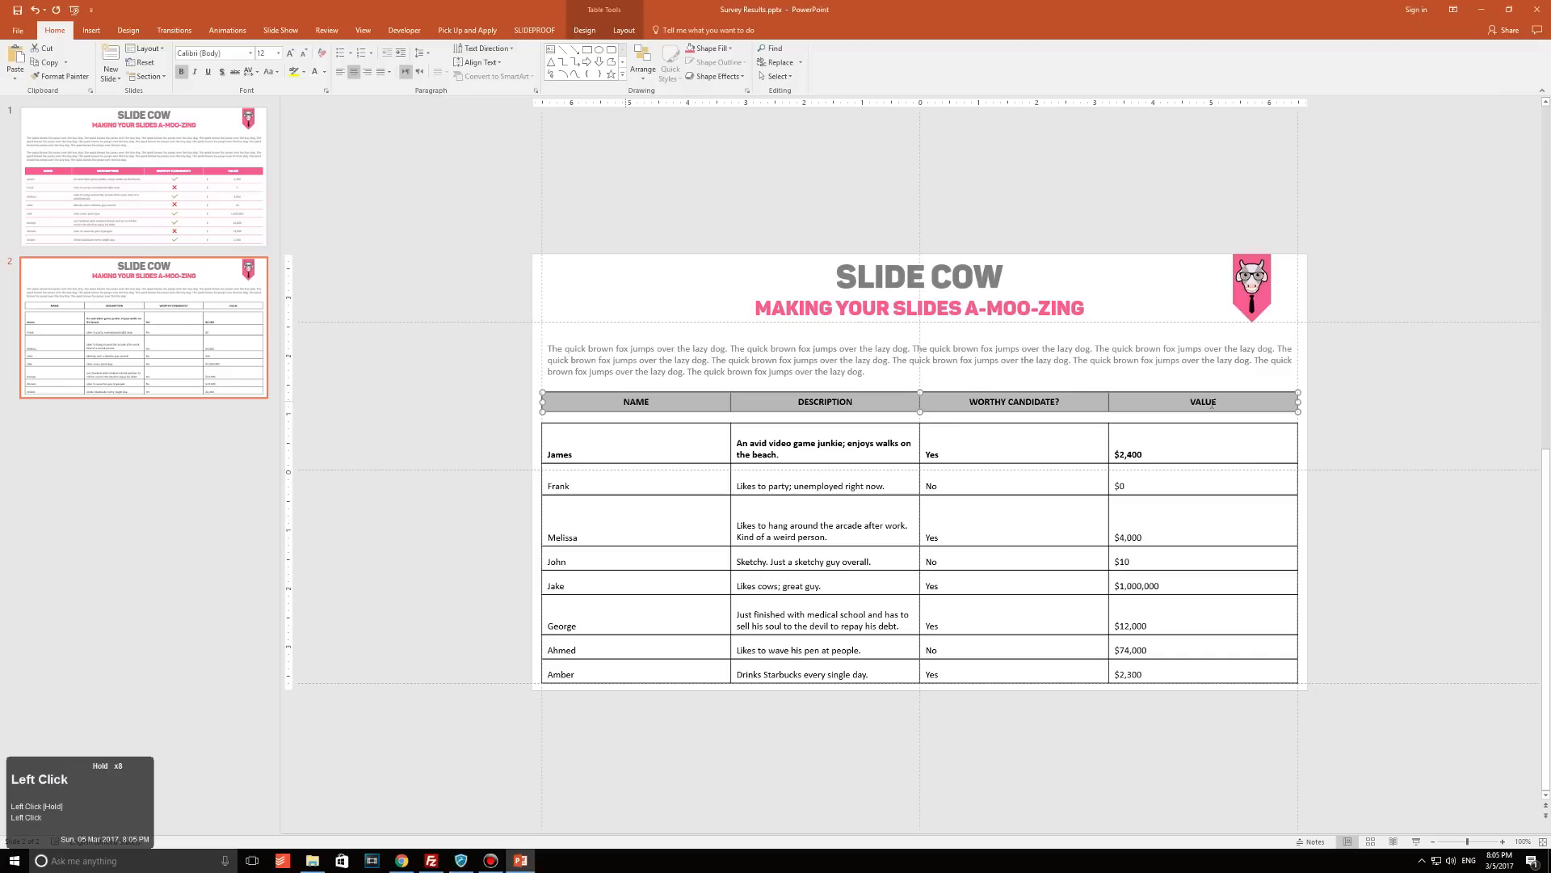
Shade the header row pink with white labels and vertically center the data rows' text.
left_click(582, 30)
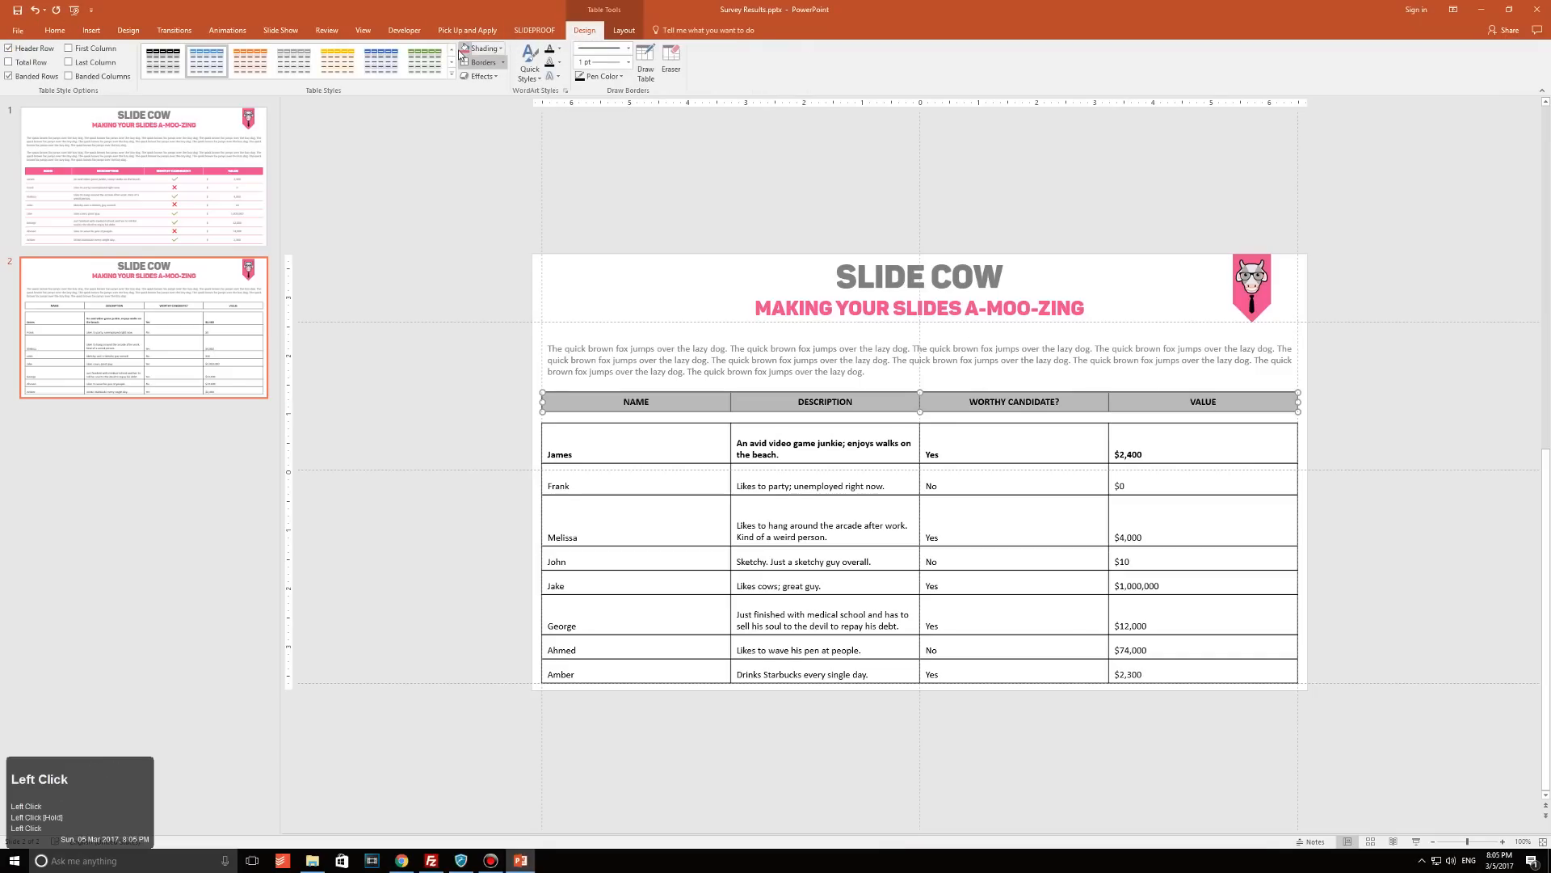
left_click(477, 61)
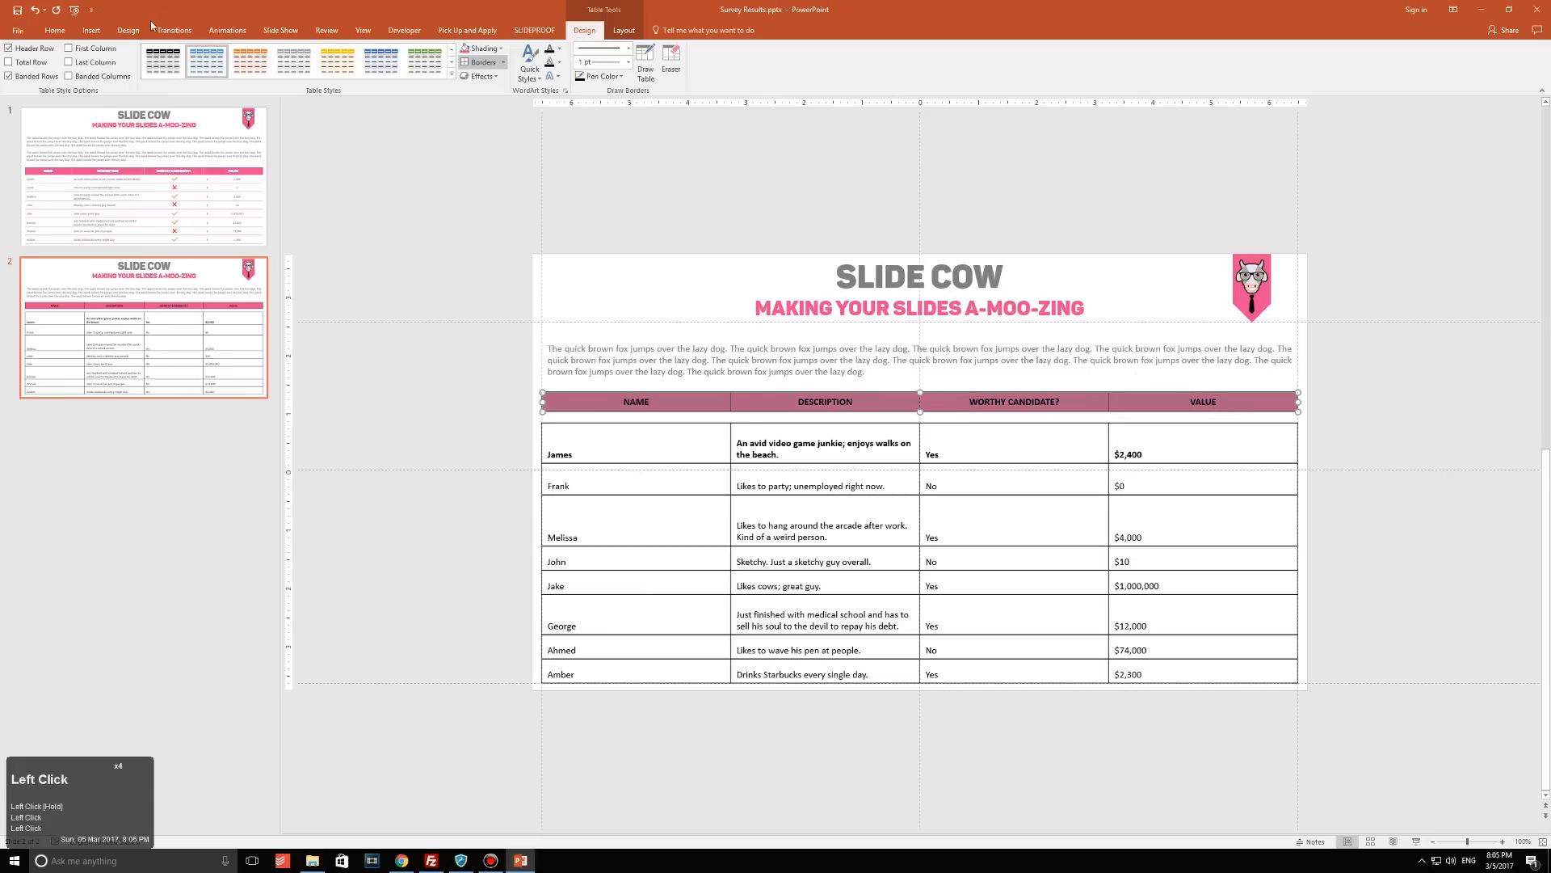
left_click(54, 30)
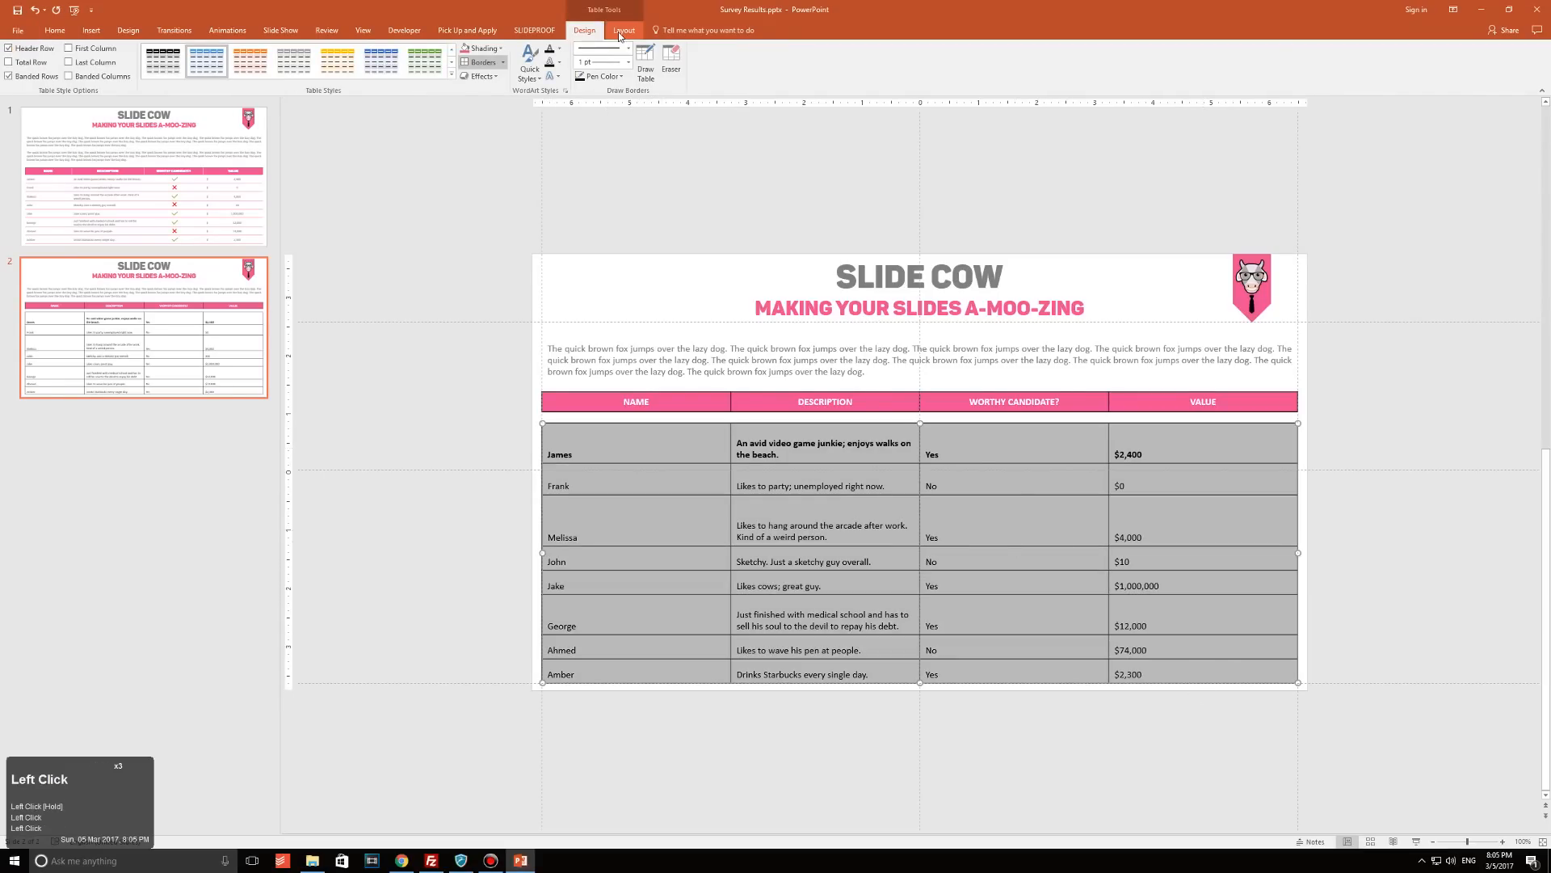
left_click(623, 30)
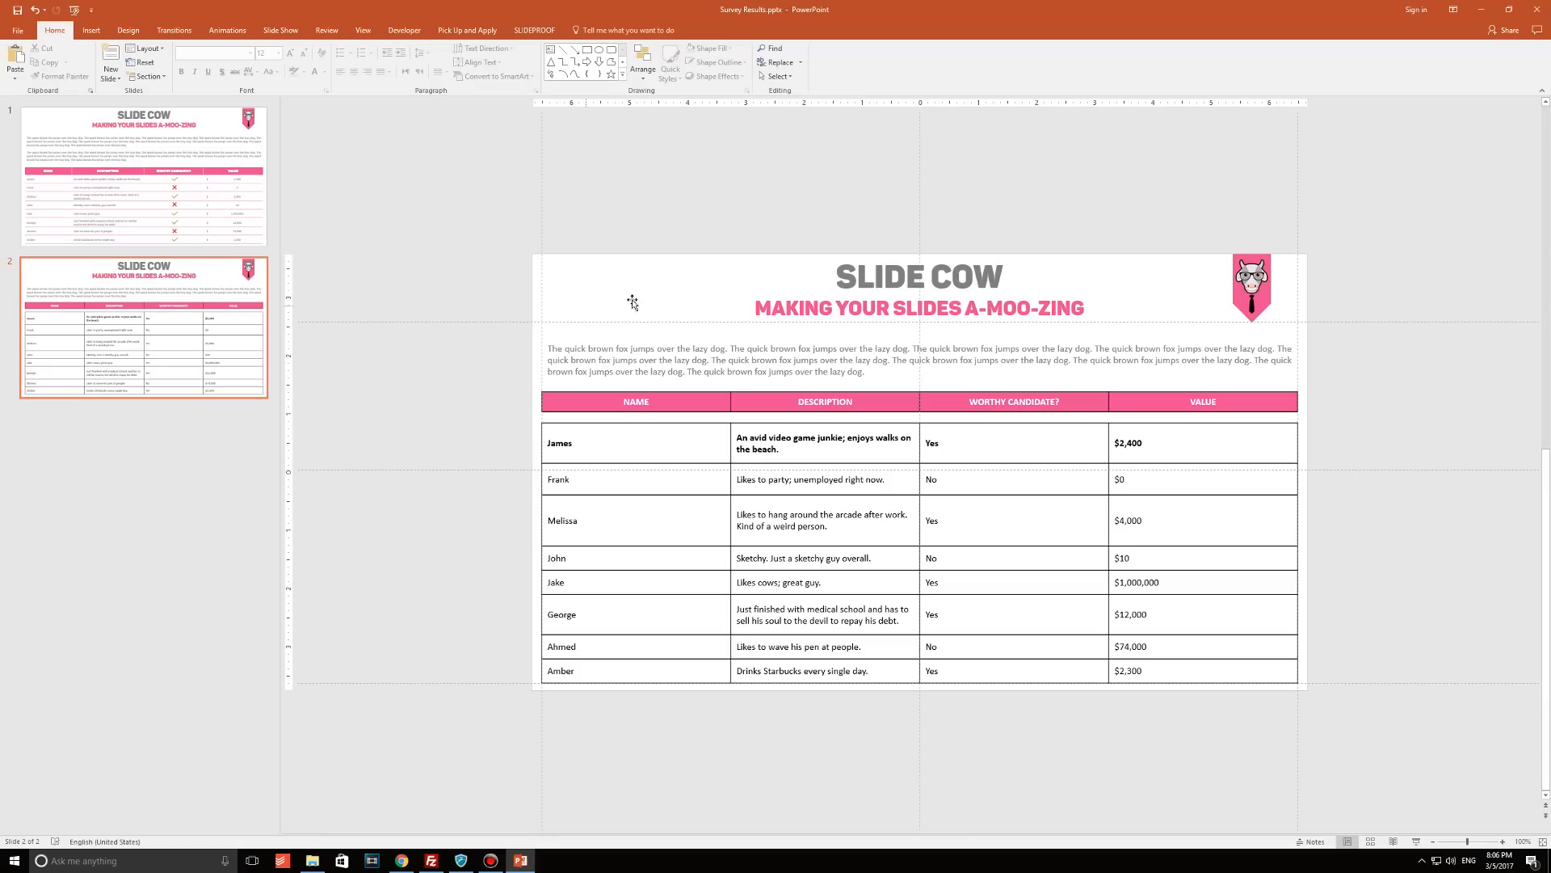
Select the Value column, then set the header row table to No Border.
left_click(1202, 442)
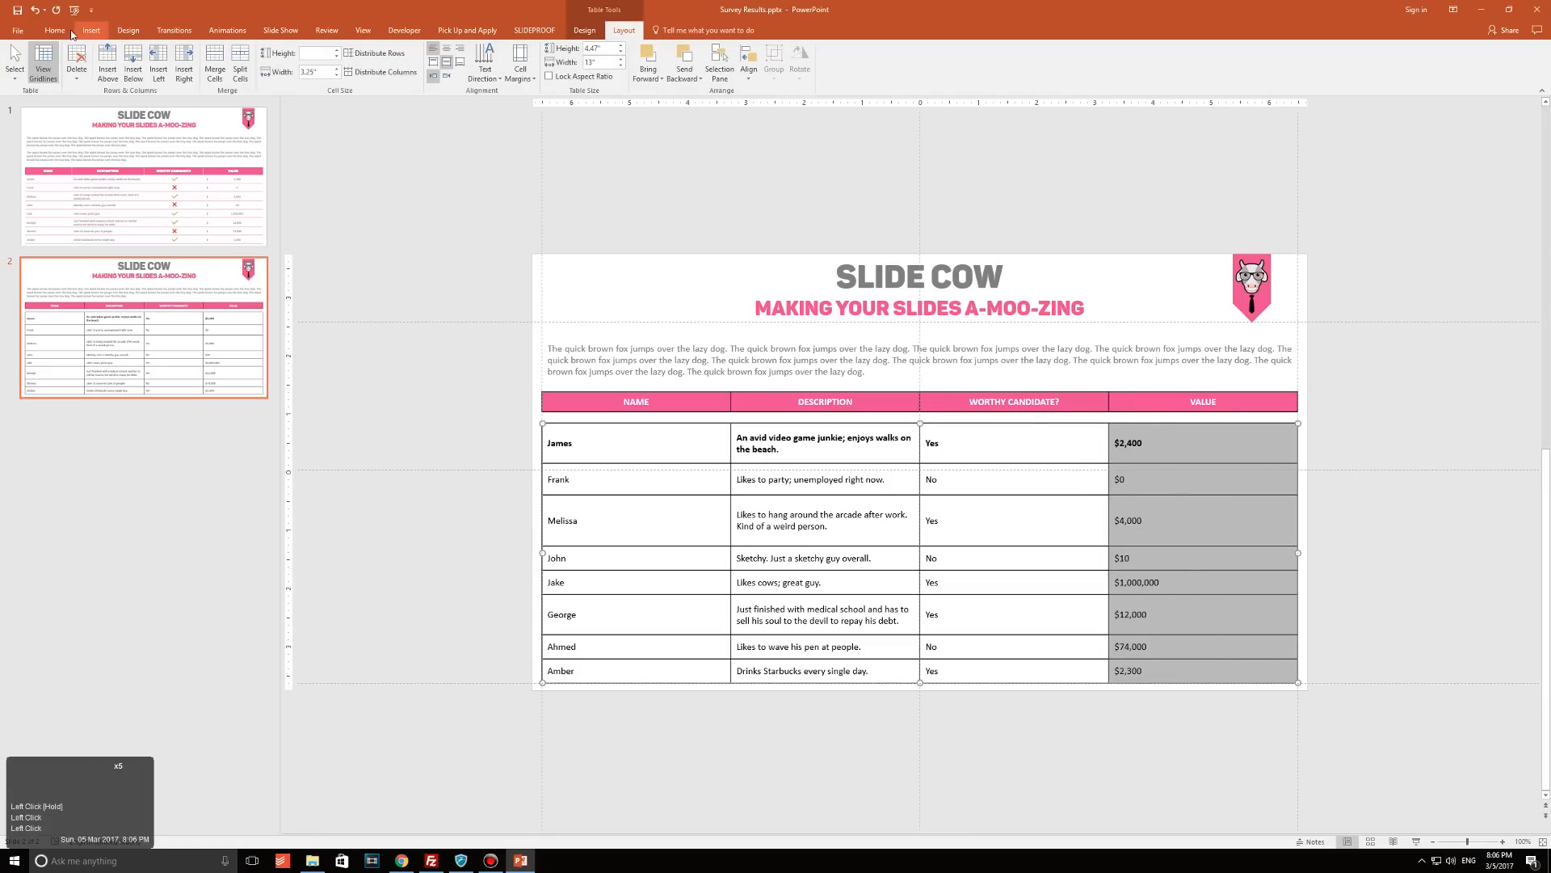
left_click(54, 30)
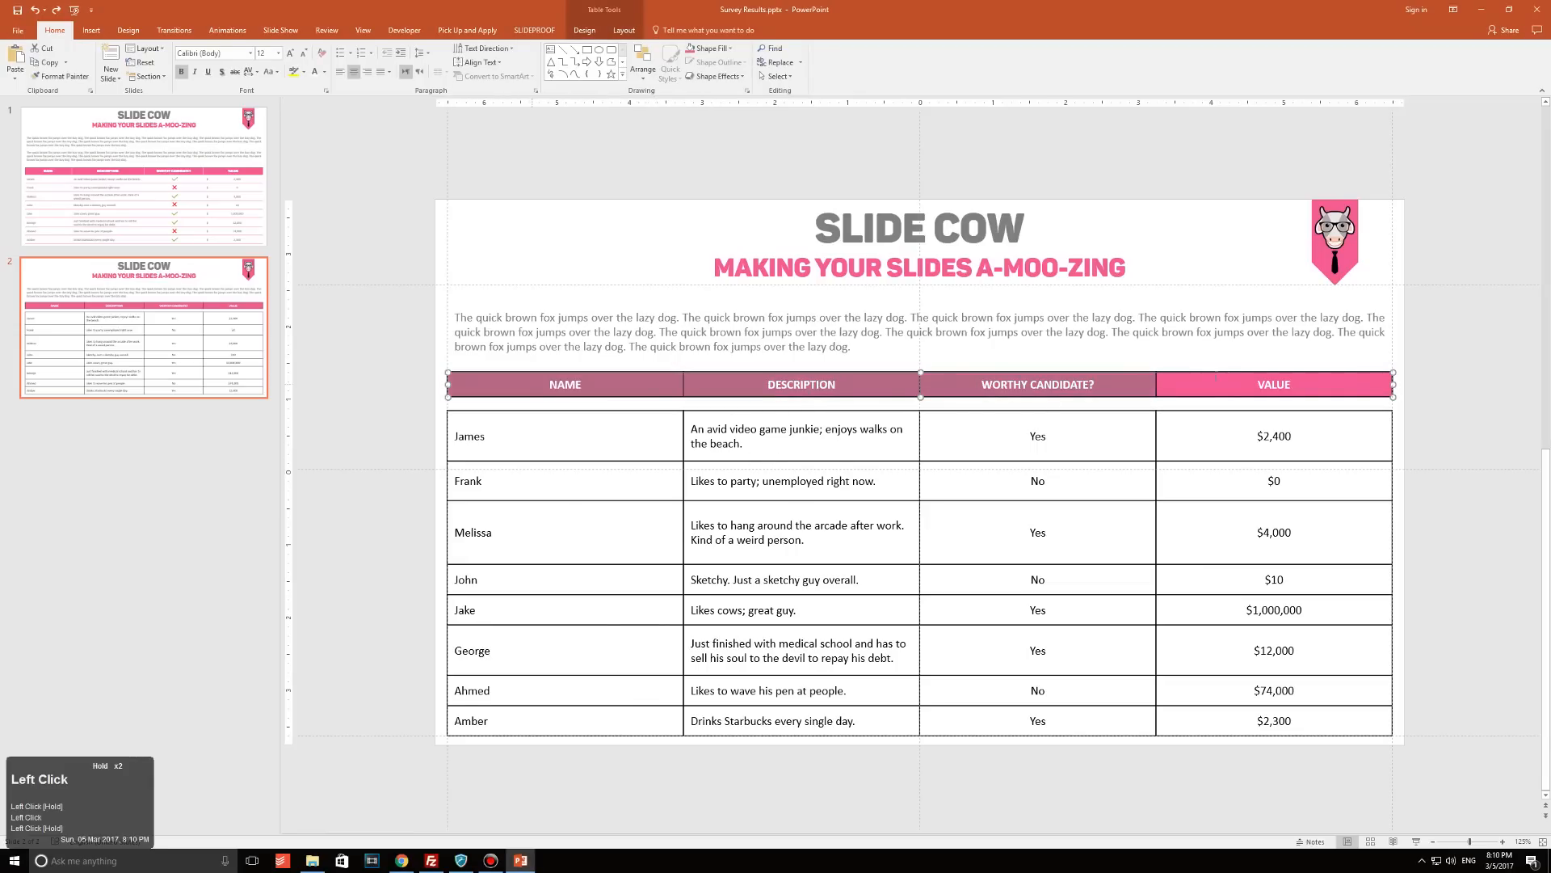
left_click(583, 30)
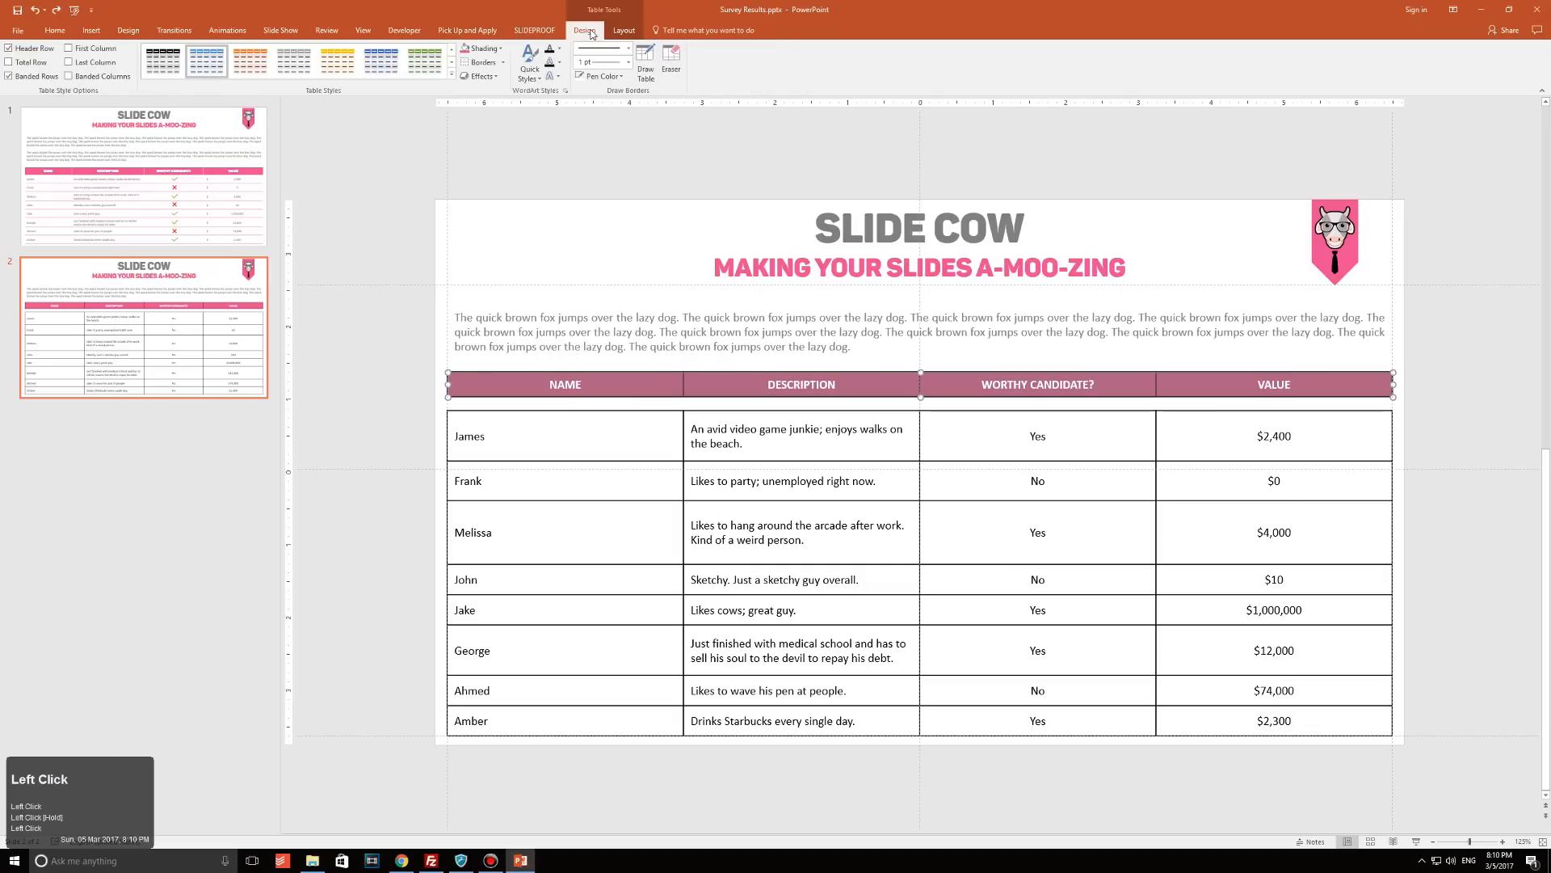
left_click(495, 61)
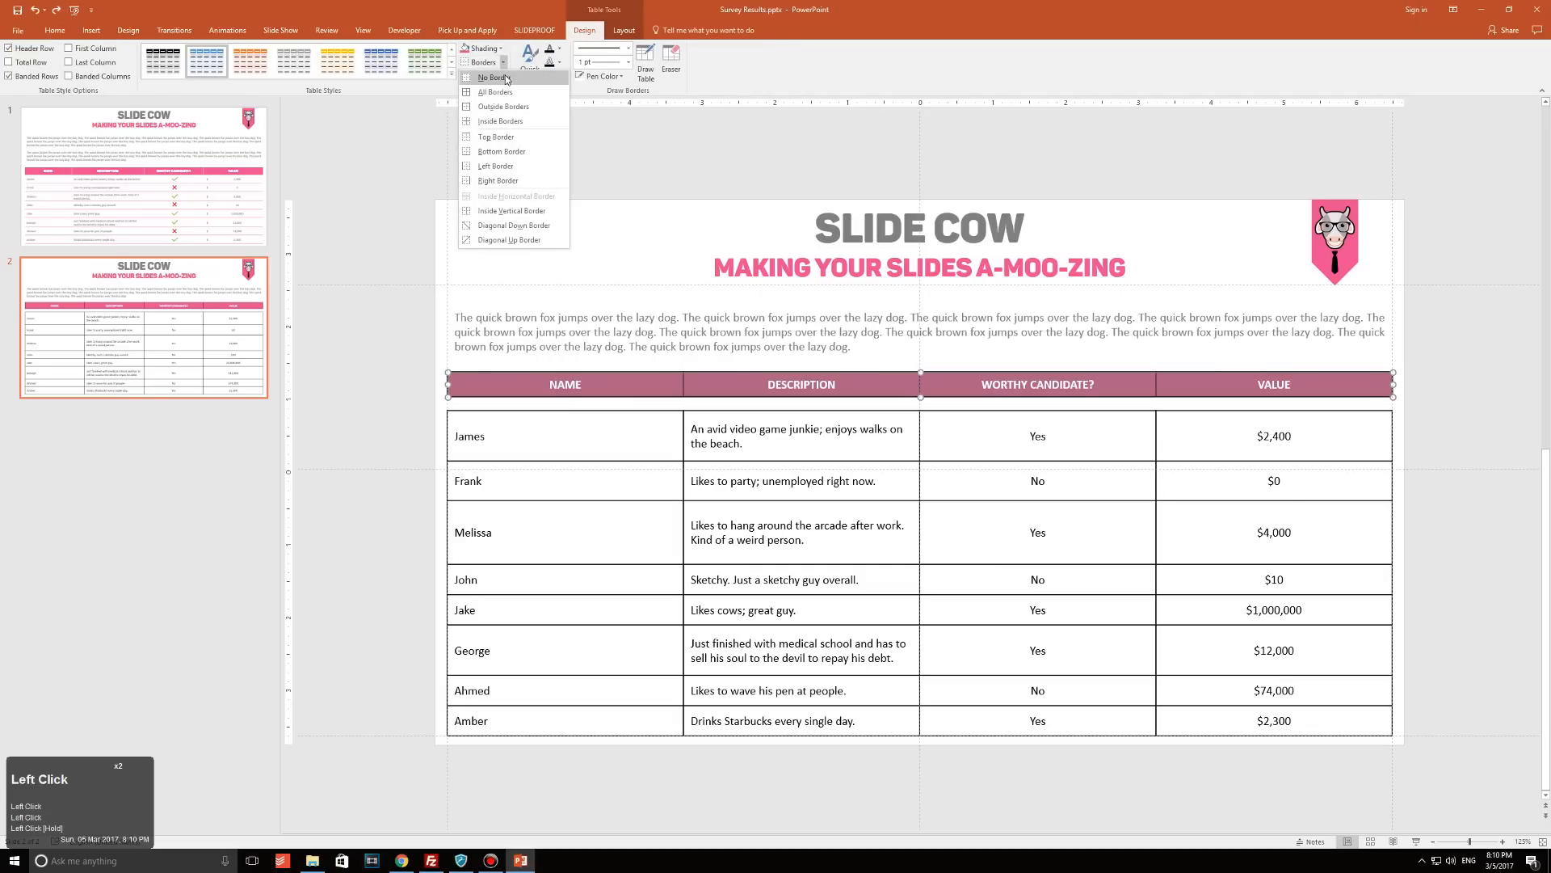
left_click(489, 78)
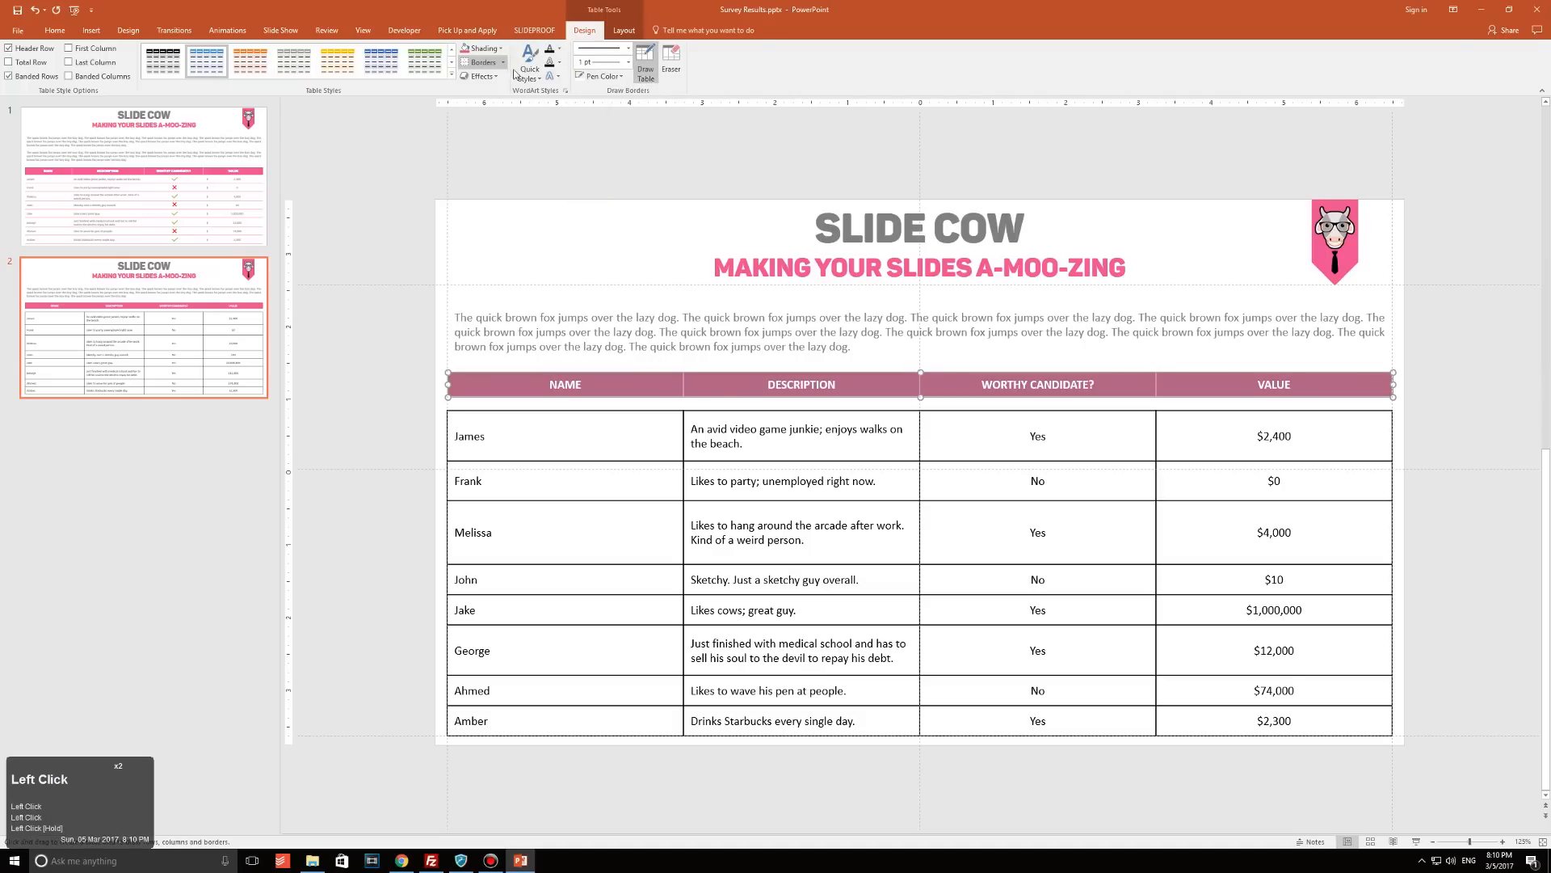
left_click(484, 61)
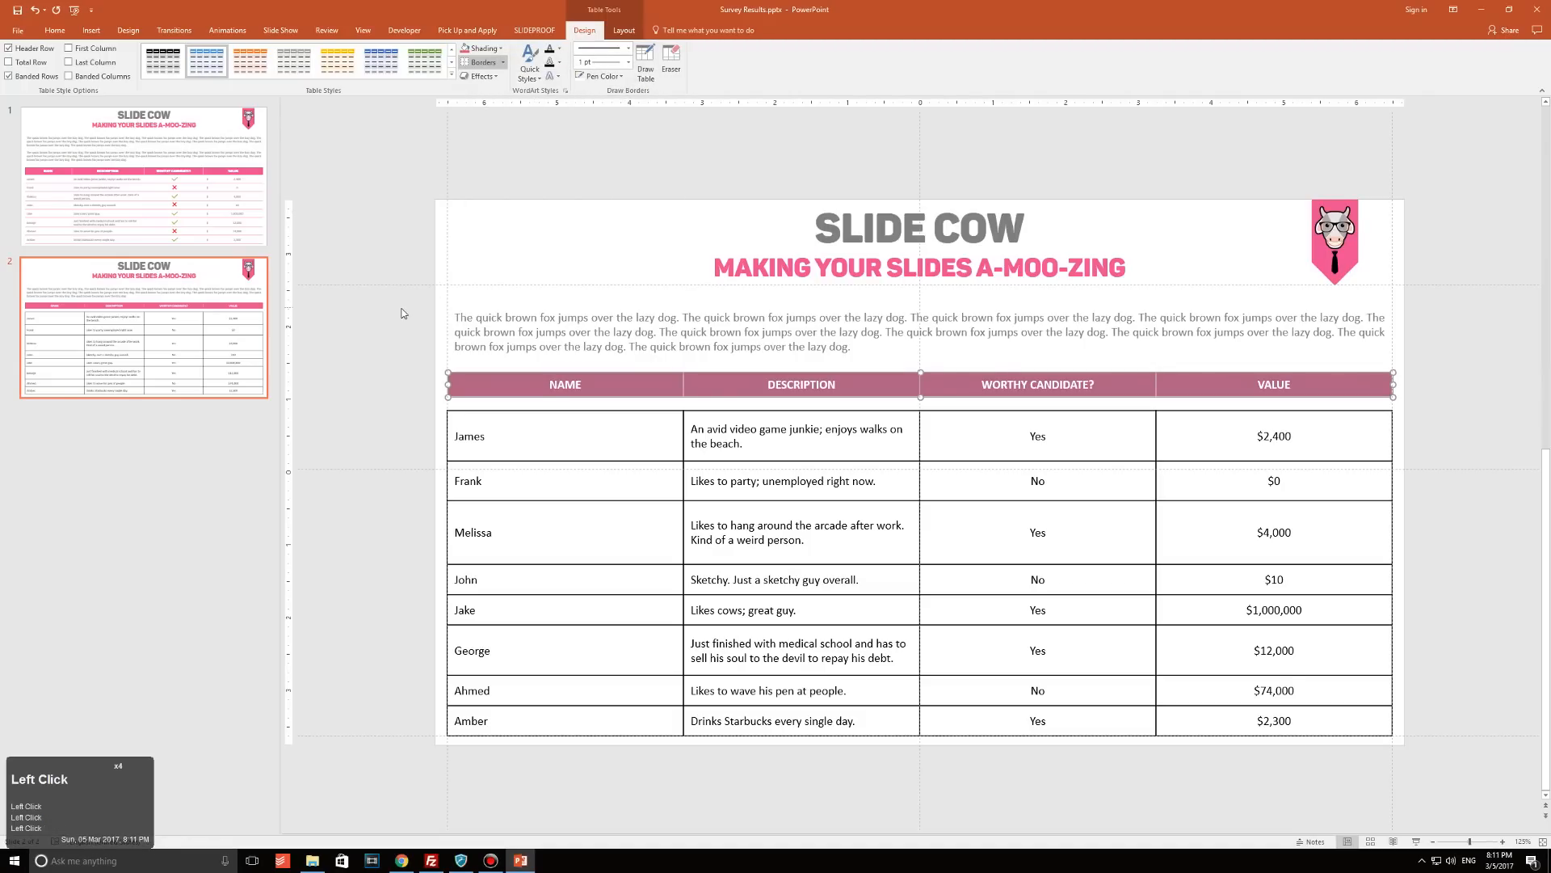
left_click(54, 30)
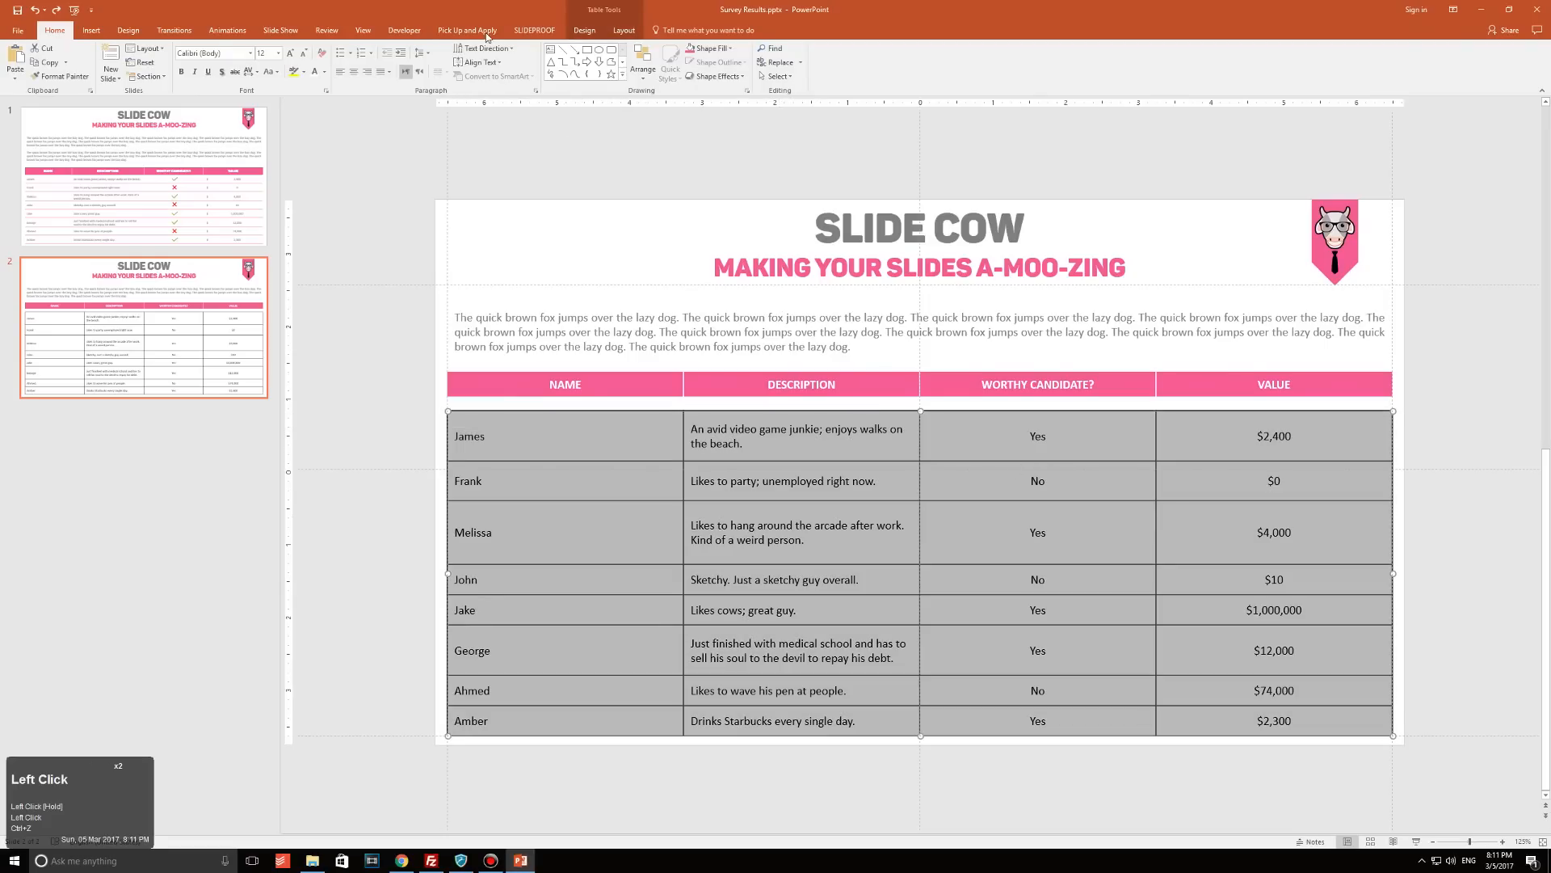
Distribute the body rows to an even height and undo the duplicated description text.
left_click(623, 30)
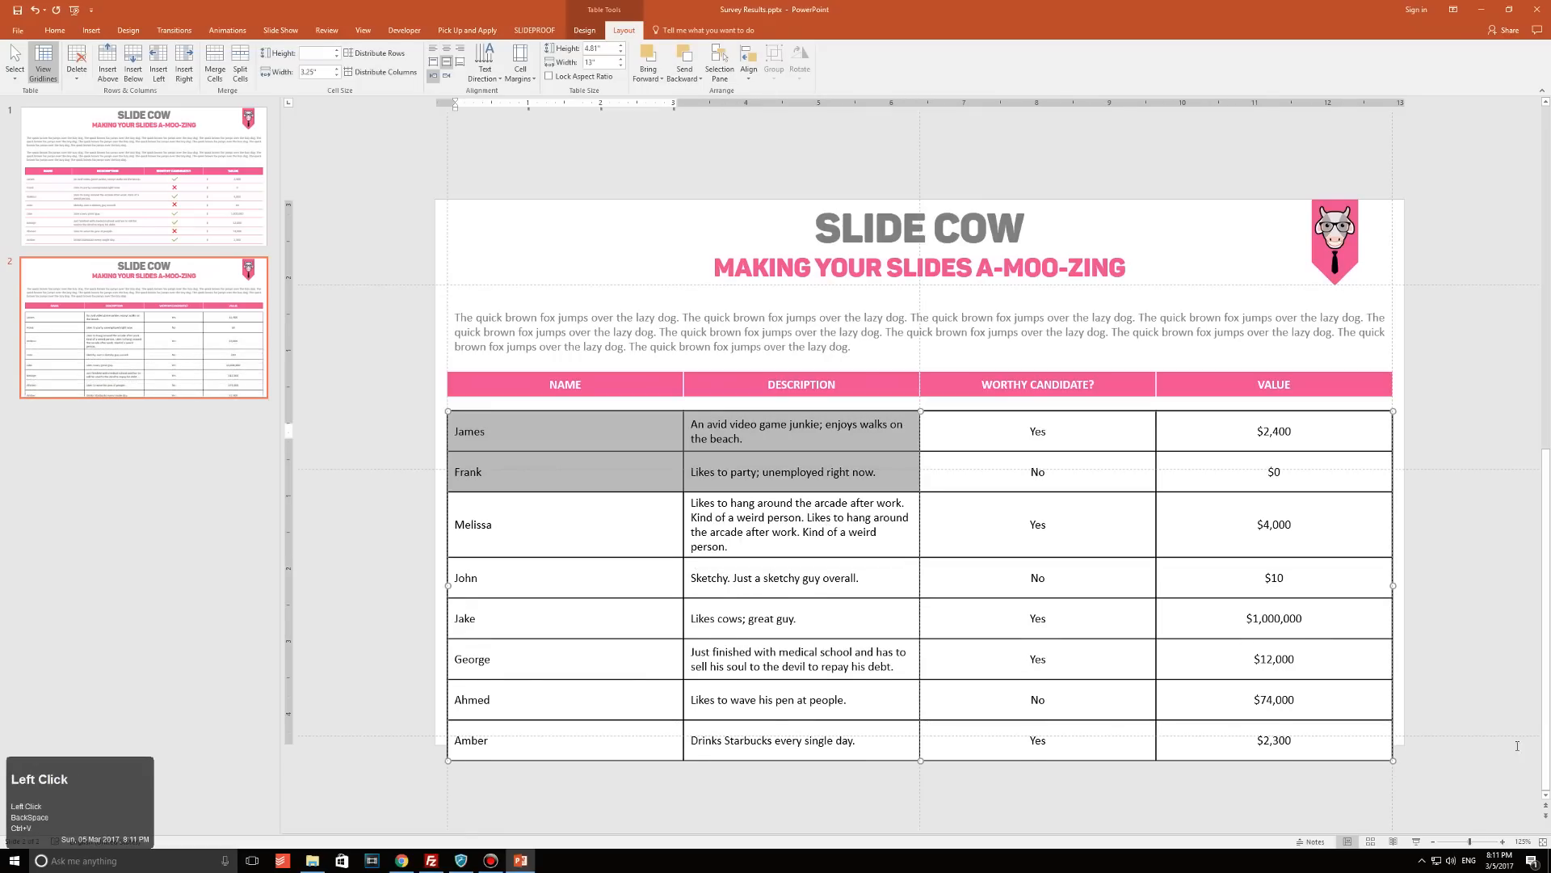
left_click(378, 53)
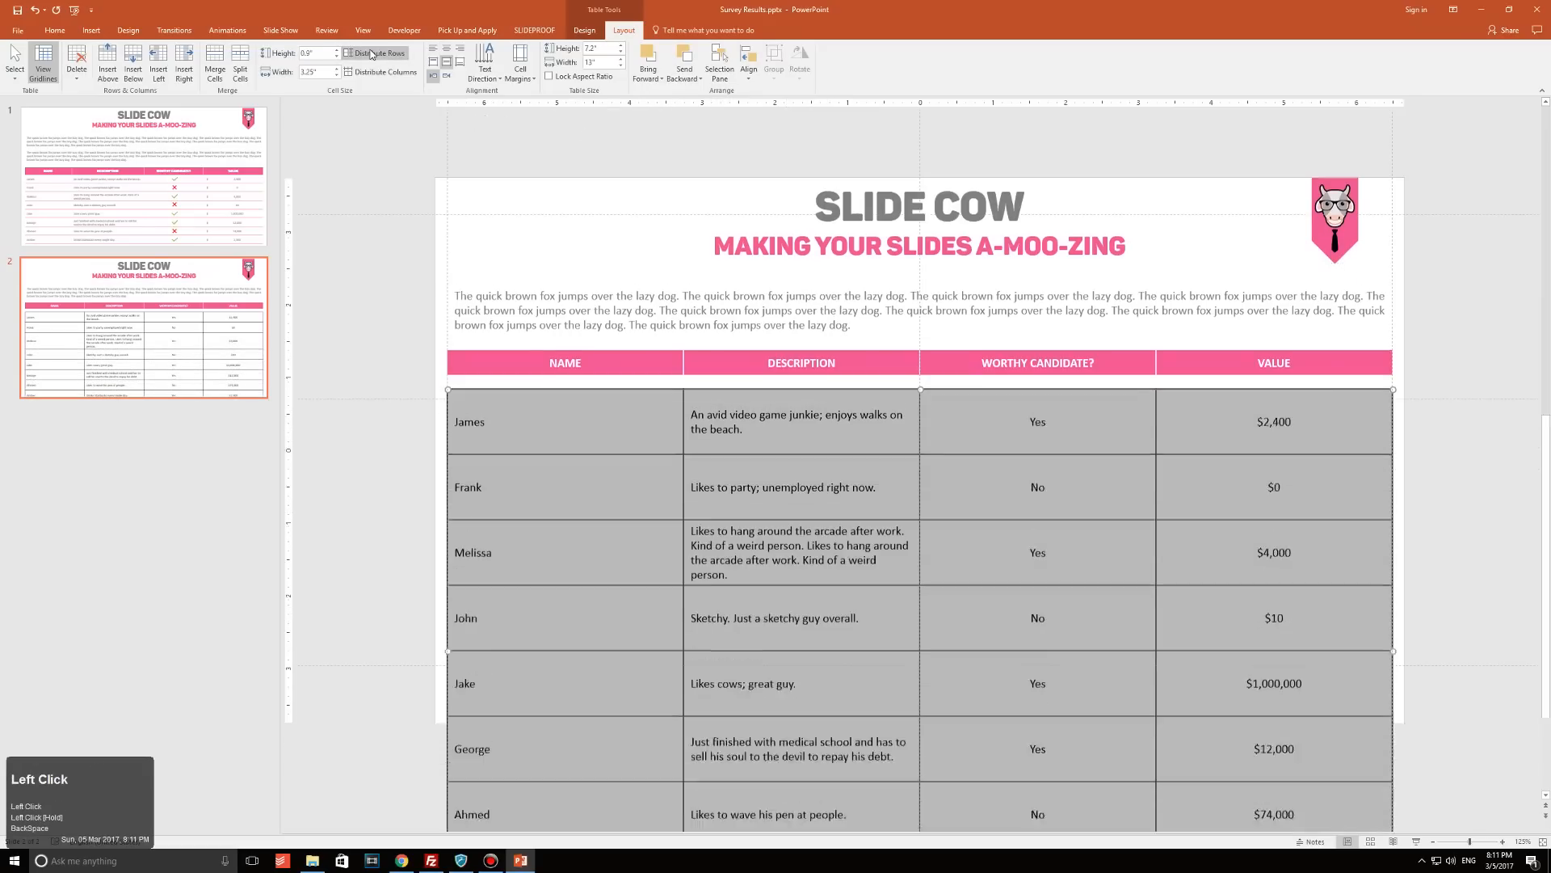
scroll("down", 3)
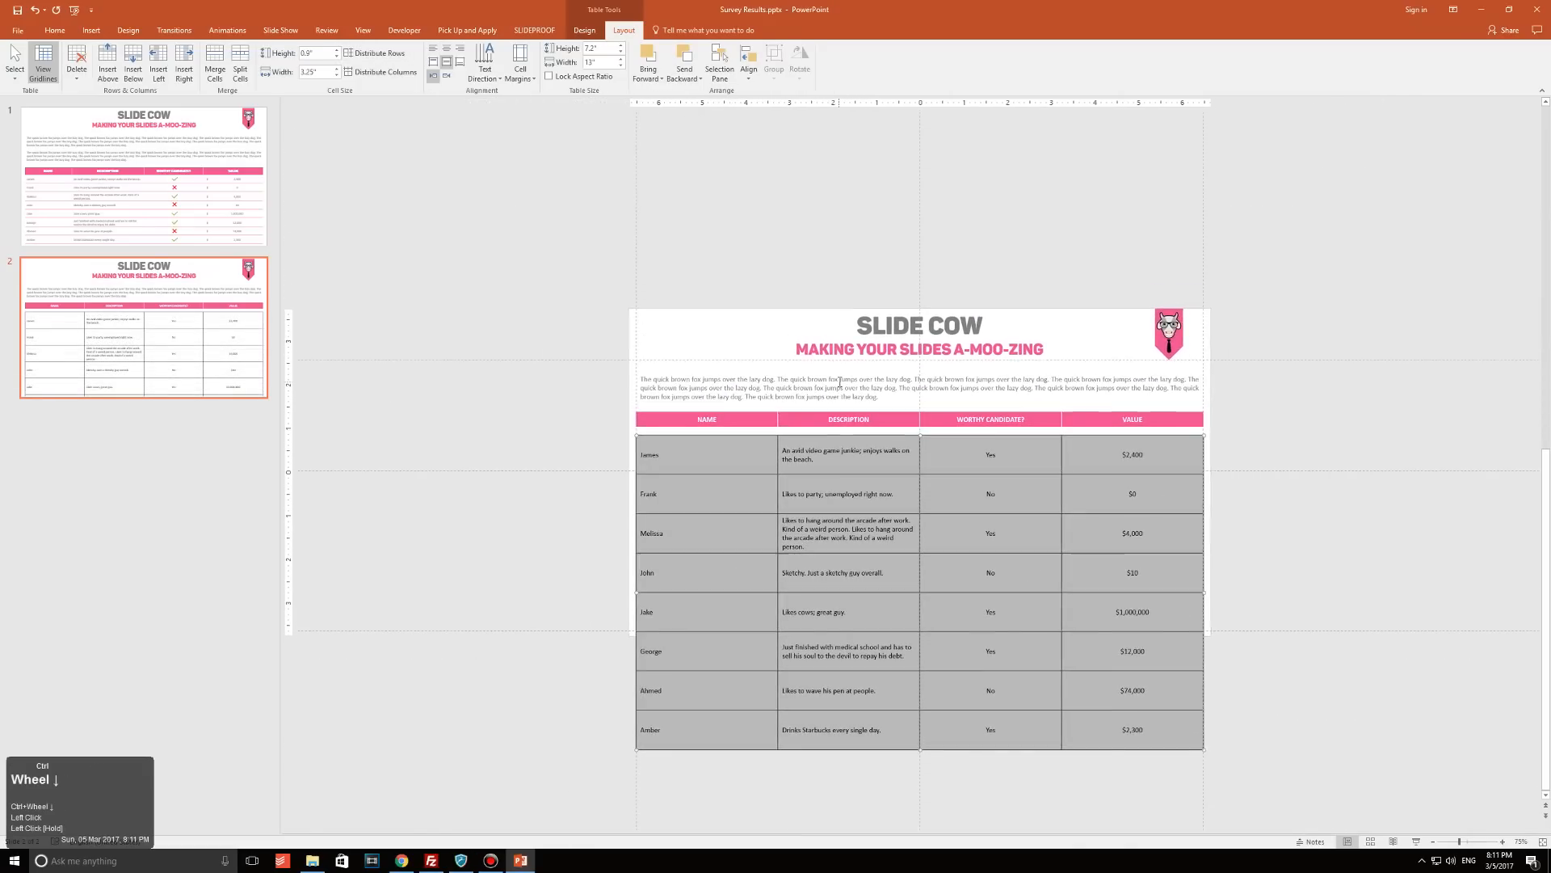
scroll("down", 3)
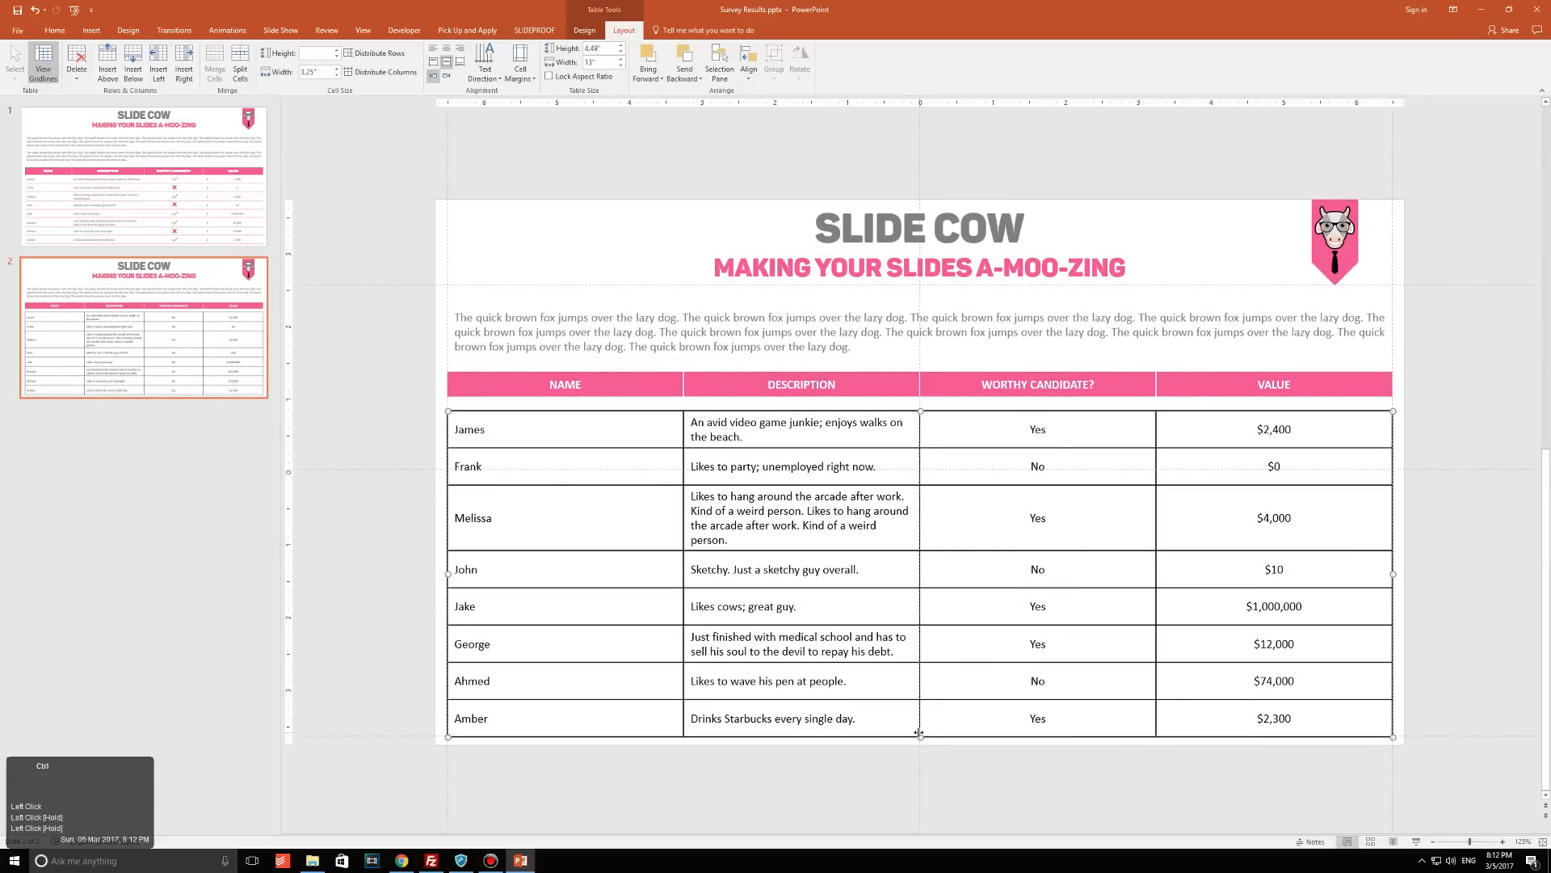
key("ctrl+z")
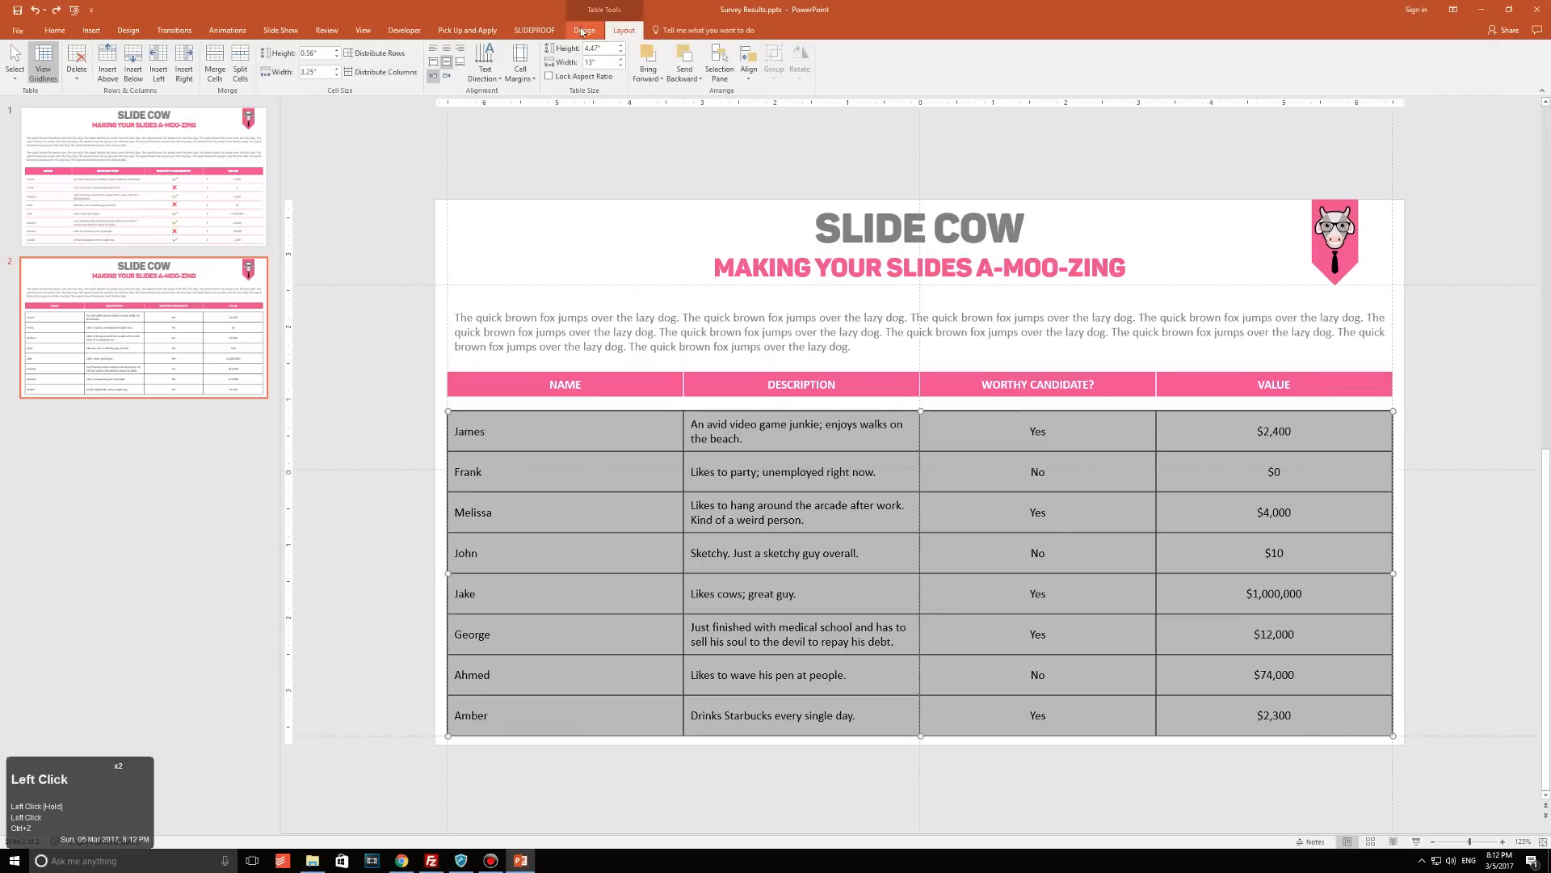
Set the pen color to pink and give the body rows horizontal-only borders.
left_click(484, 61)
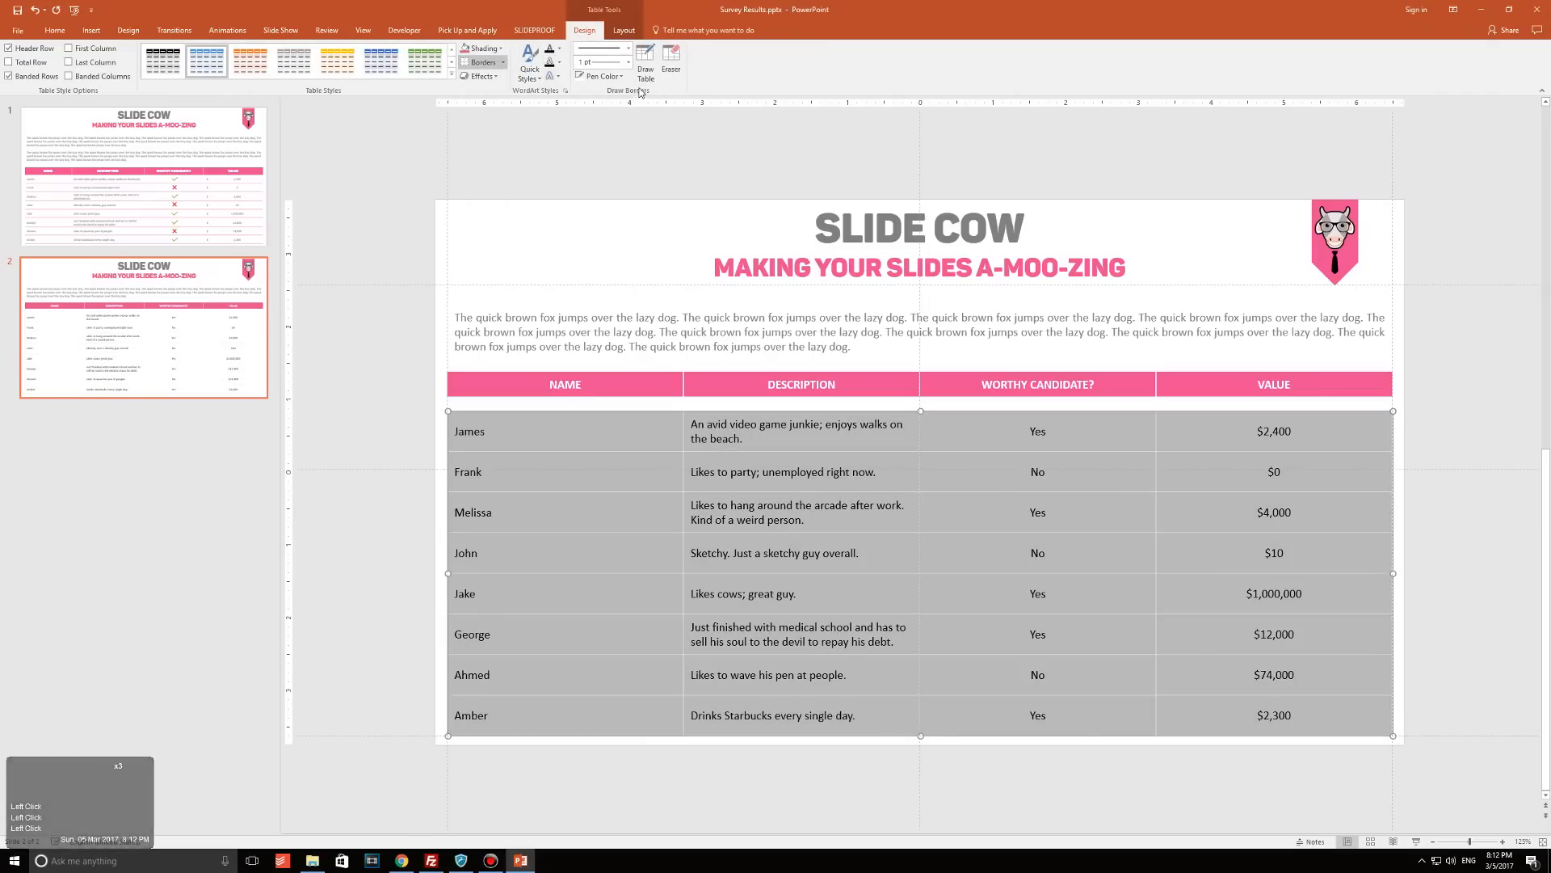
left_click(598, 75)
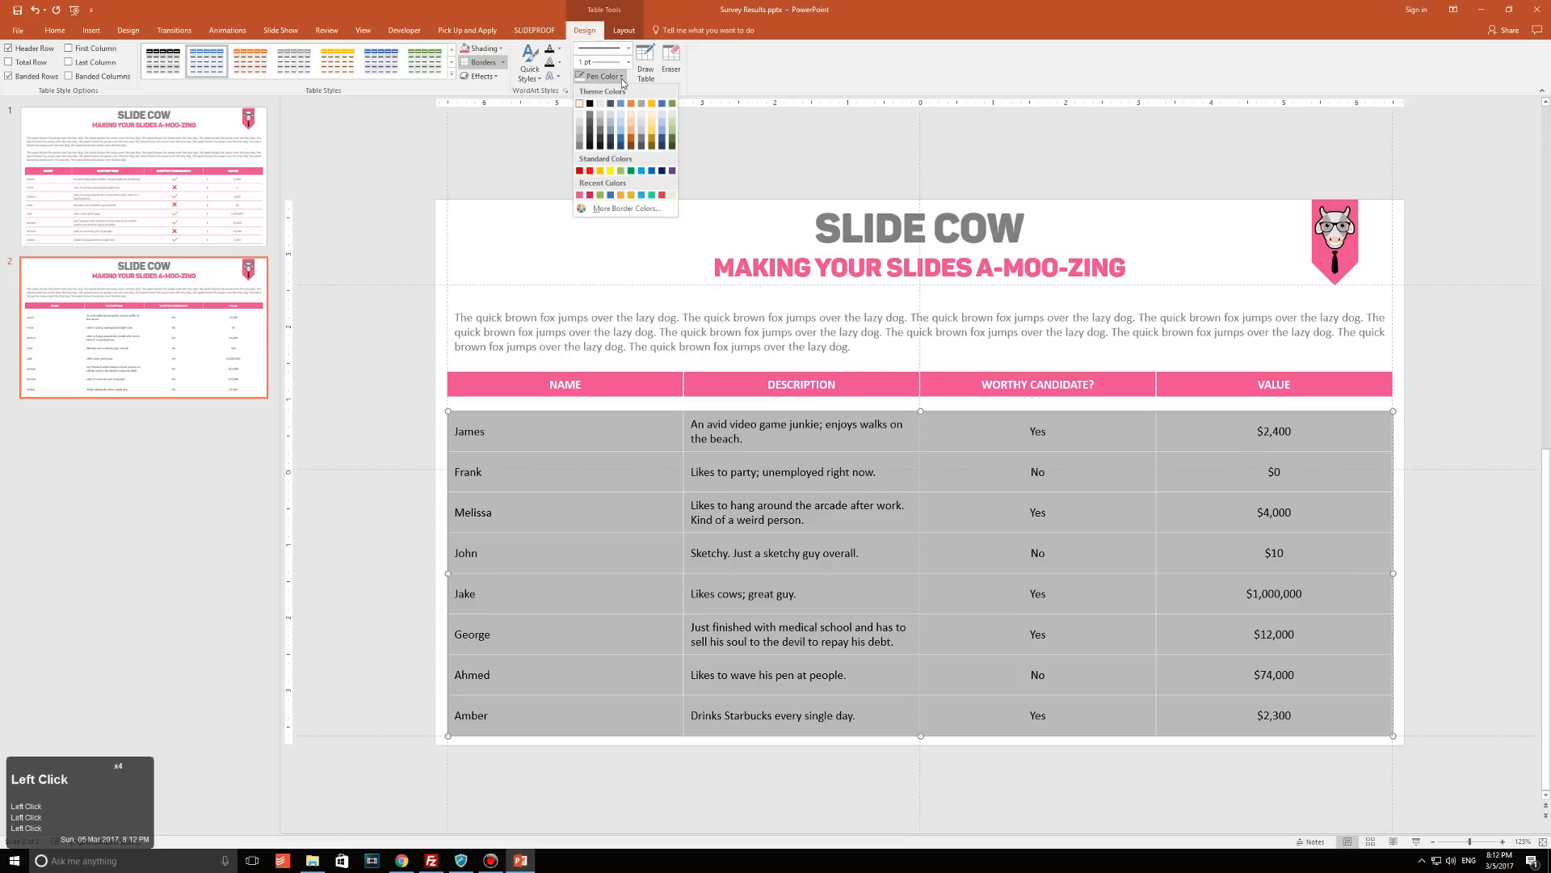
left_click(580, 102)
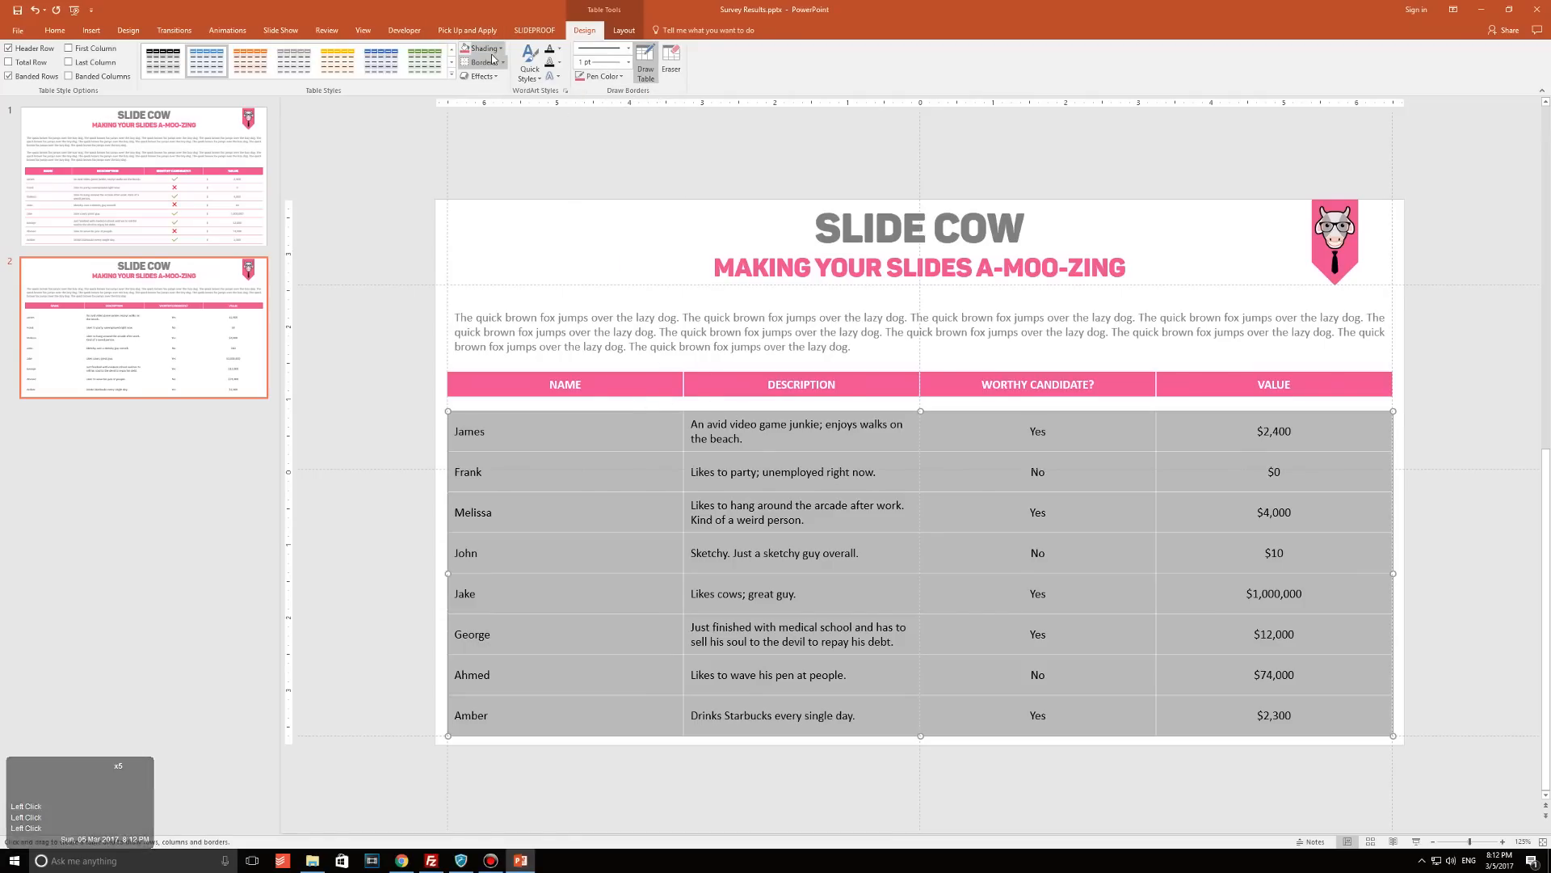
left_click(483, 49)
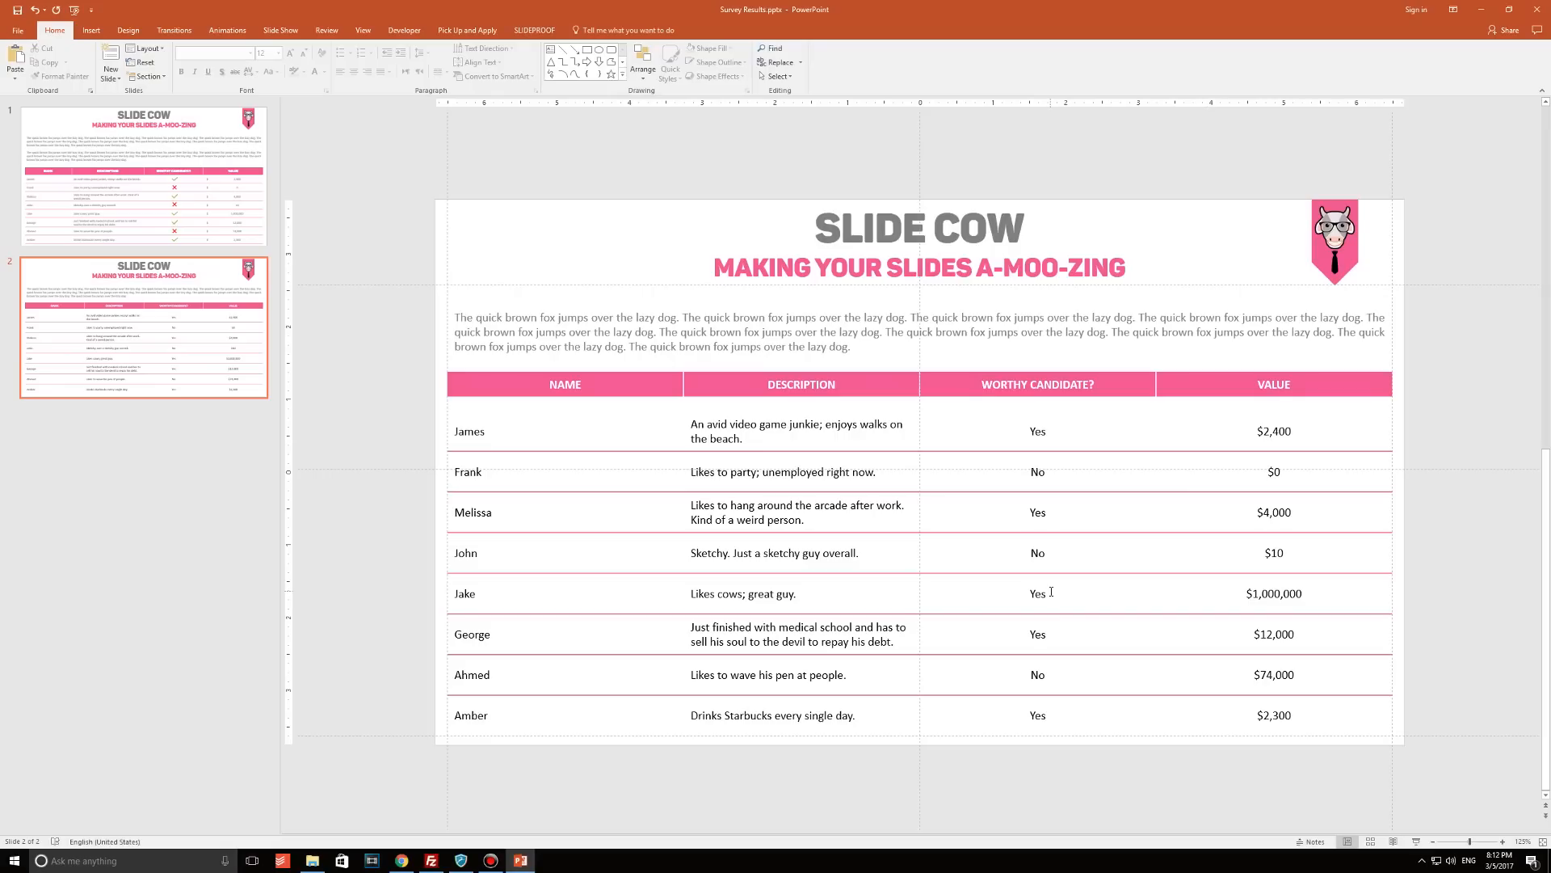
mouse_move(431, 422)
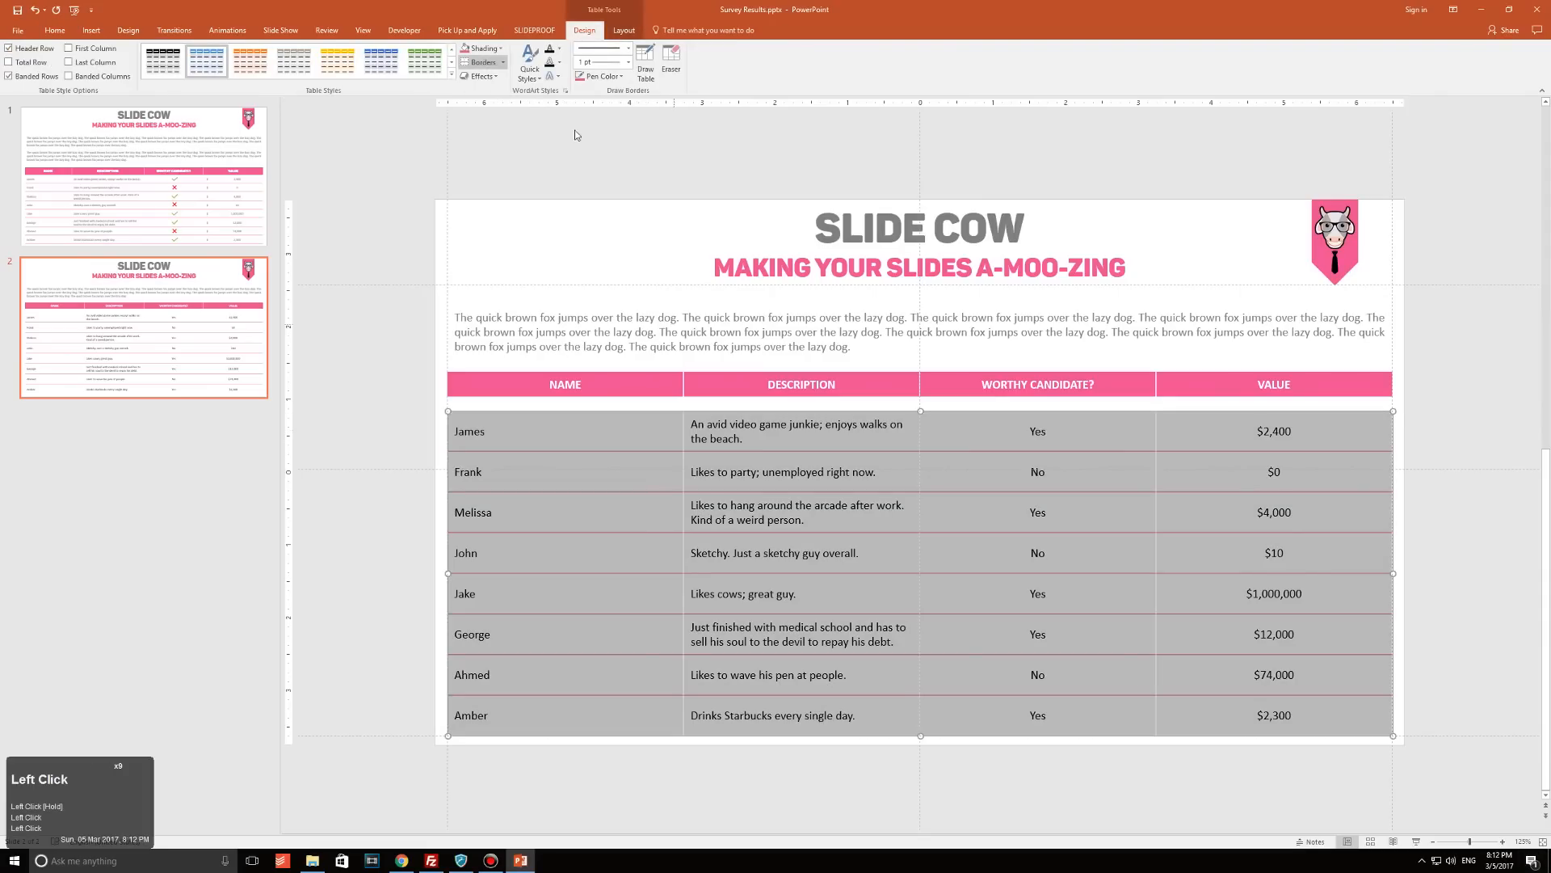
left_click(484, 63)
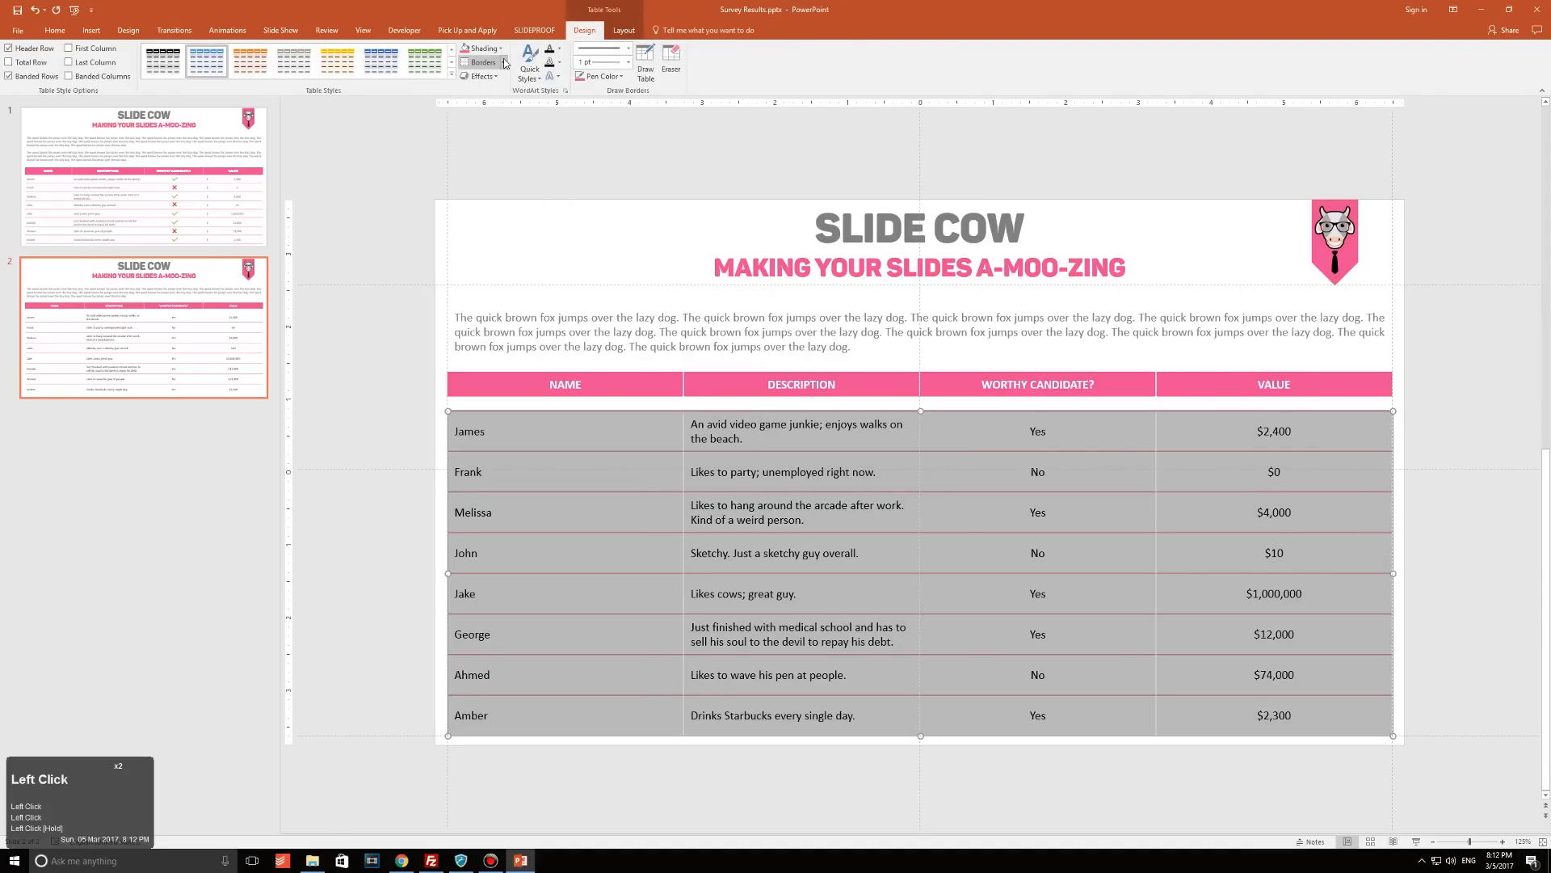
left_click(481, 63)
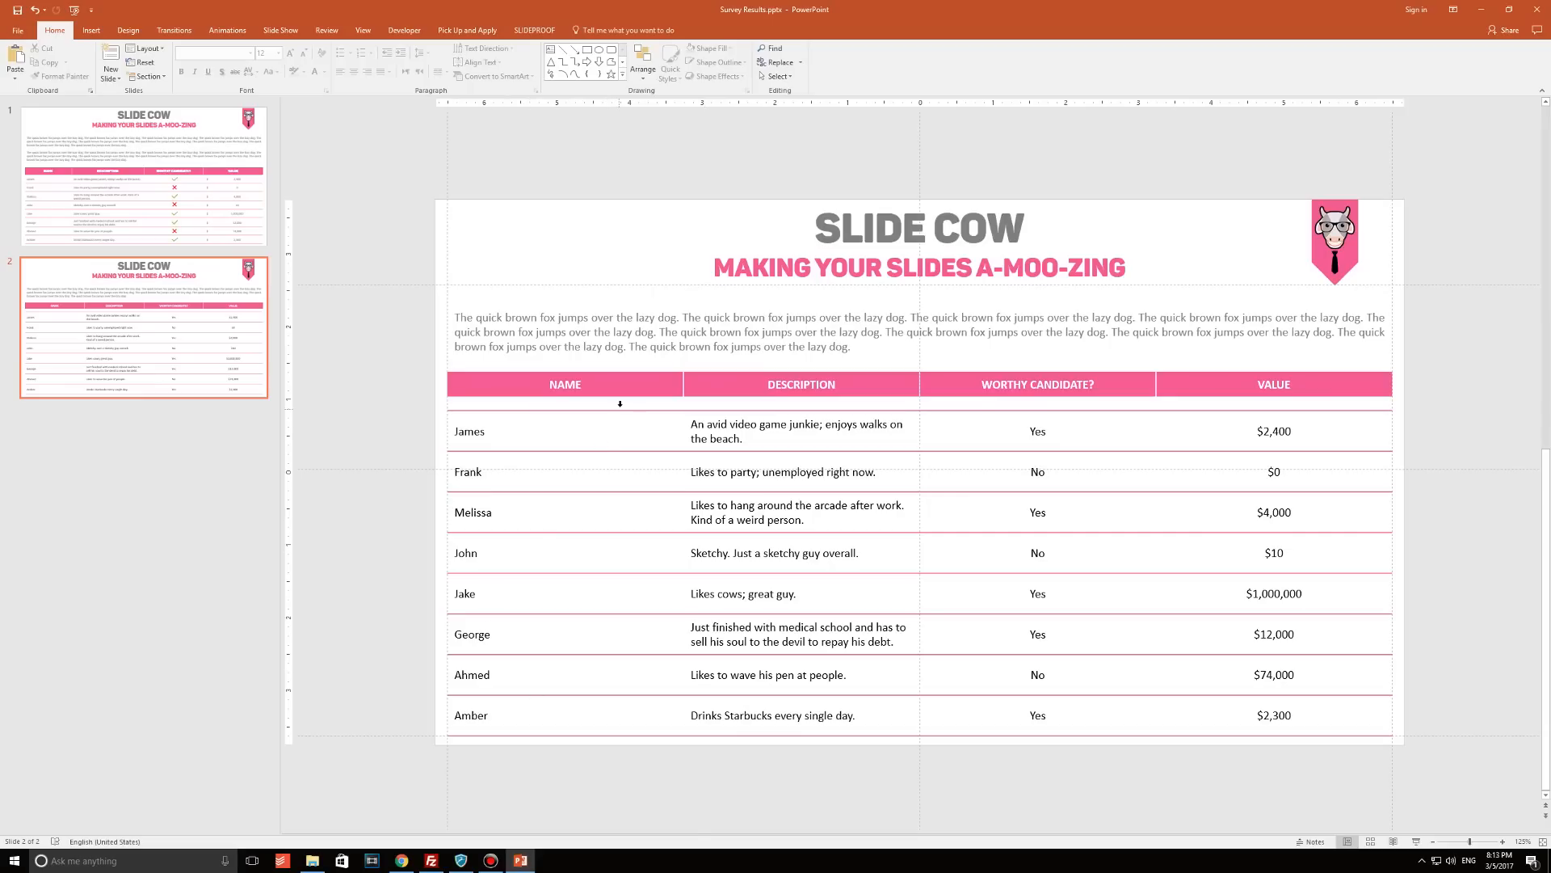
mouse_move(612, 441)
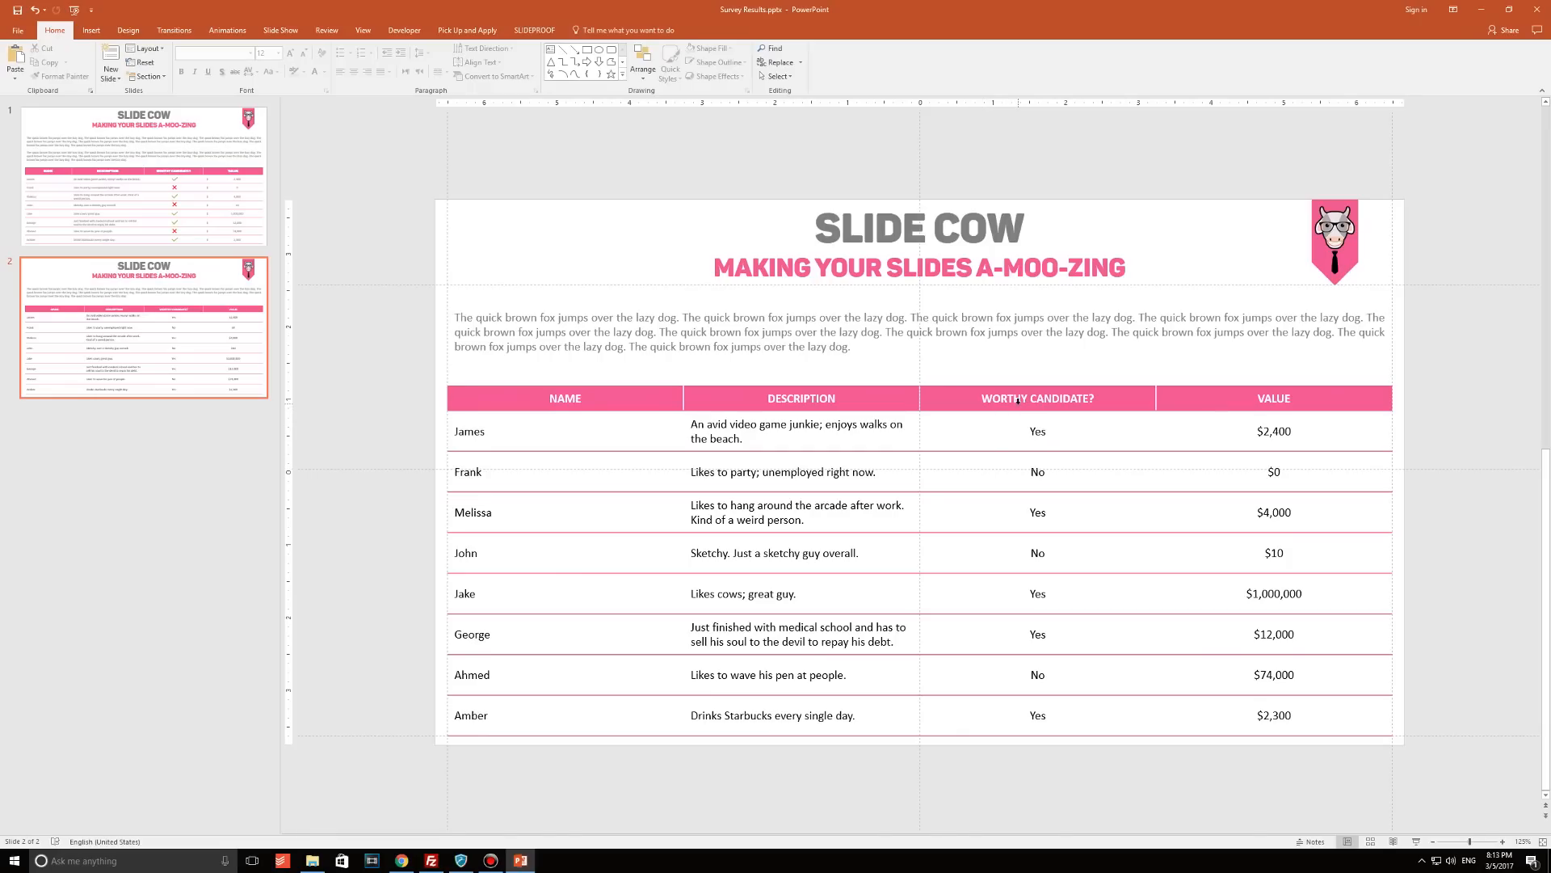
Select the WORTHY CANDIDATE? header and resize its column so the header meets the body.
triple_click(1036, 398)
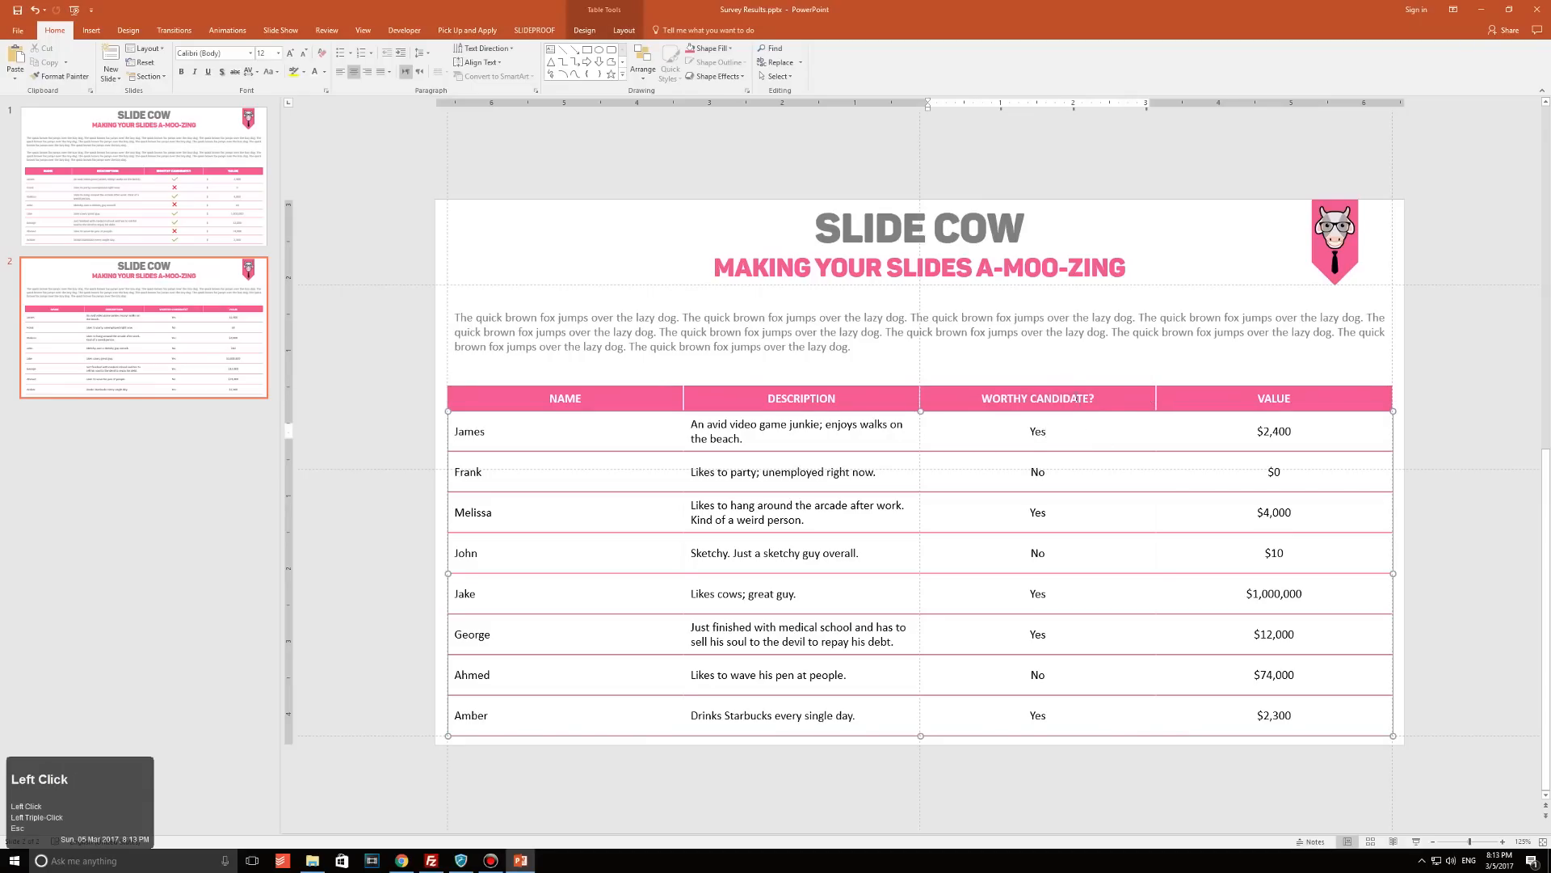
triple_click(1036, 397)
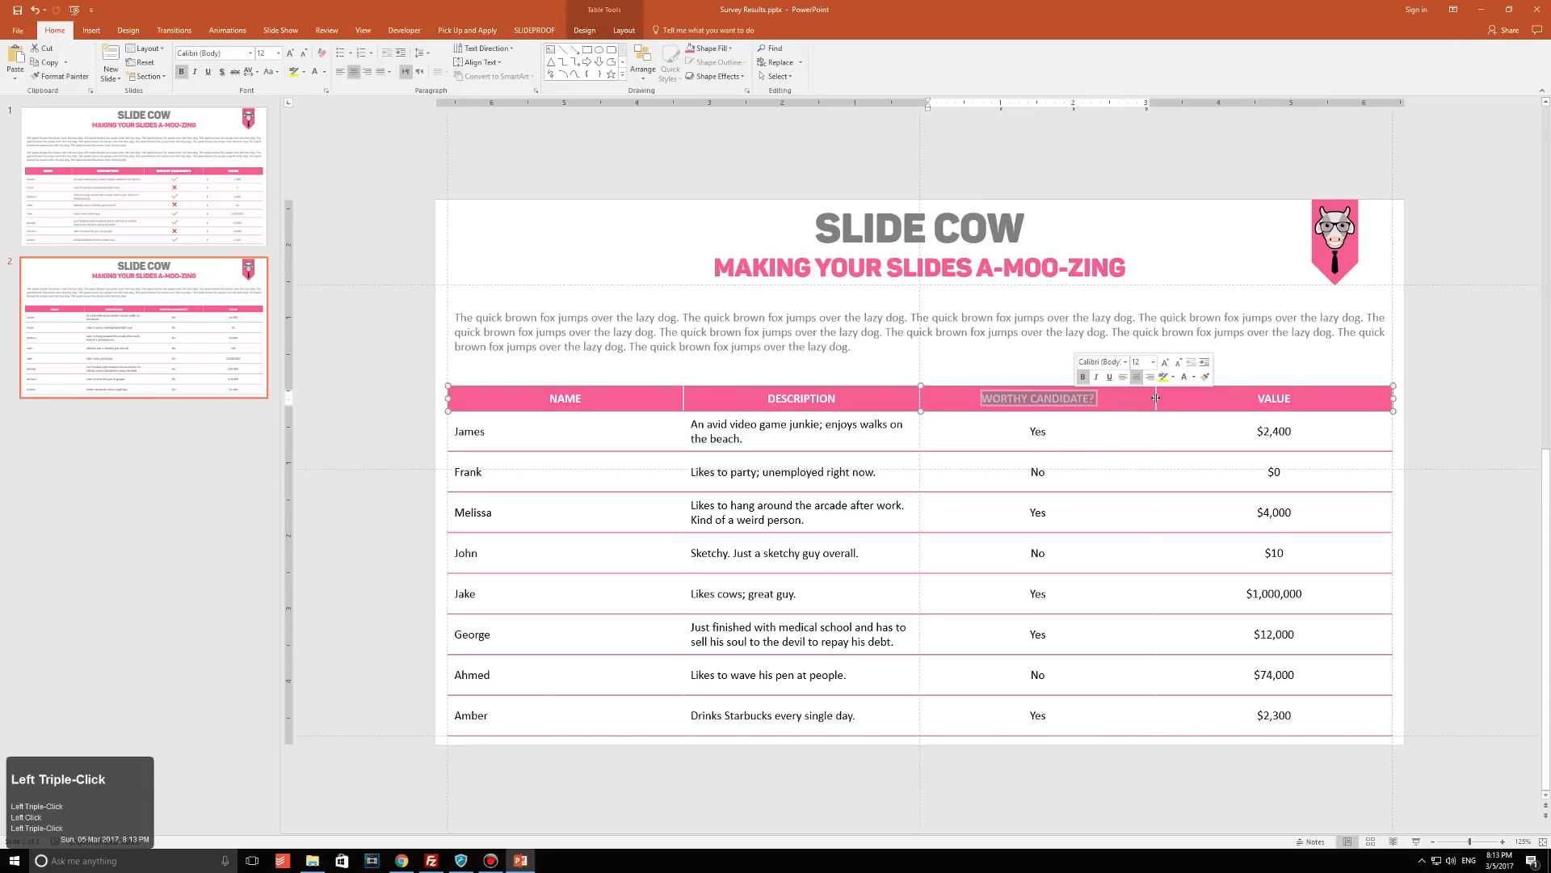
left_click(1037, 430)
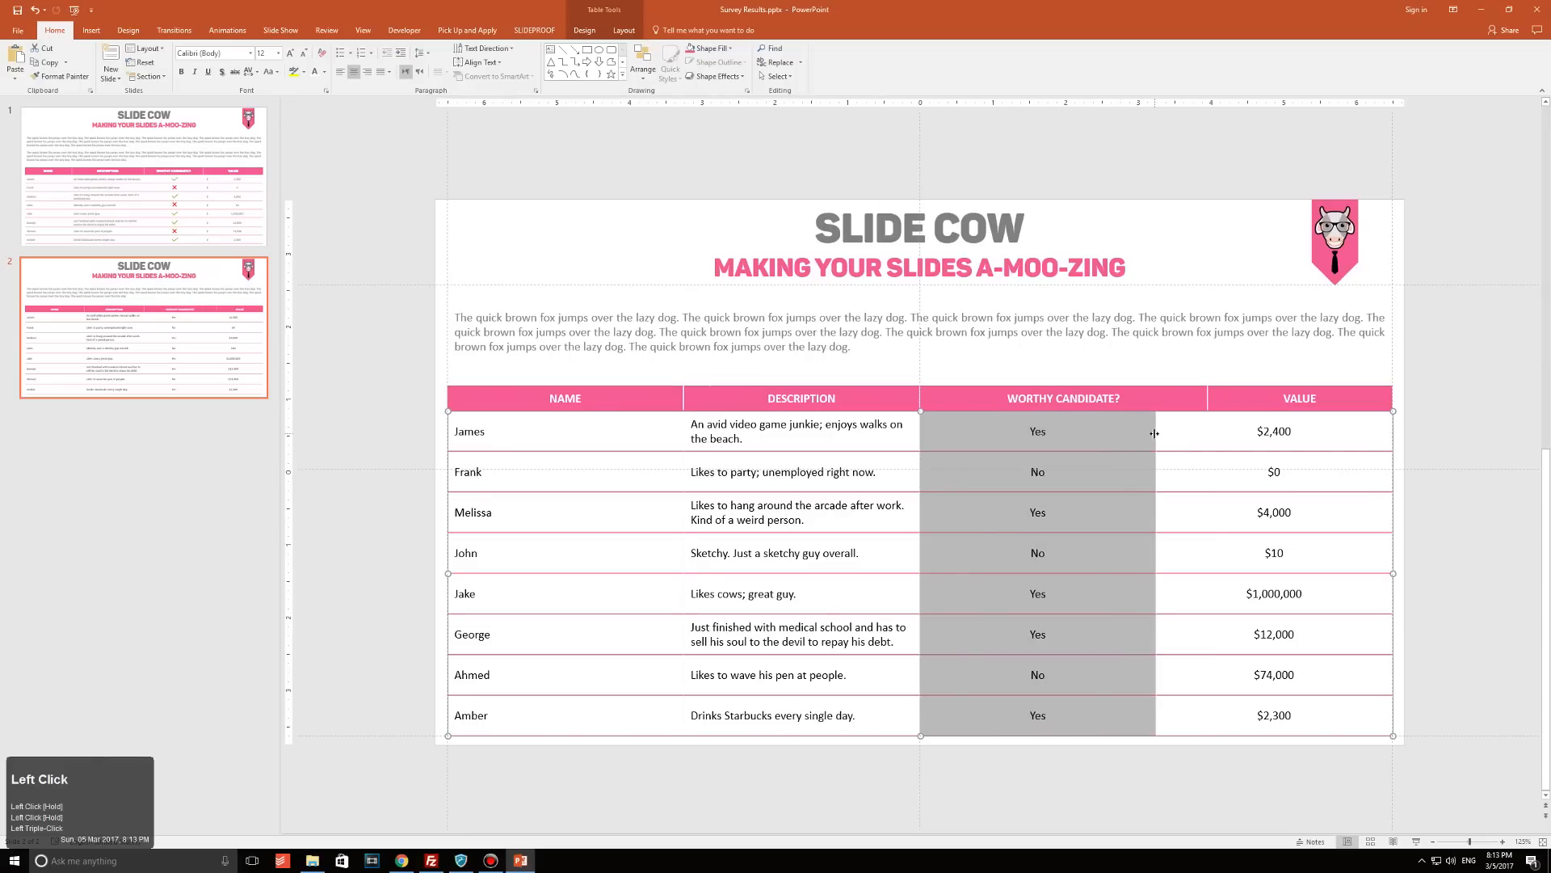
left_click_drag(1155, 433, 1207, 433)
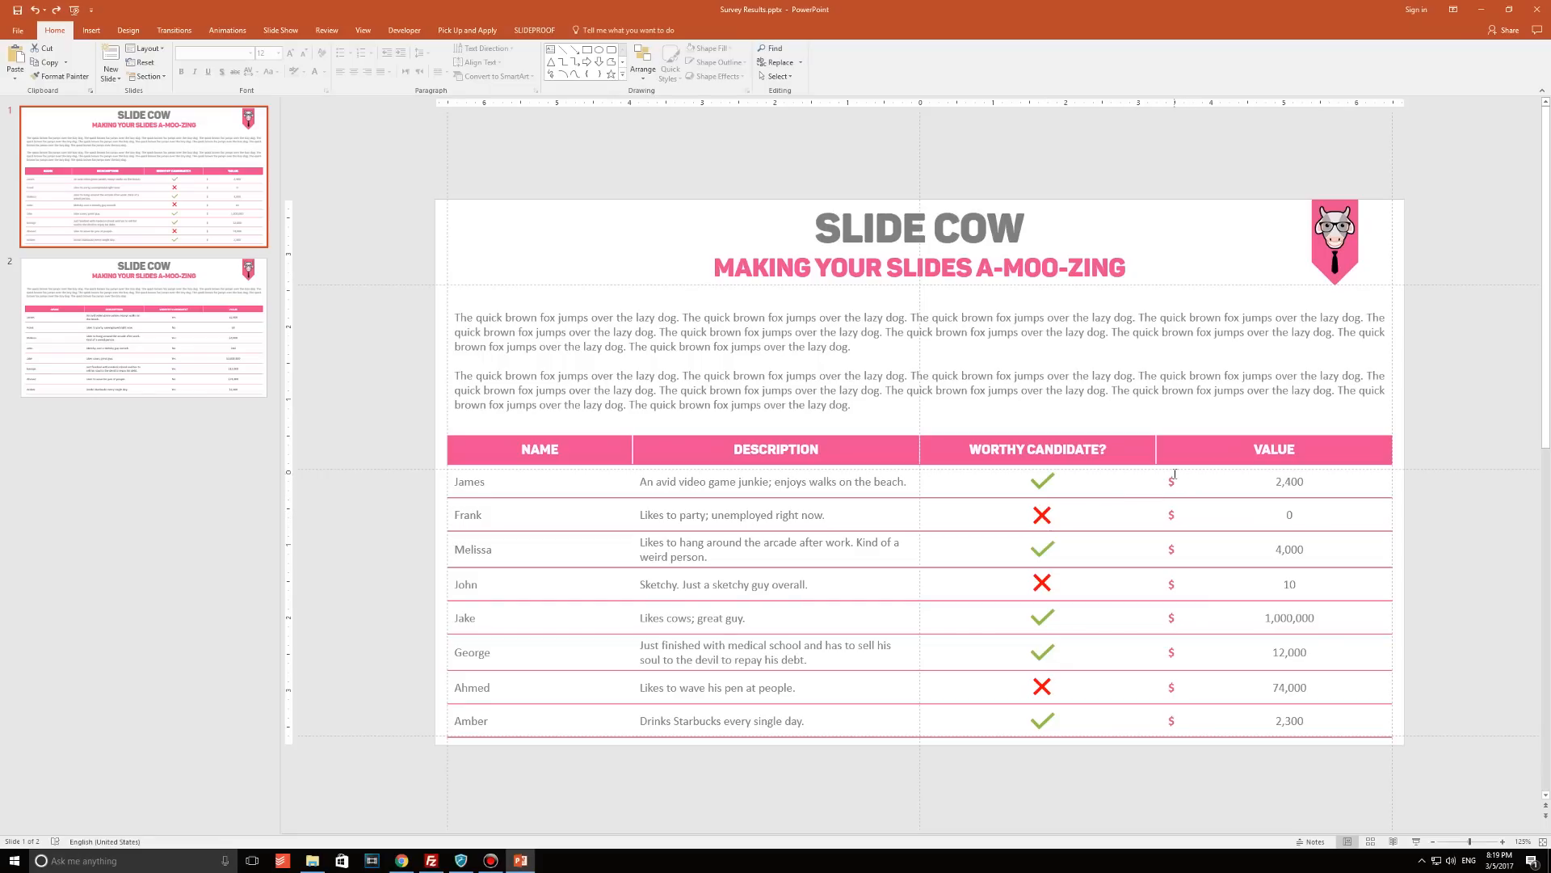
Drag the table down and switch slides to fetch the green check and red cross icons.
left_click_drag(1171, 481, 1171, 549)
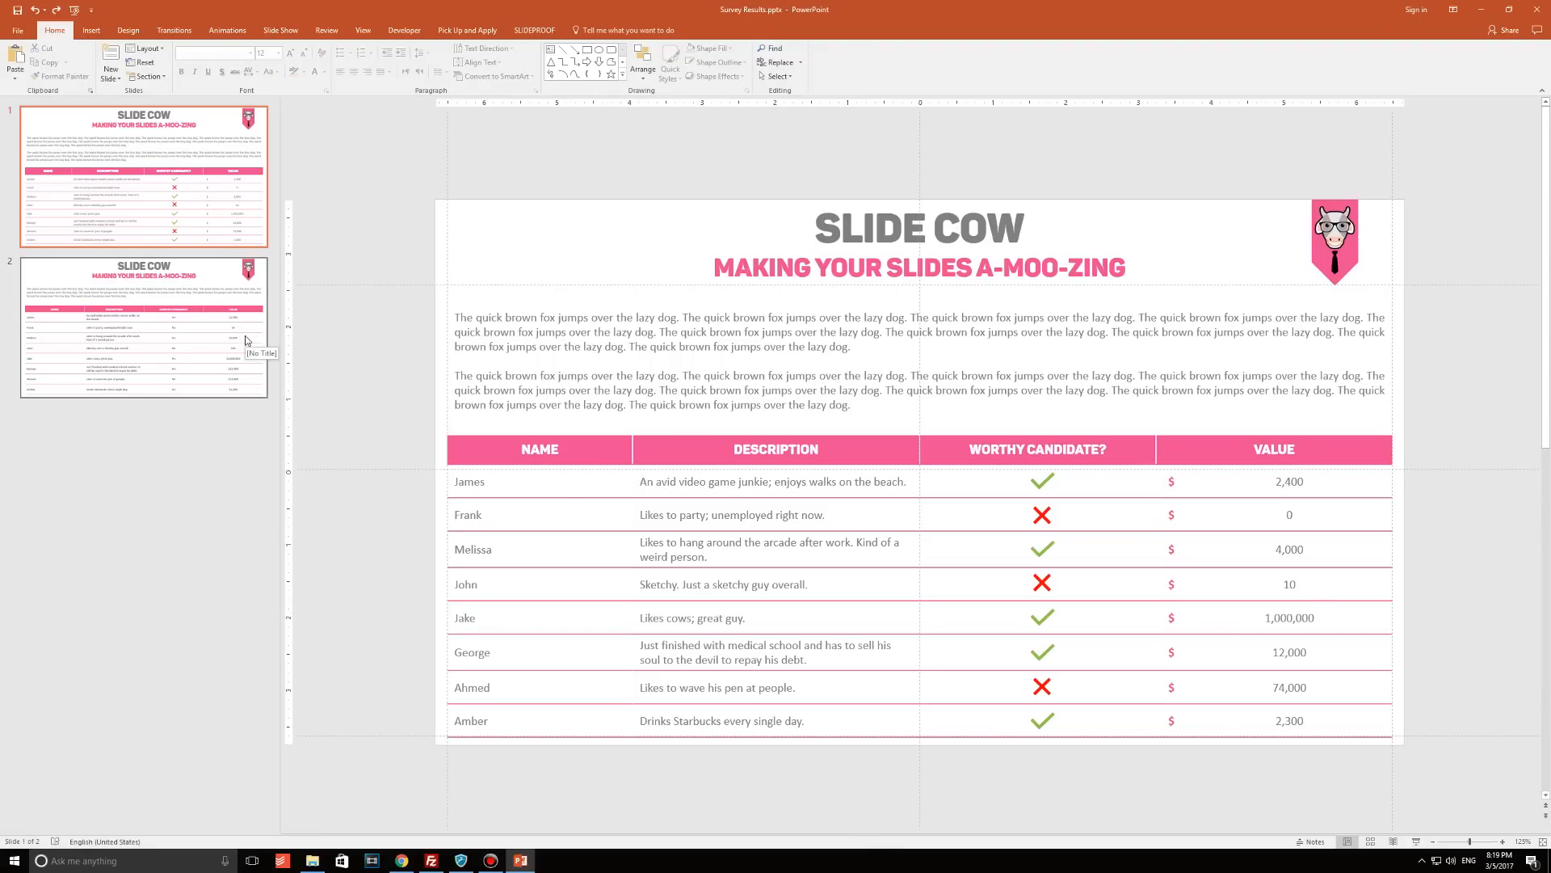
left_click(143, 327)
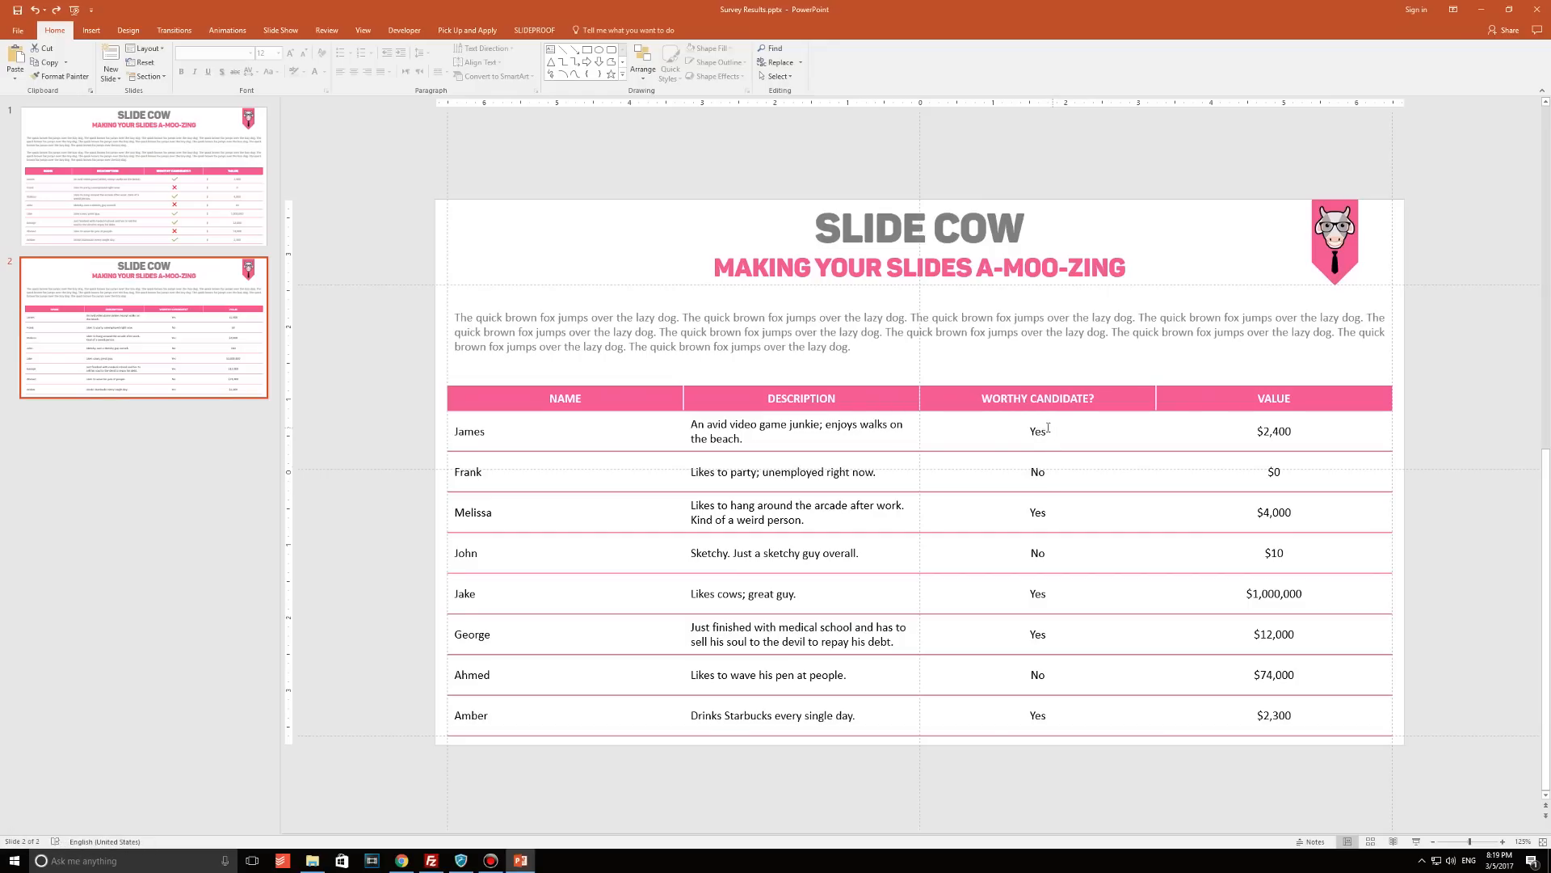
left_click(144, 176)
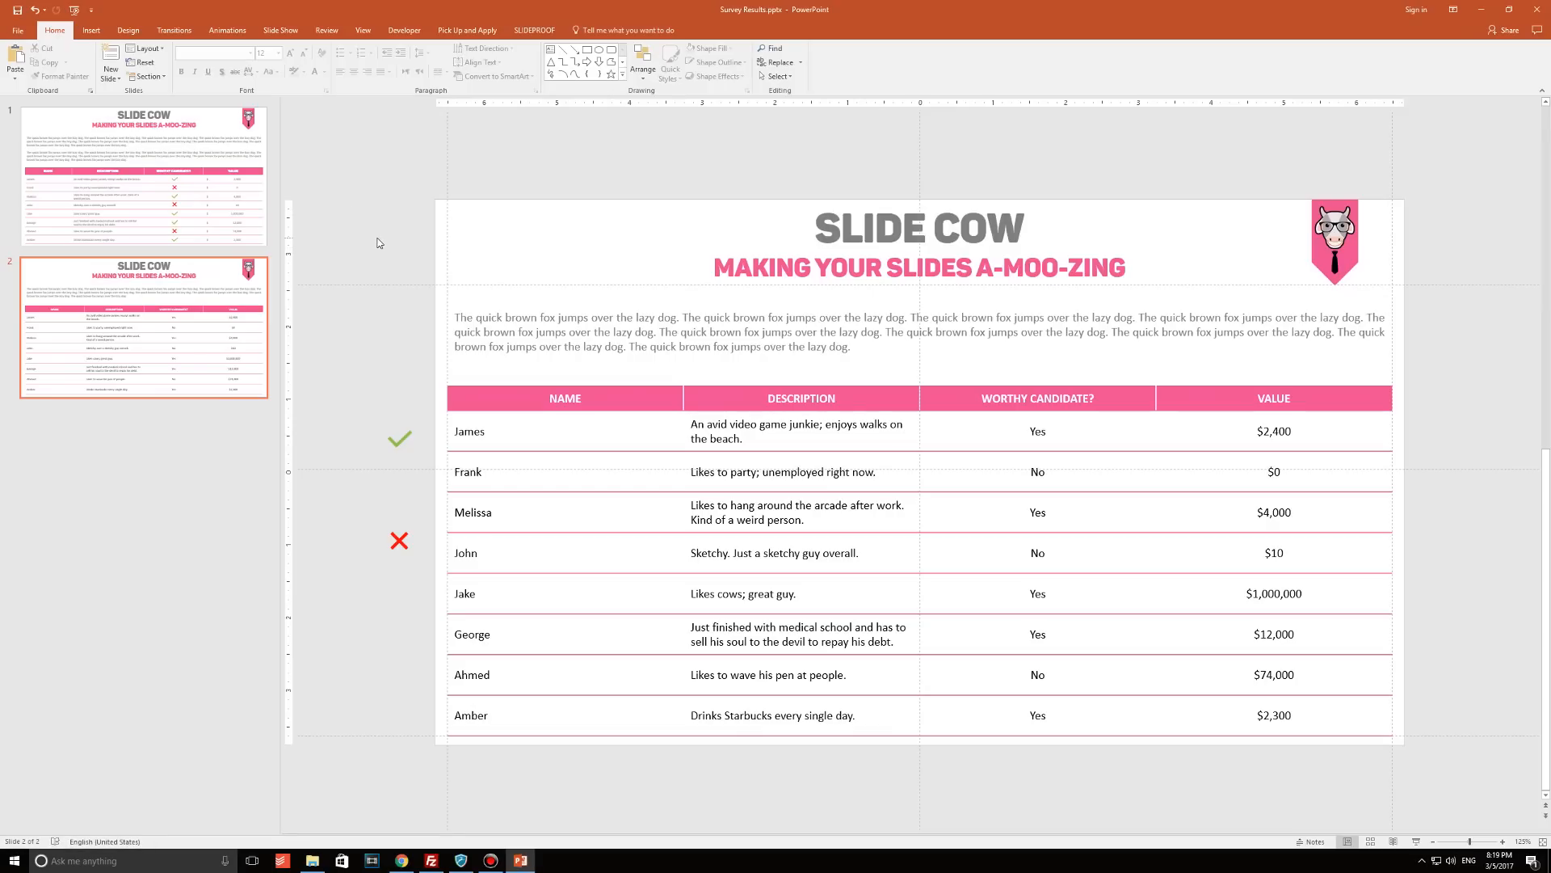
mouse_move(321, 242)
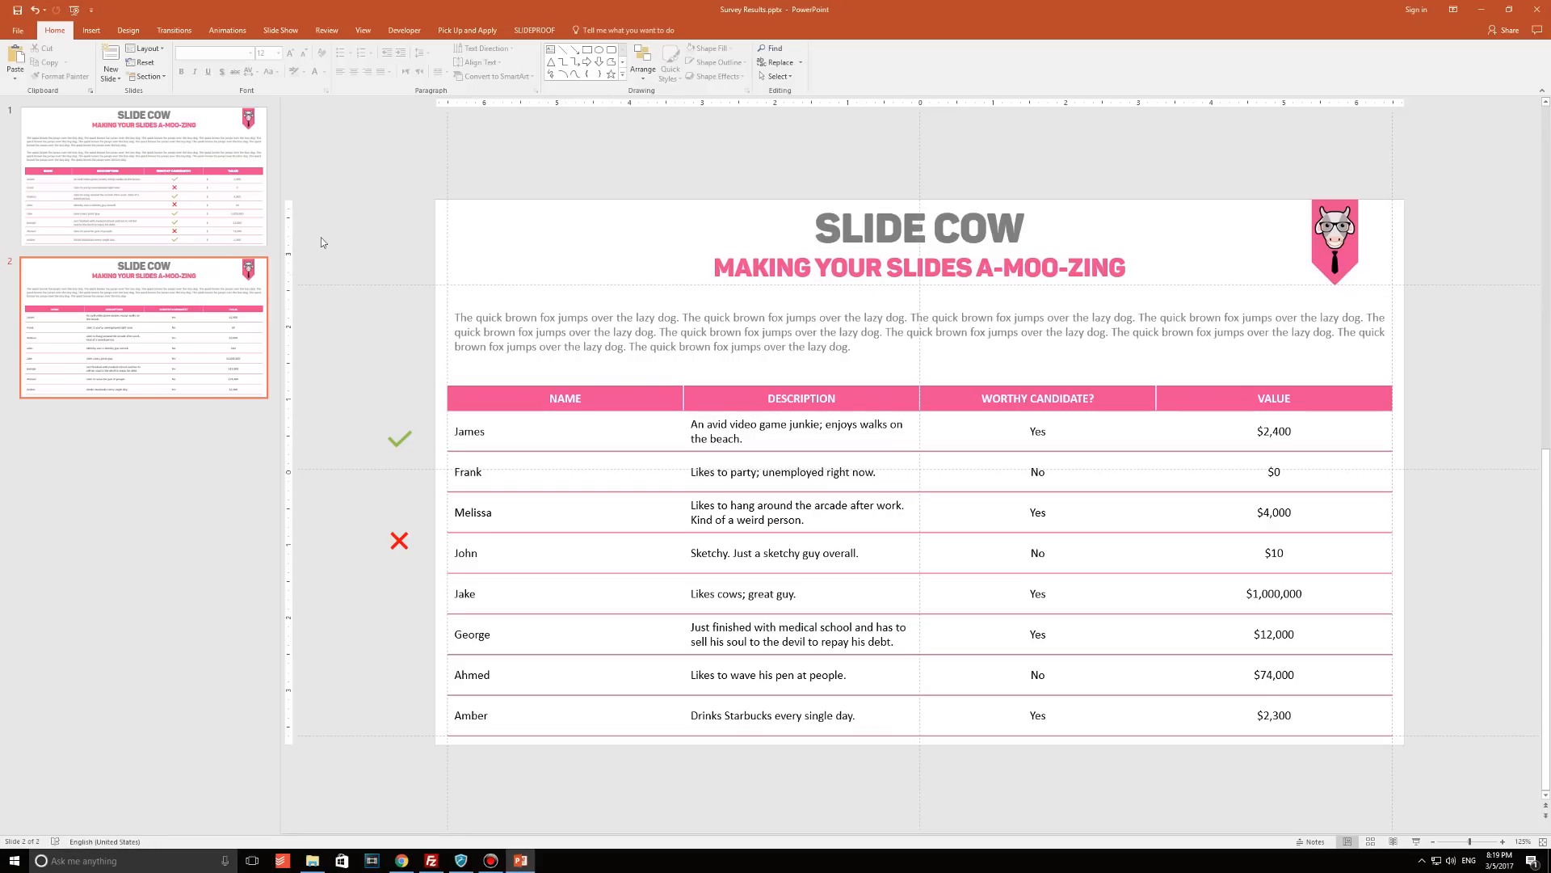
Place check icons over the Yes answers for James, Melissa and George, and crosses beside No answers.
left_click(90, 30)
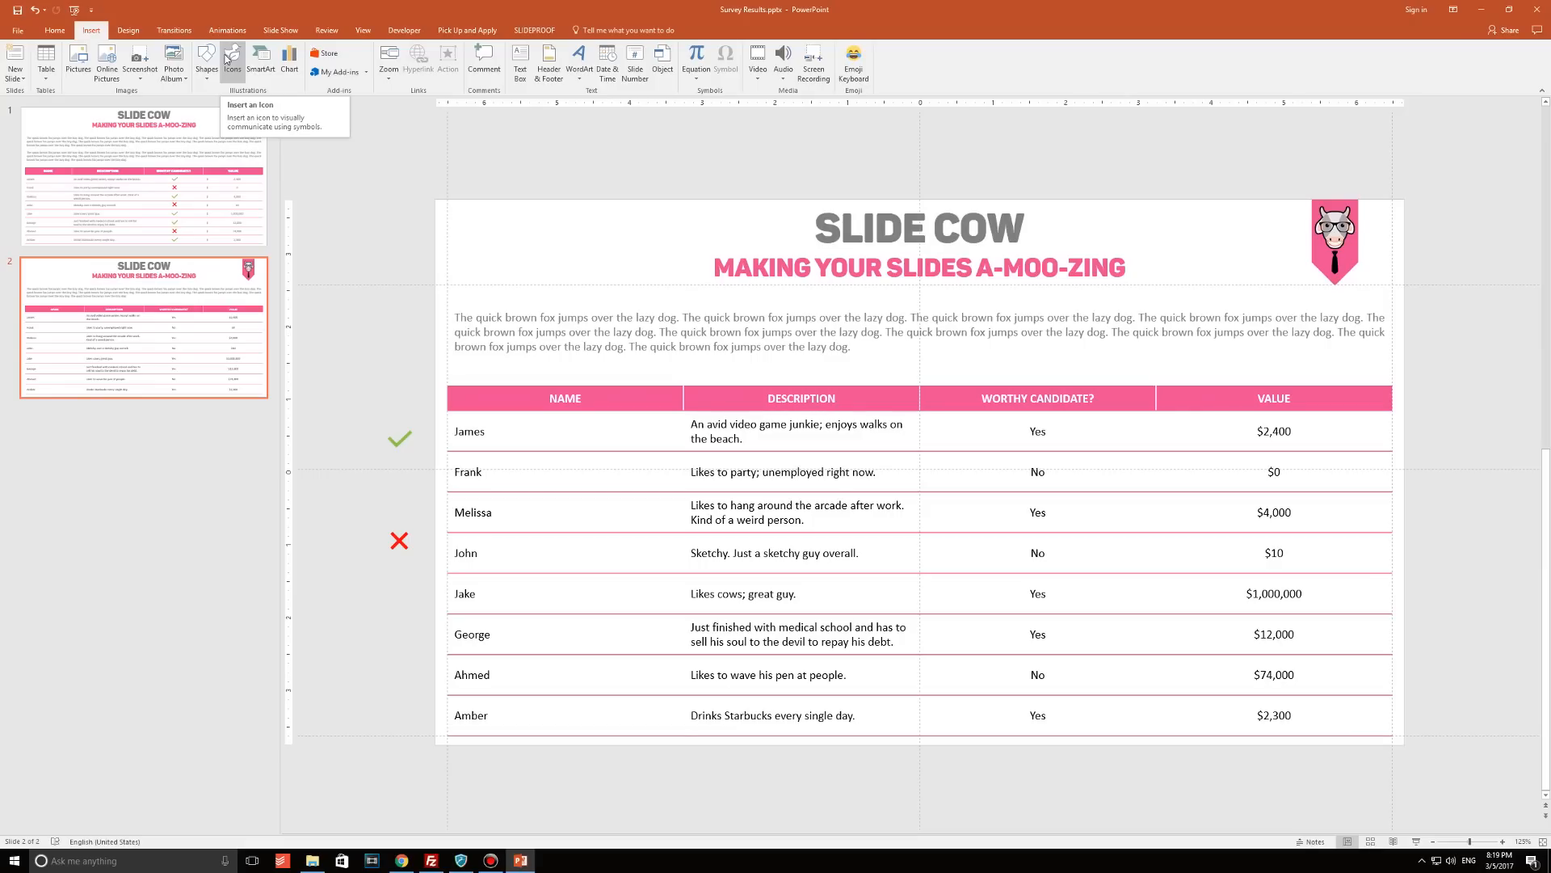
mouse_move(133, 53)
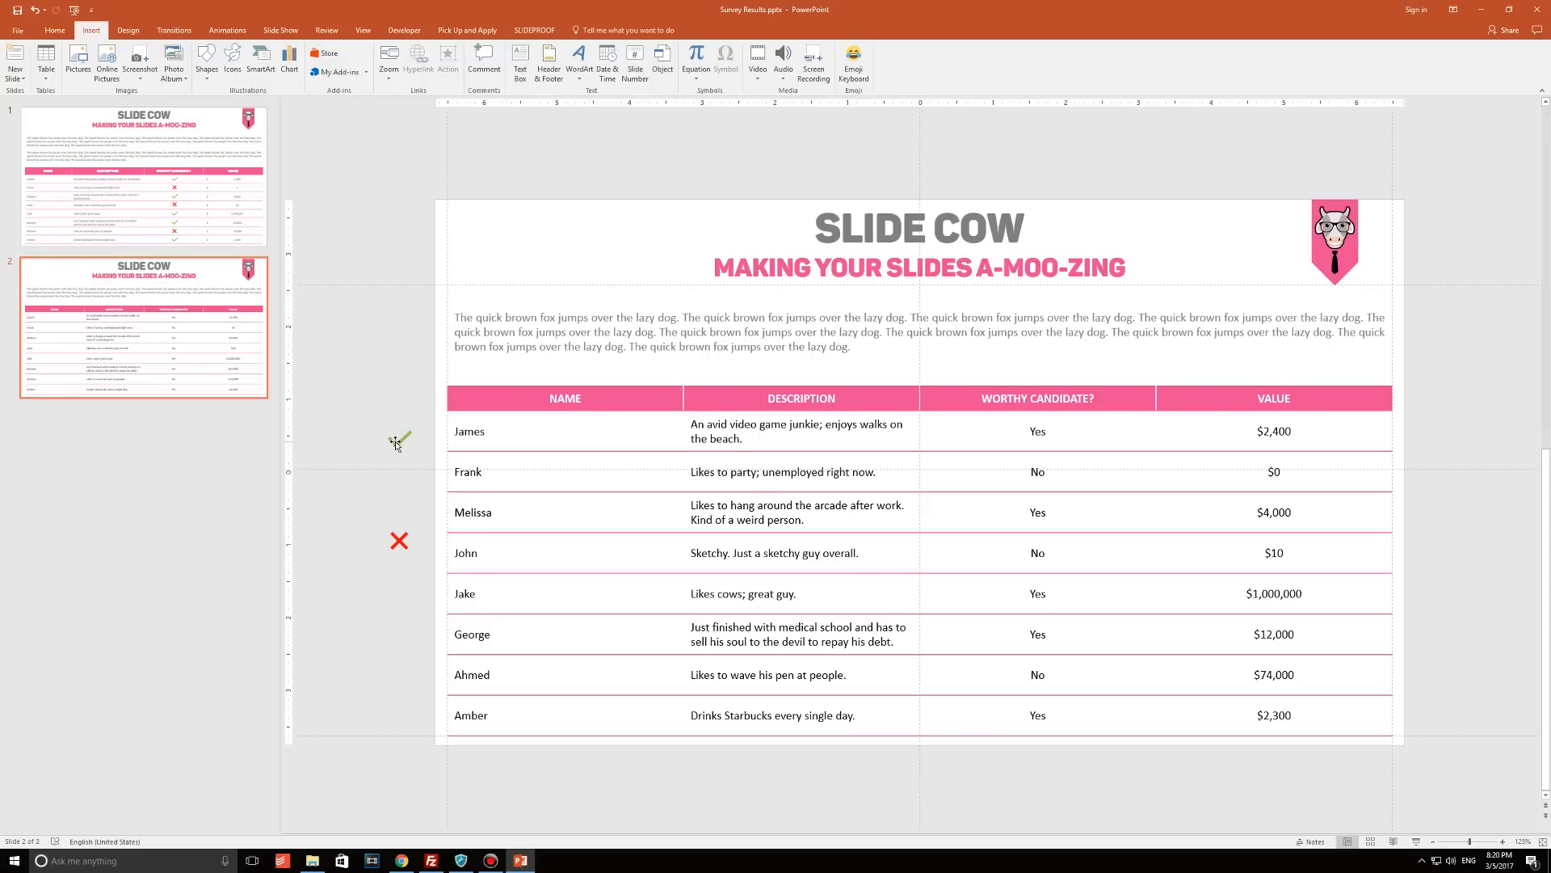
left_click(399, 440)
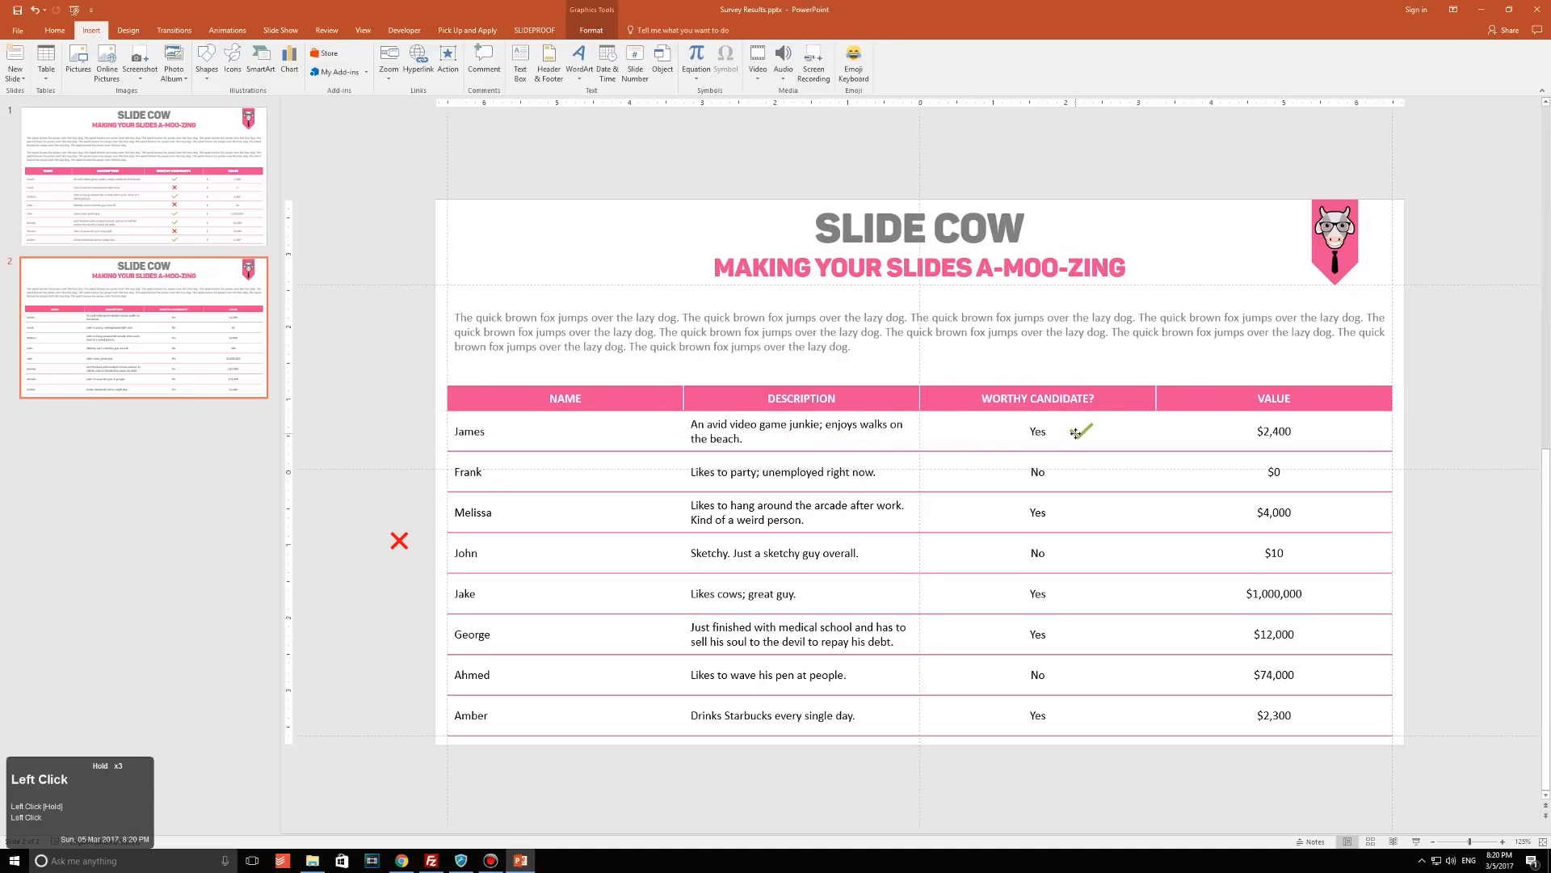
left_click(1080, 430)
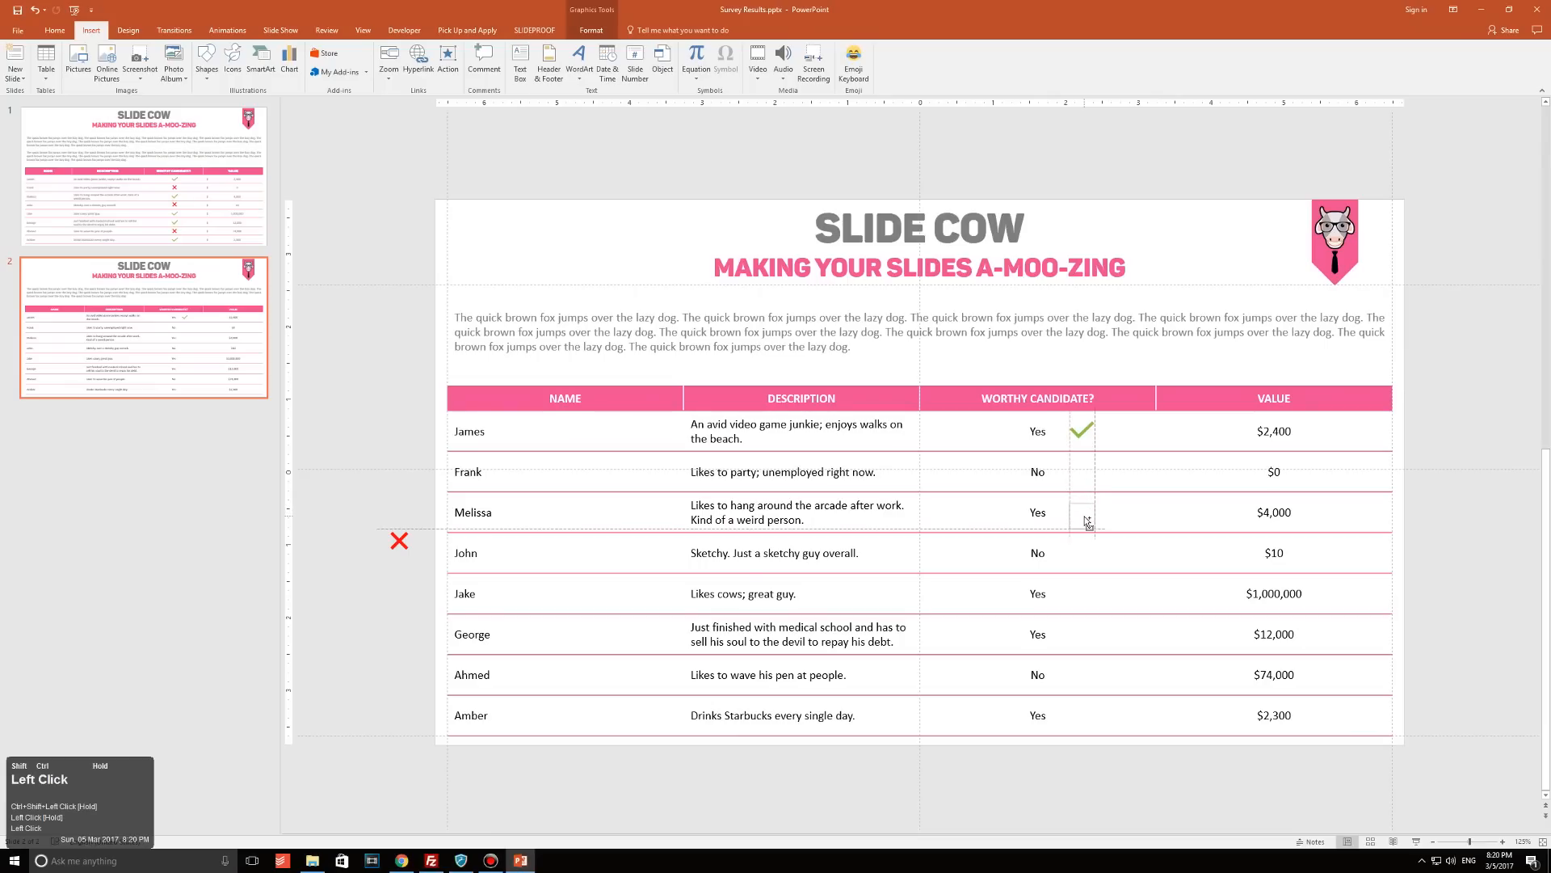
left_click(1082, 512)
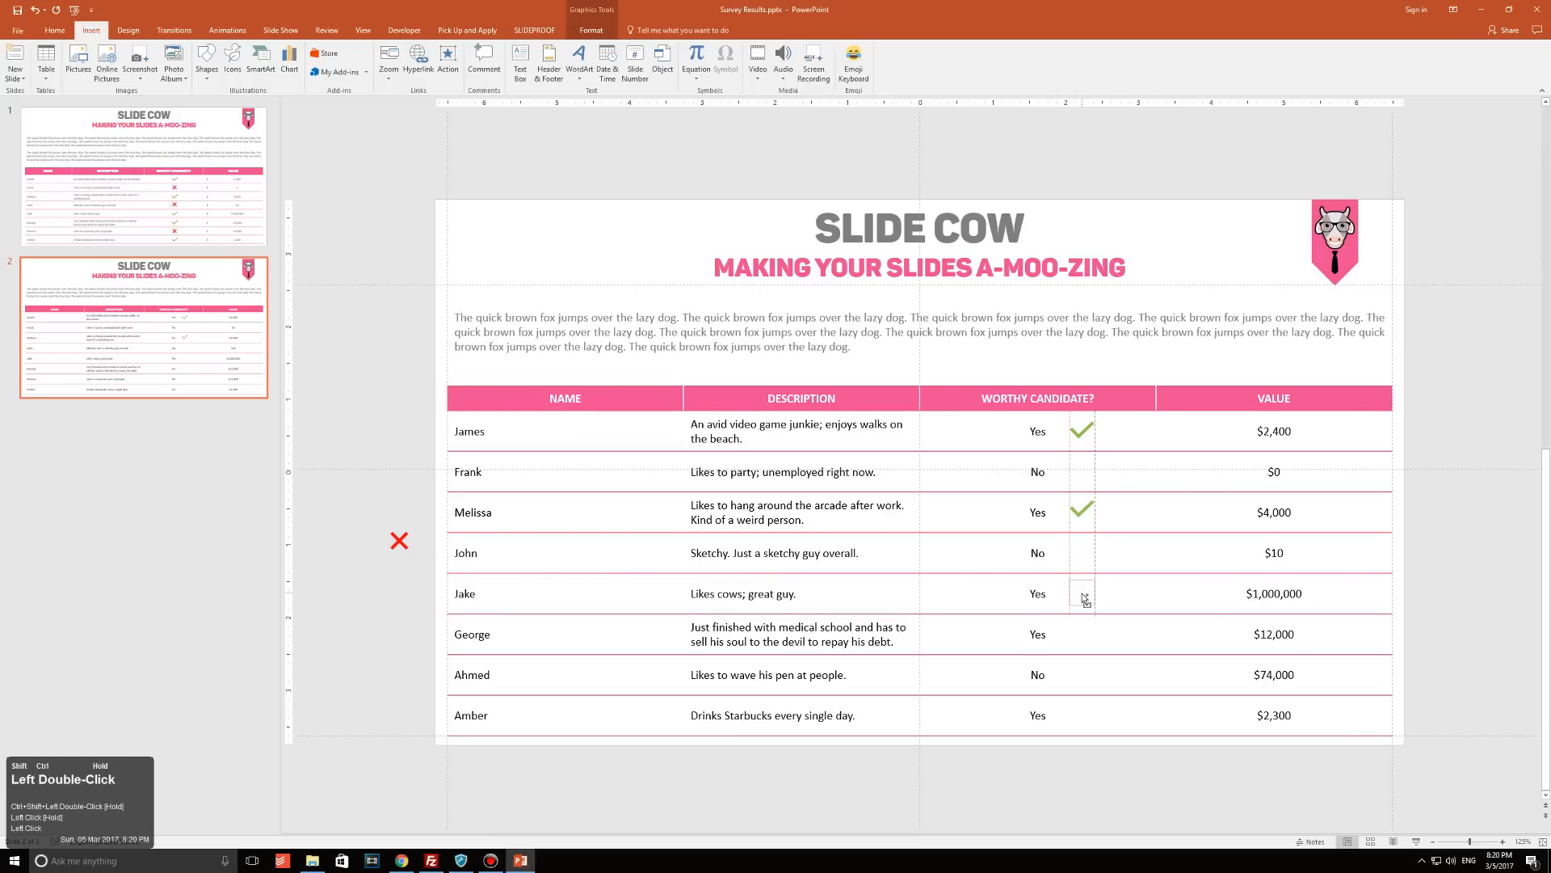
left_click(1083, 594)
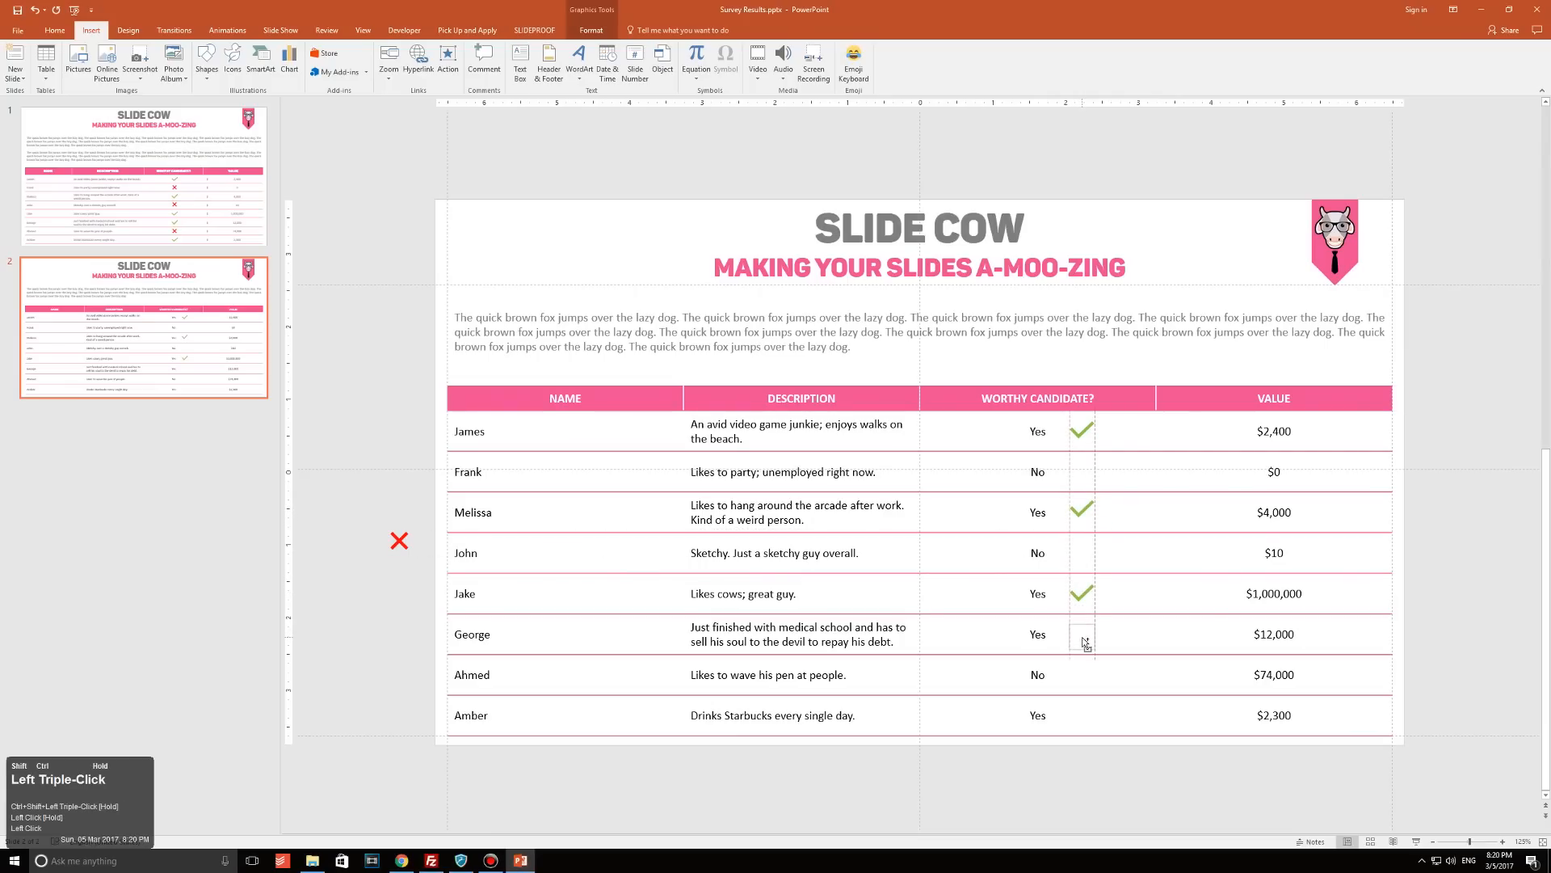
left_click(1081, 634)
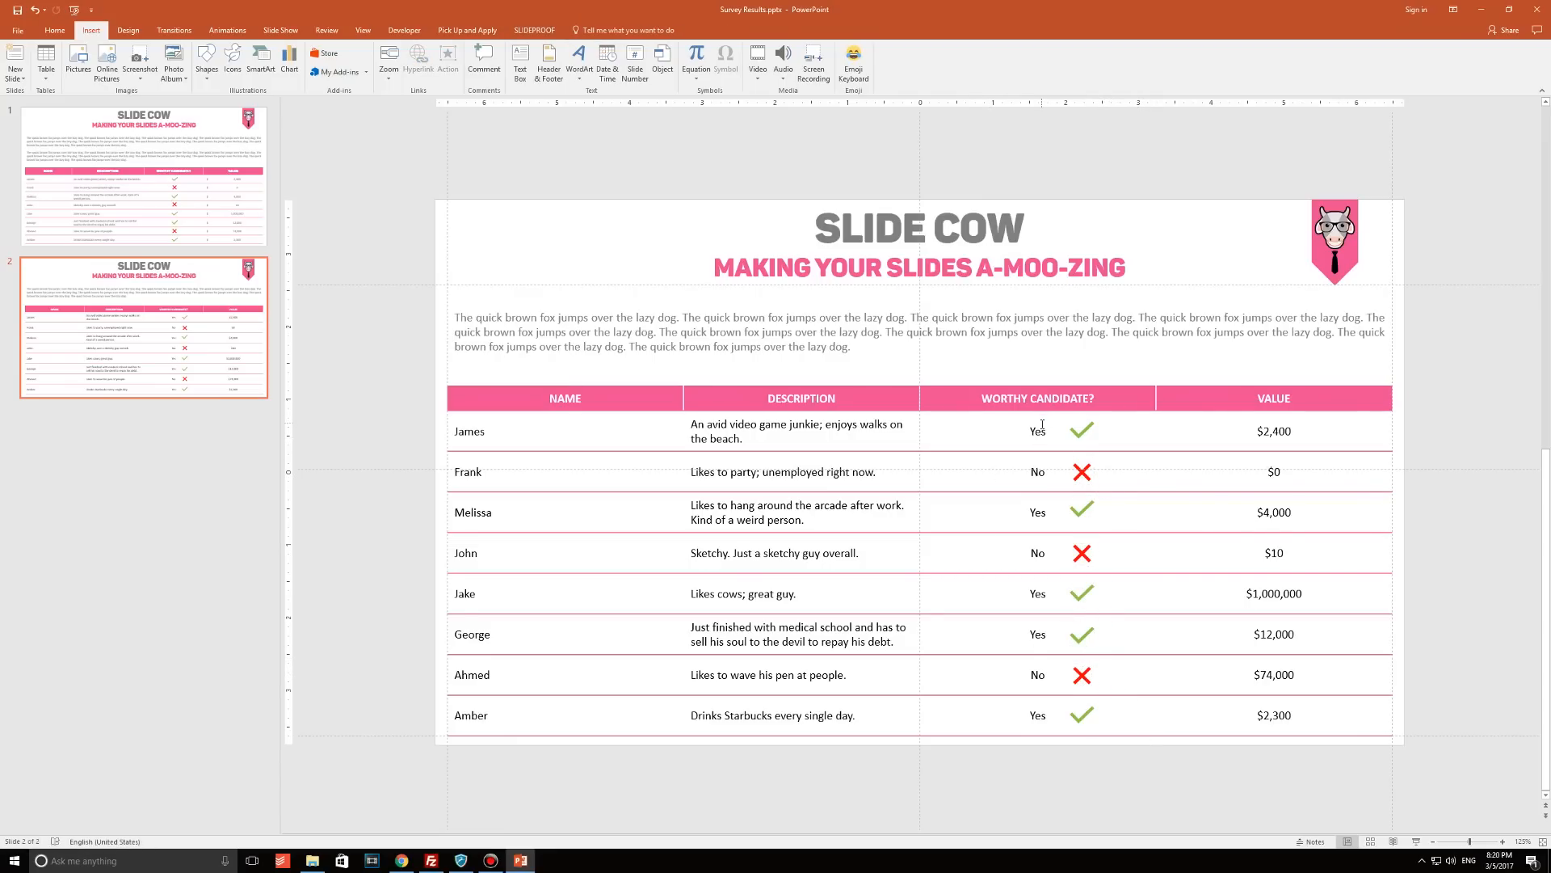
left_click(1036, 431)
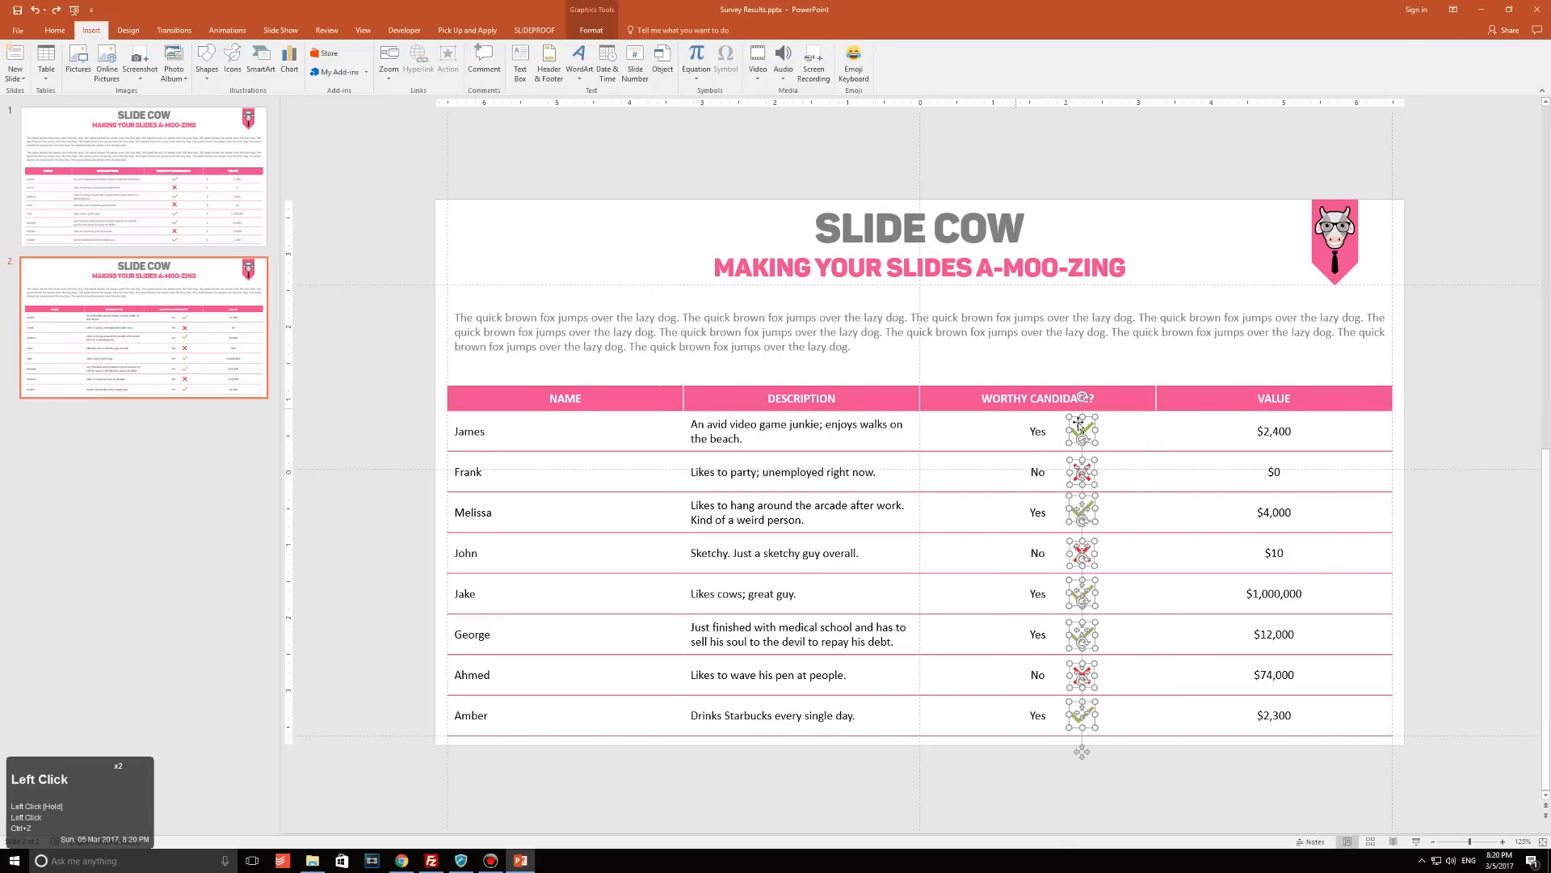
Select all the green check and red cross icons together to align them.
left_click(642, 59)
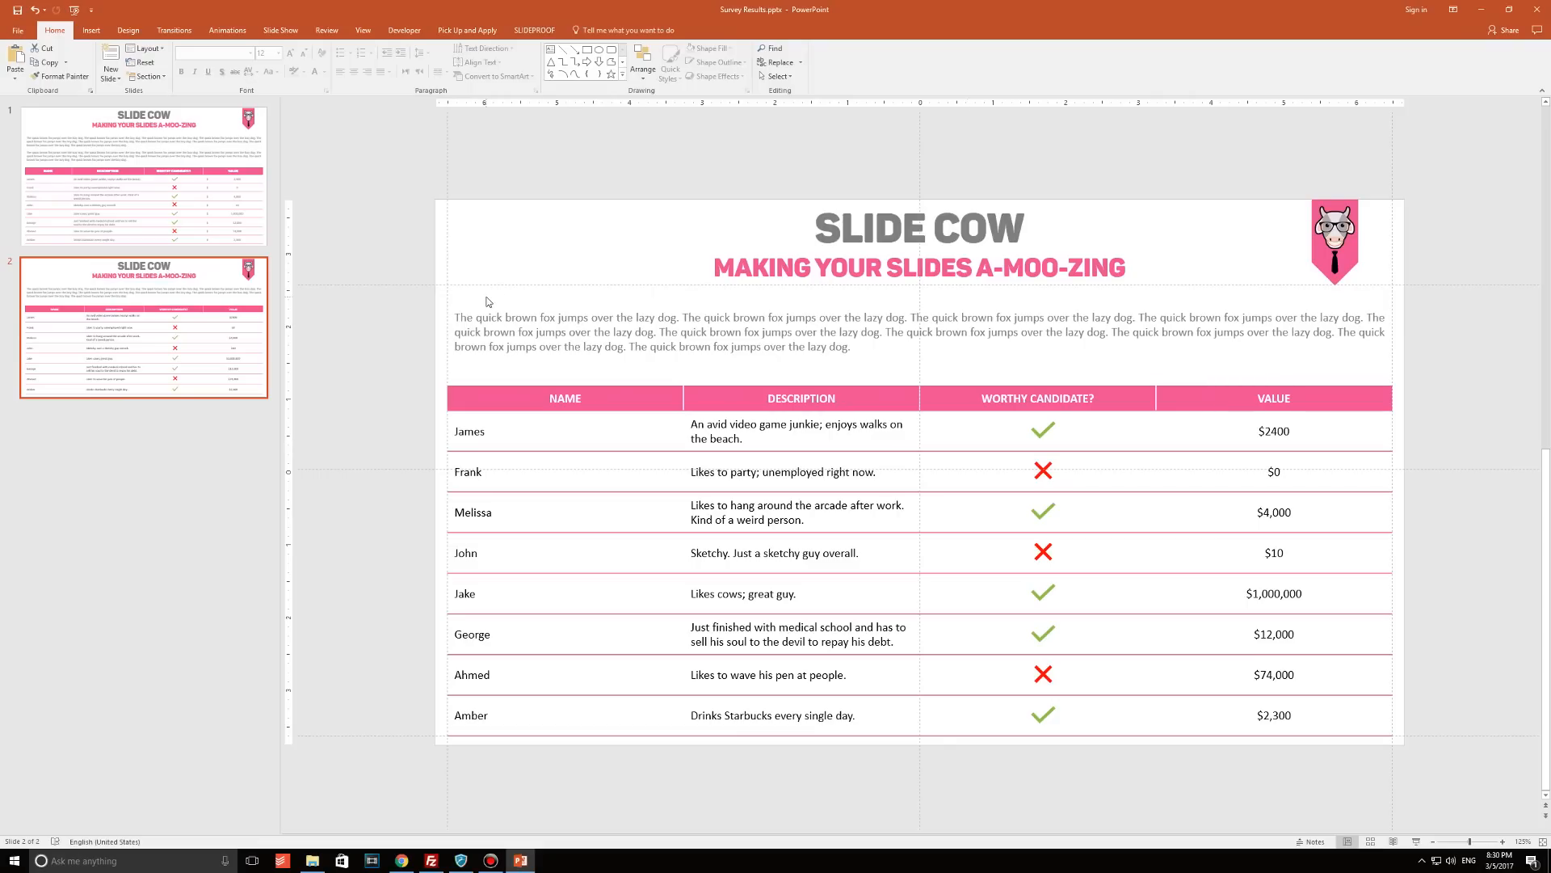
mouse_move(327, 219)
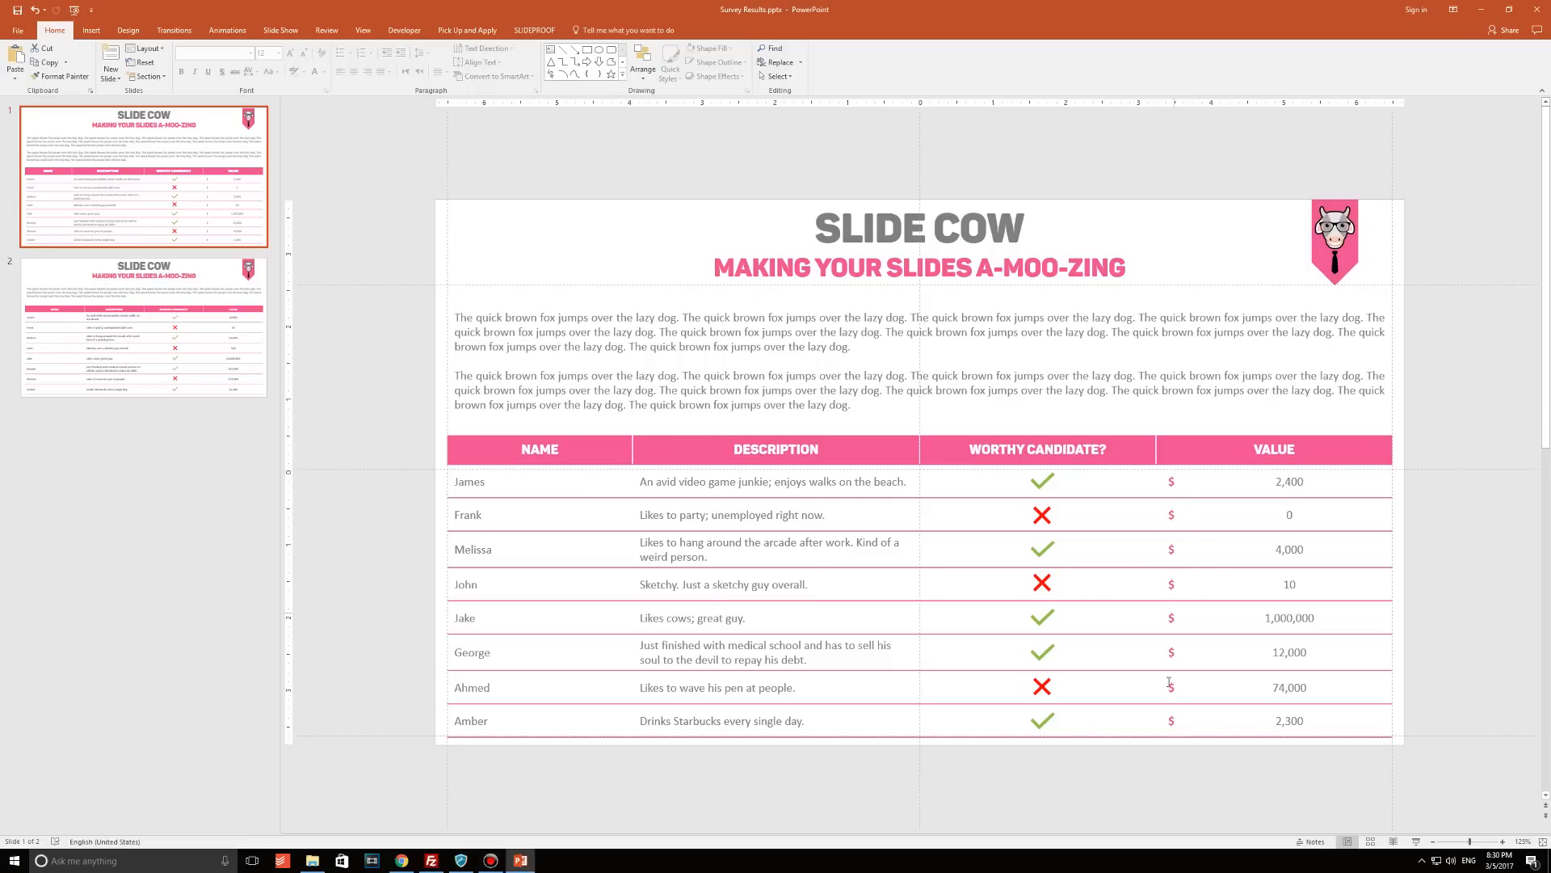
On slide 2, split James's Value cell into 2 columns, 1 row, and cut its $2400.
left_click(141, 327)
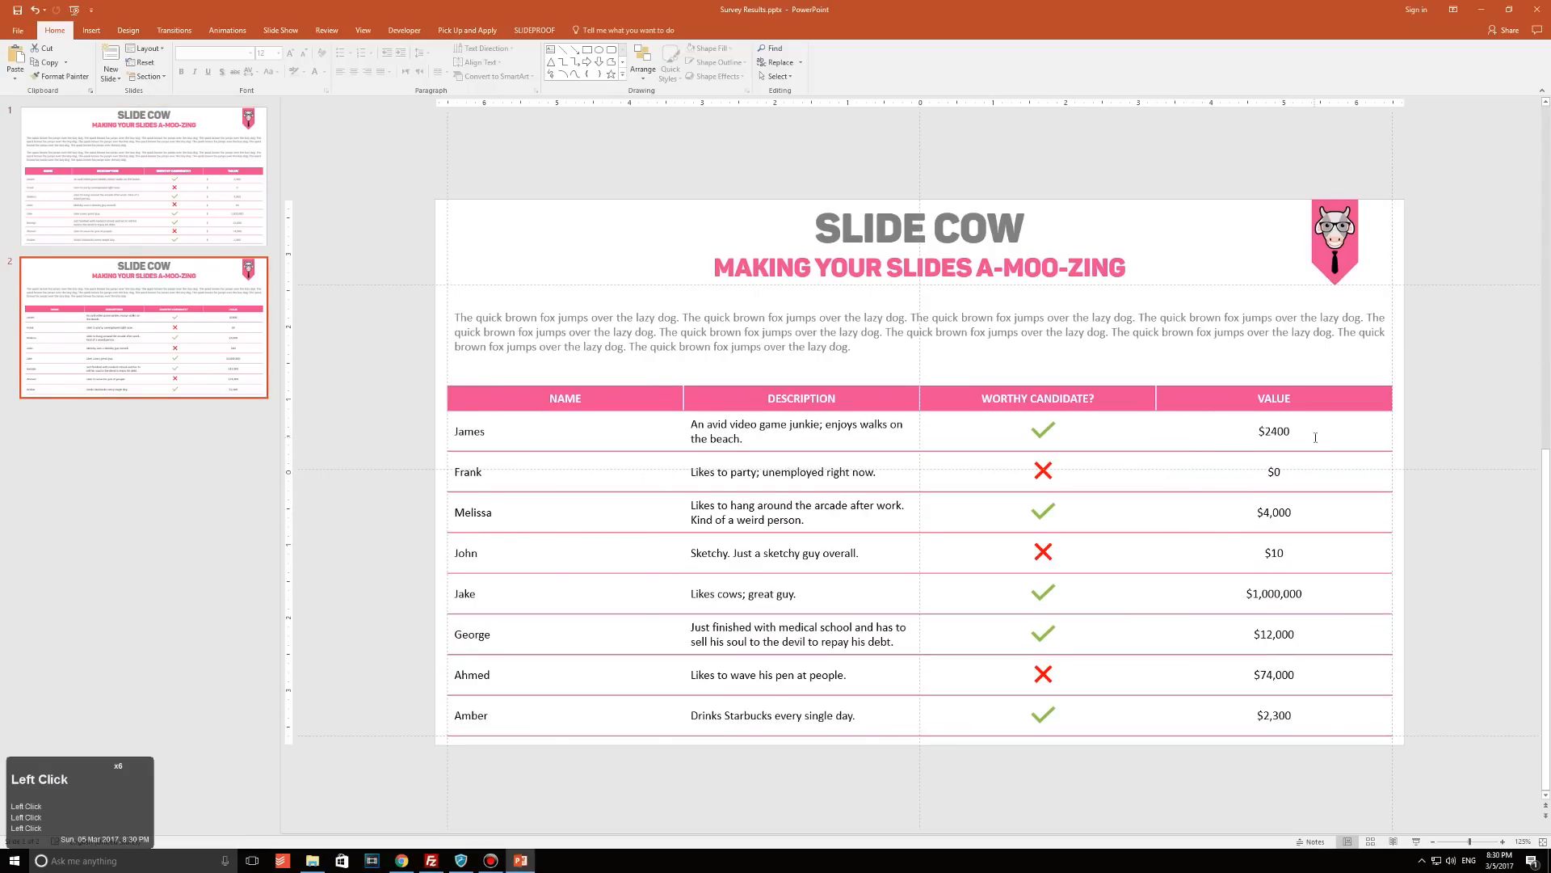
left_click(1273, 431)
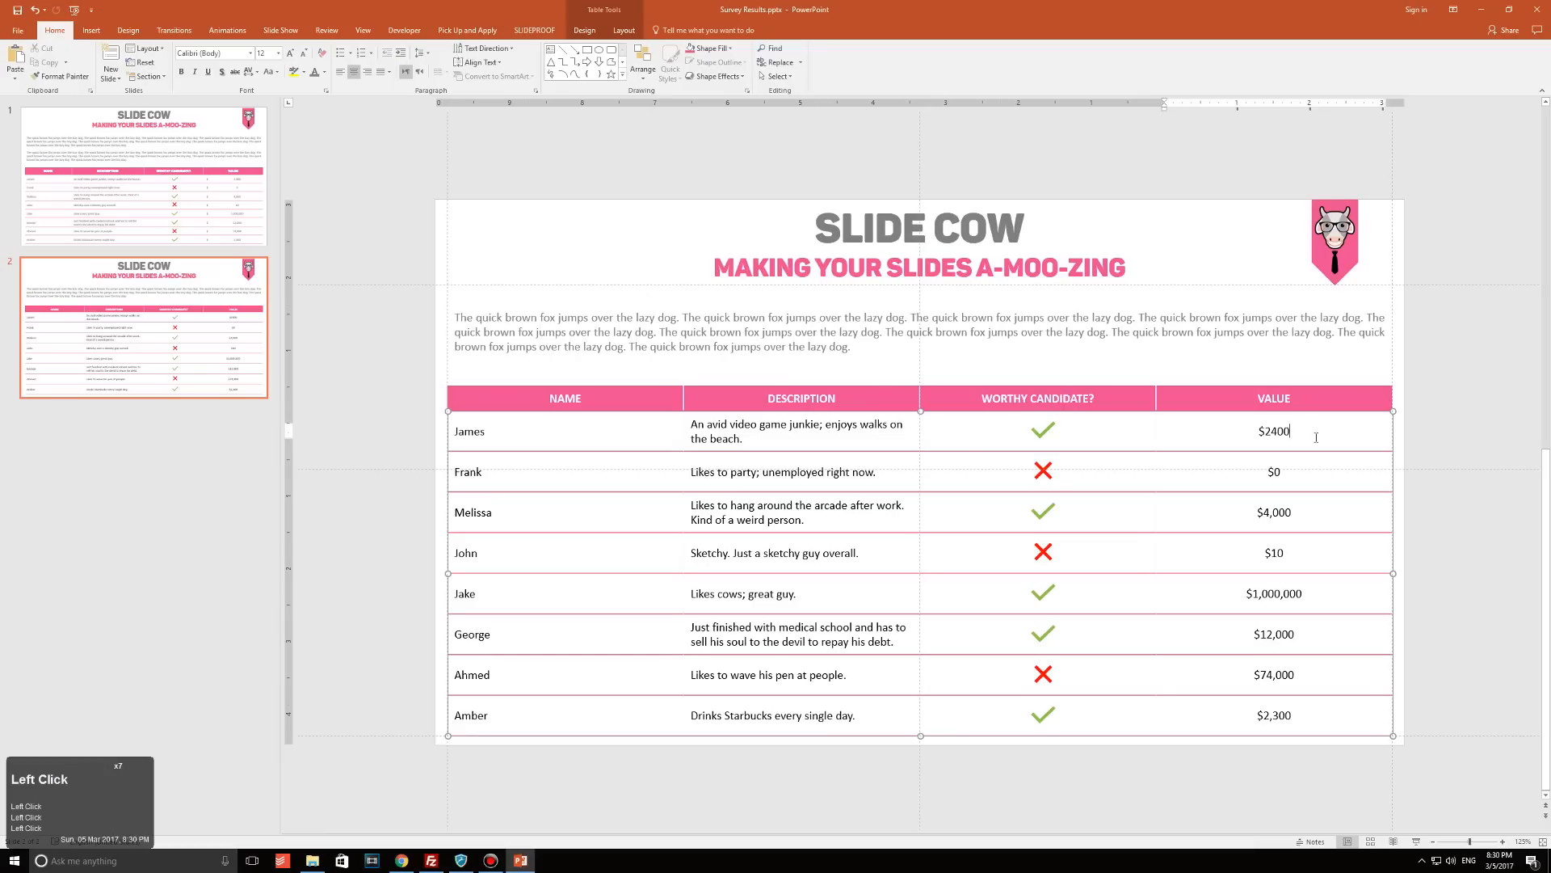
right_click(1316, 440)
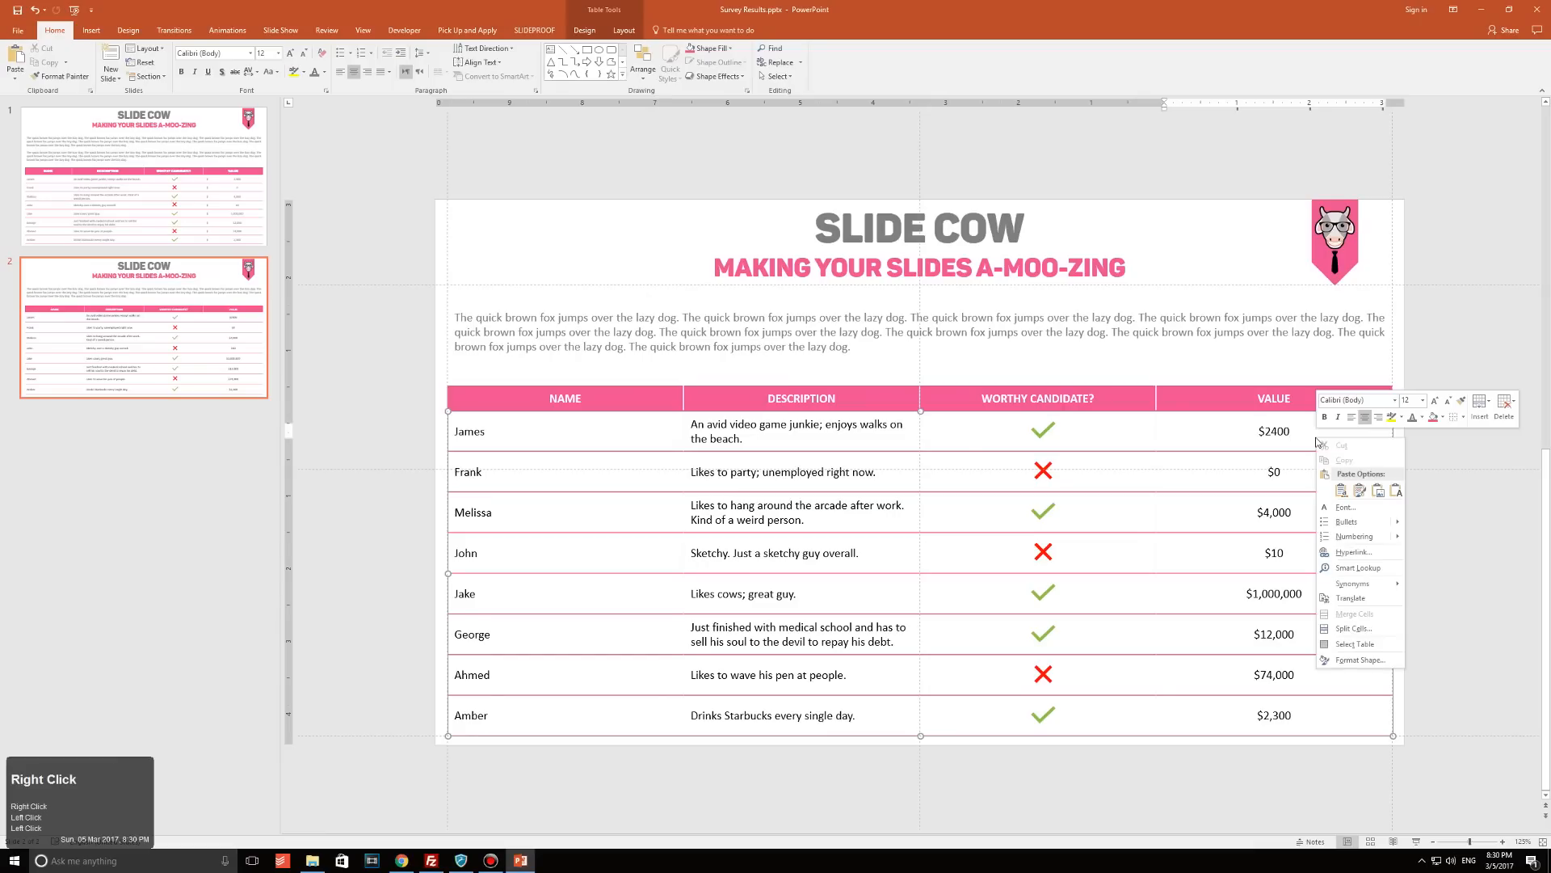
left_click(1353, 628)
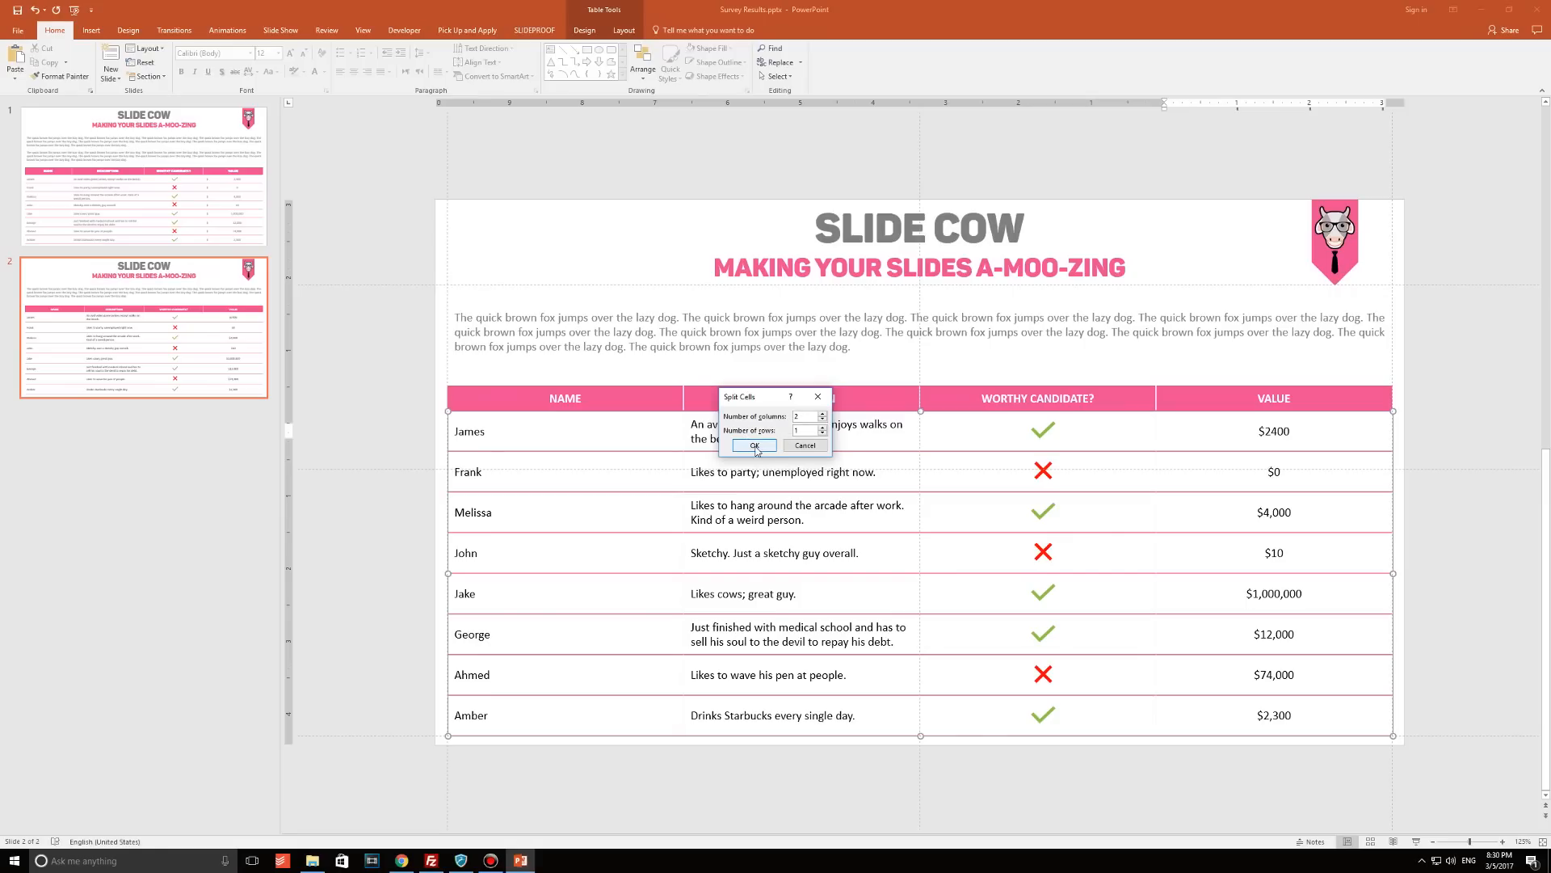
left_click(753, 445)
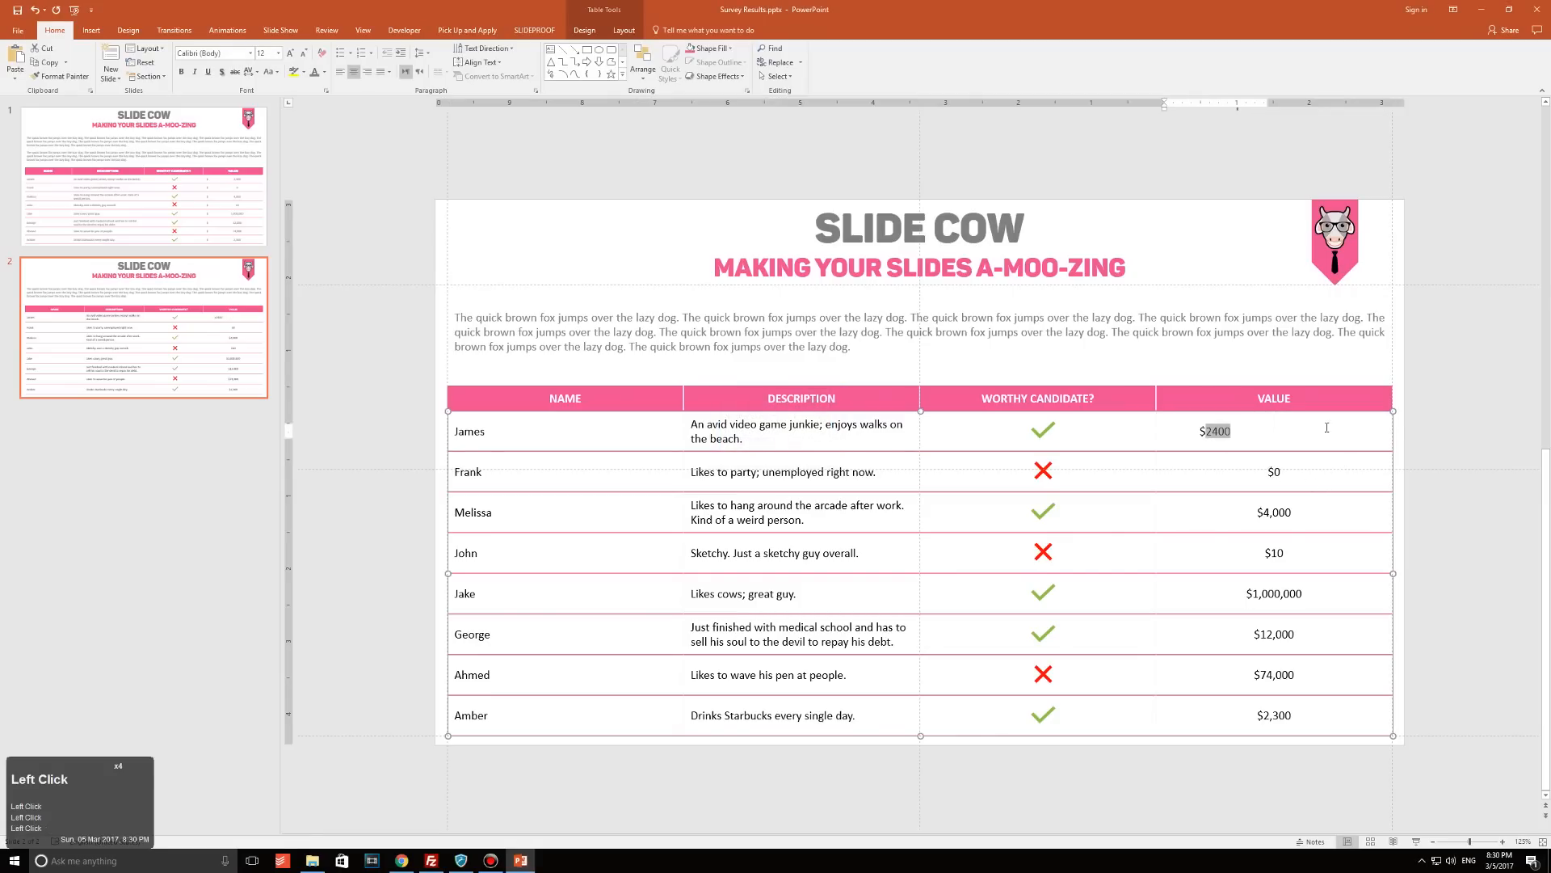
left_click(584, 31)
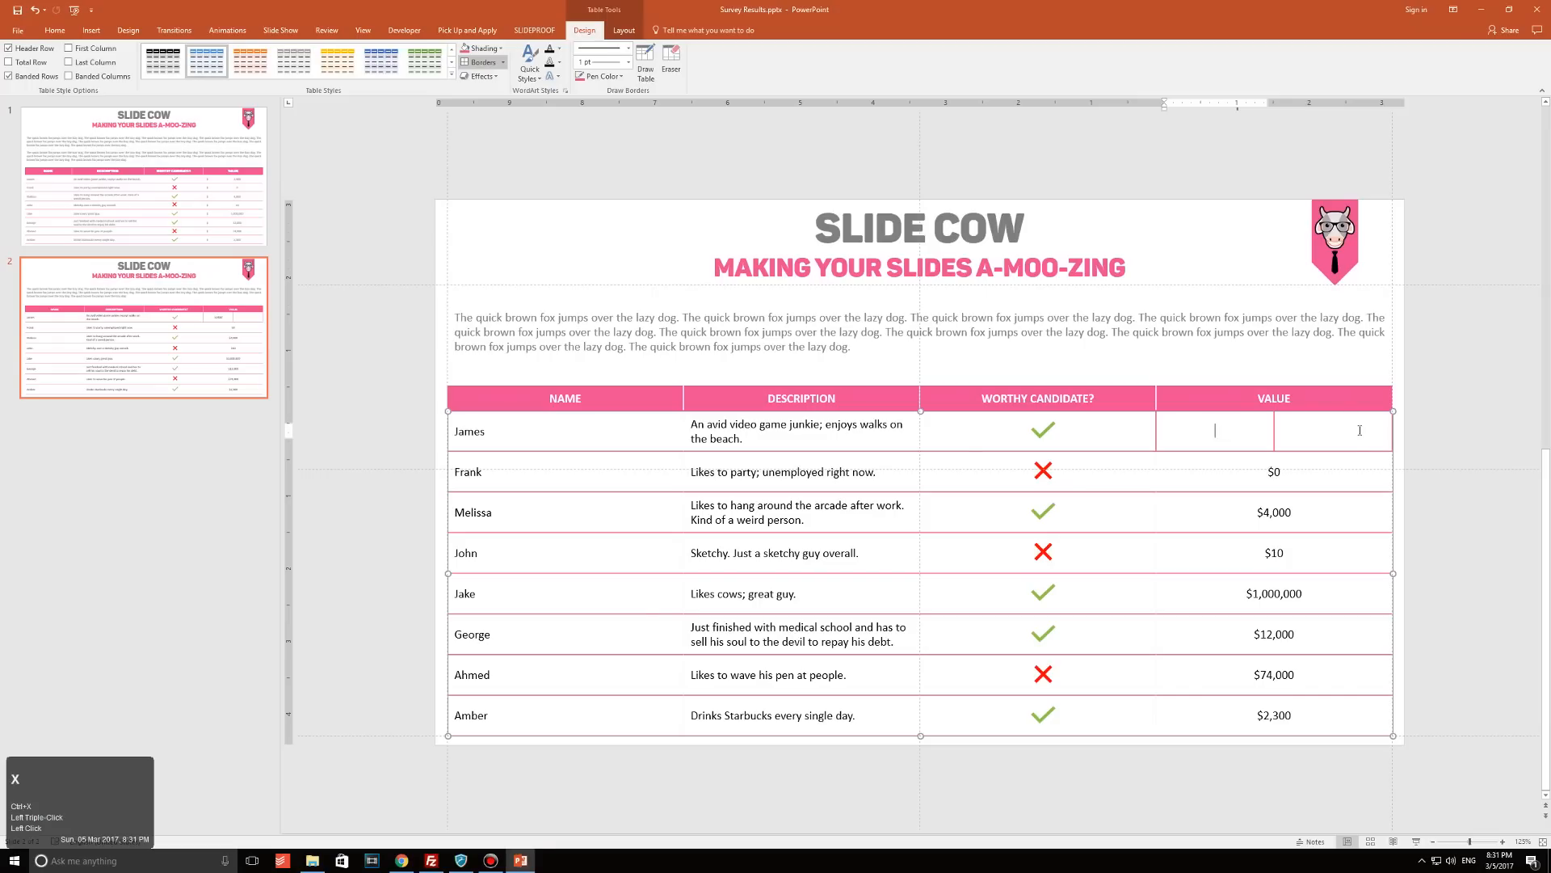
Put $2400 in the right cell, narrow the left cell, and type a lone $ there.
type("$2400")
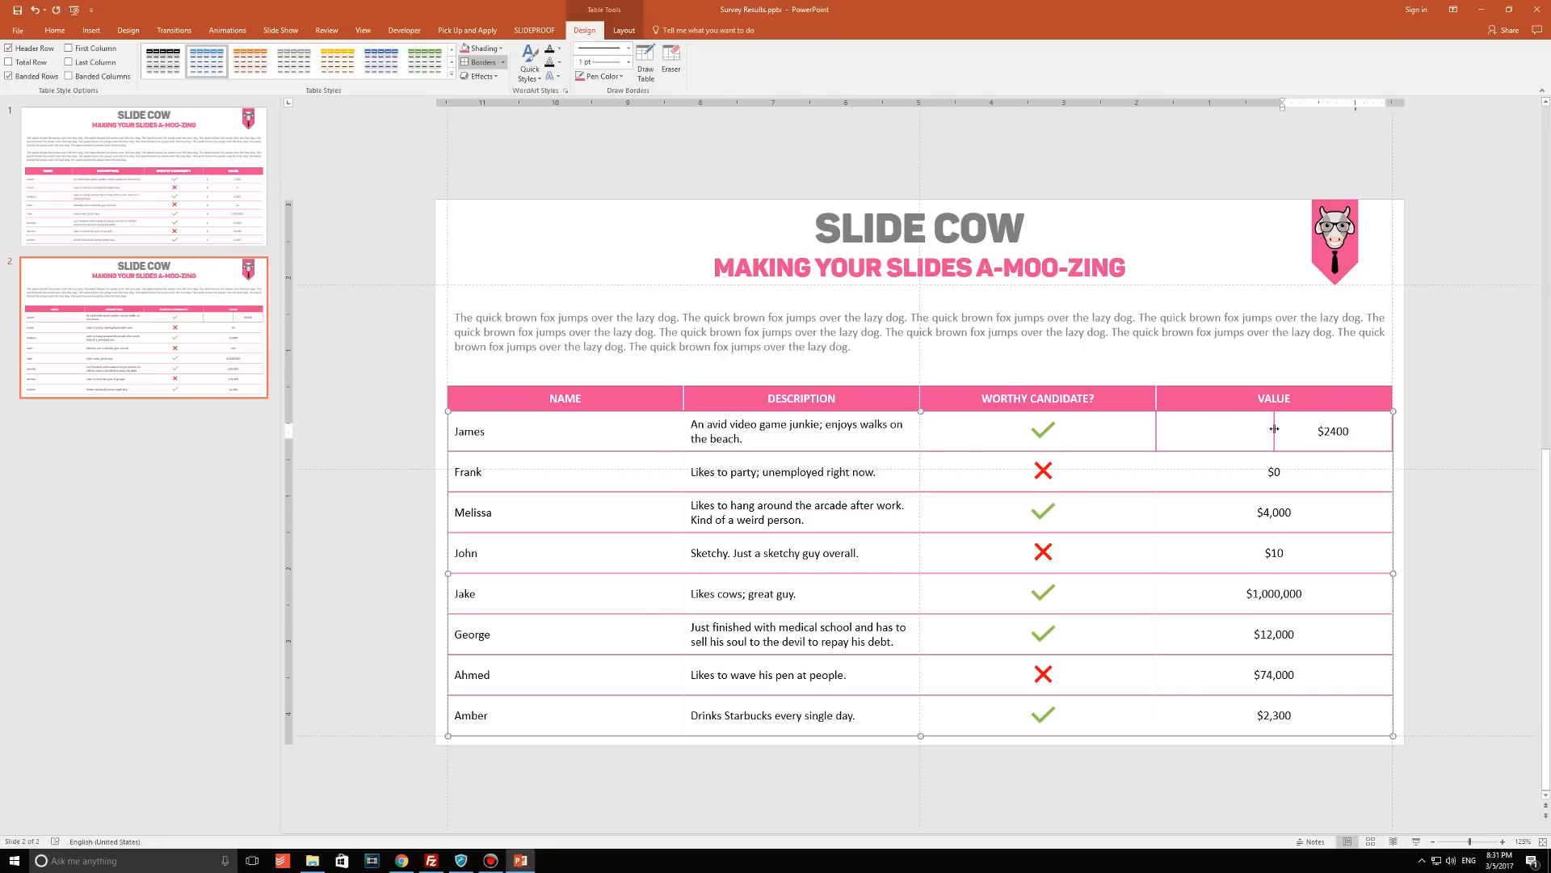
left_click_drag(1274, 429, 1197, 436)
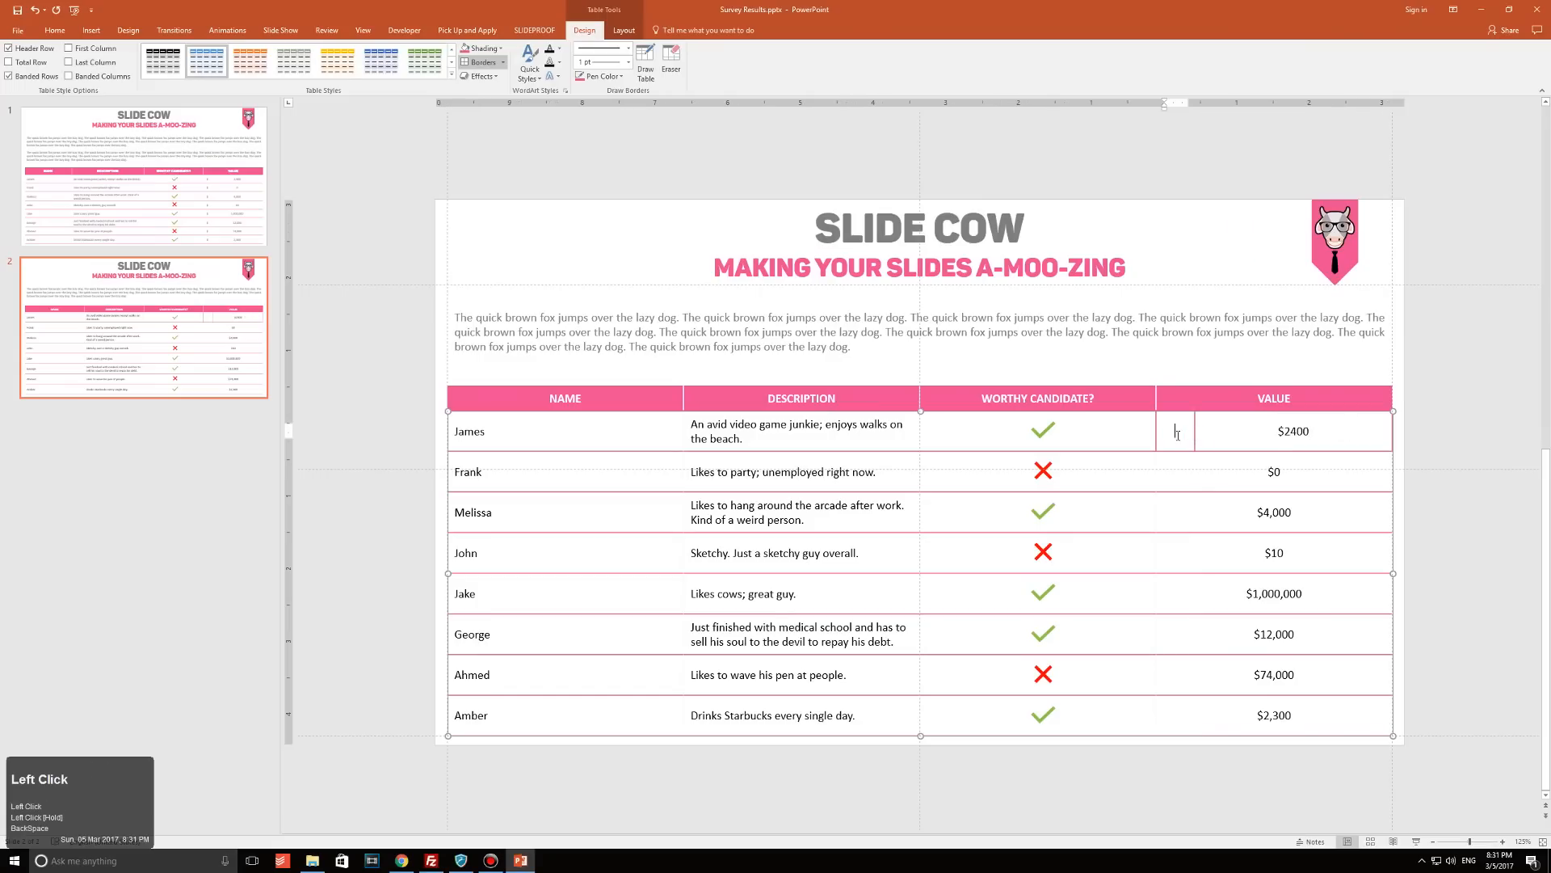
key("shift")
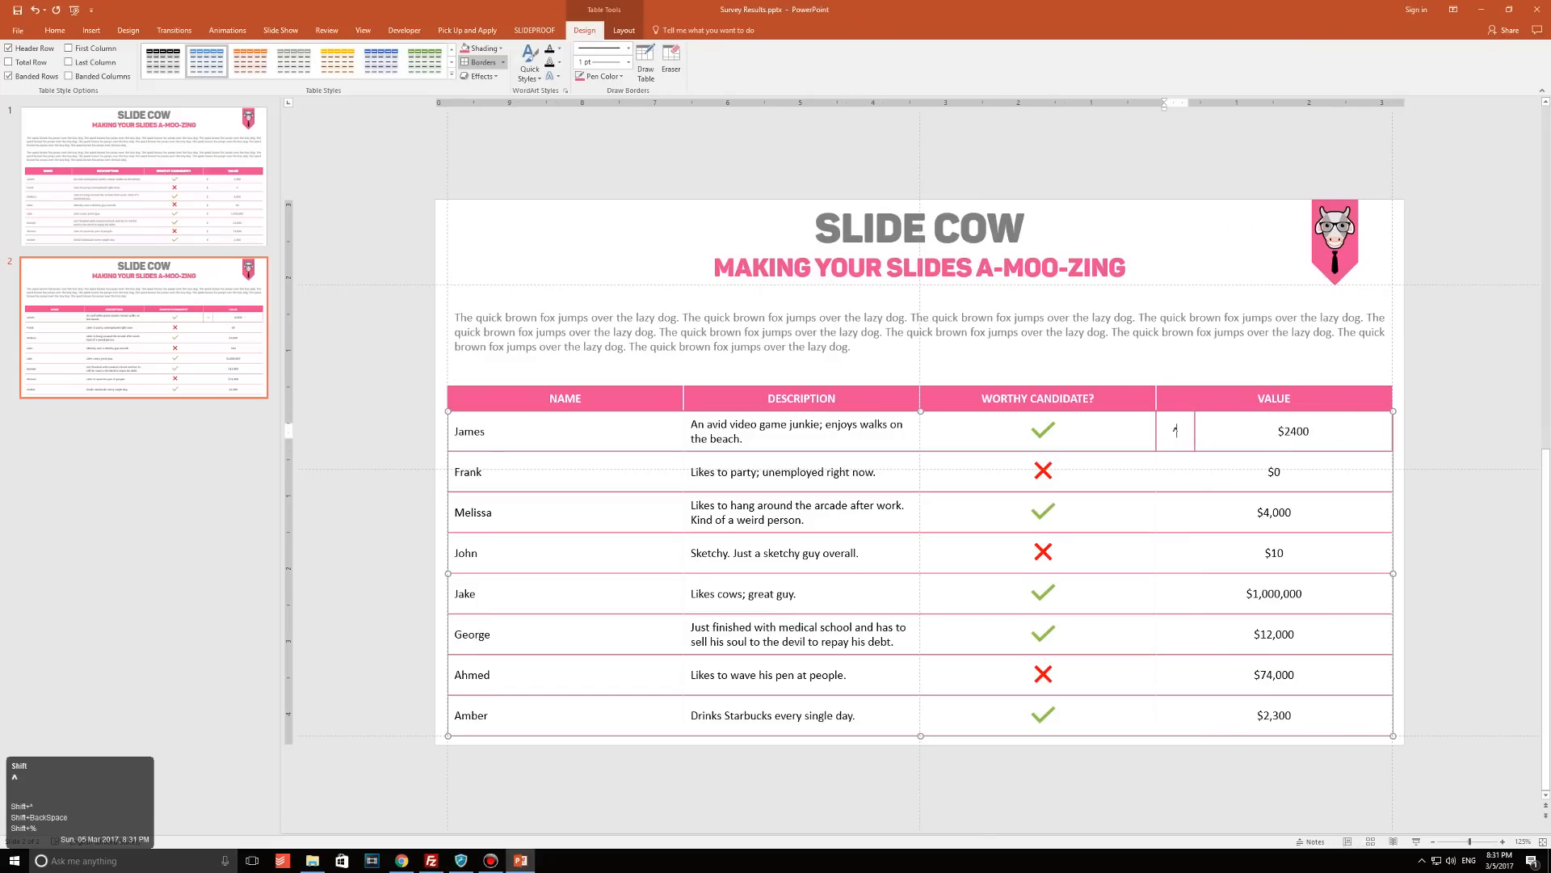
type("$")
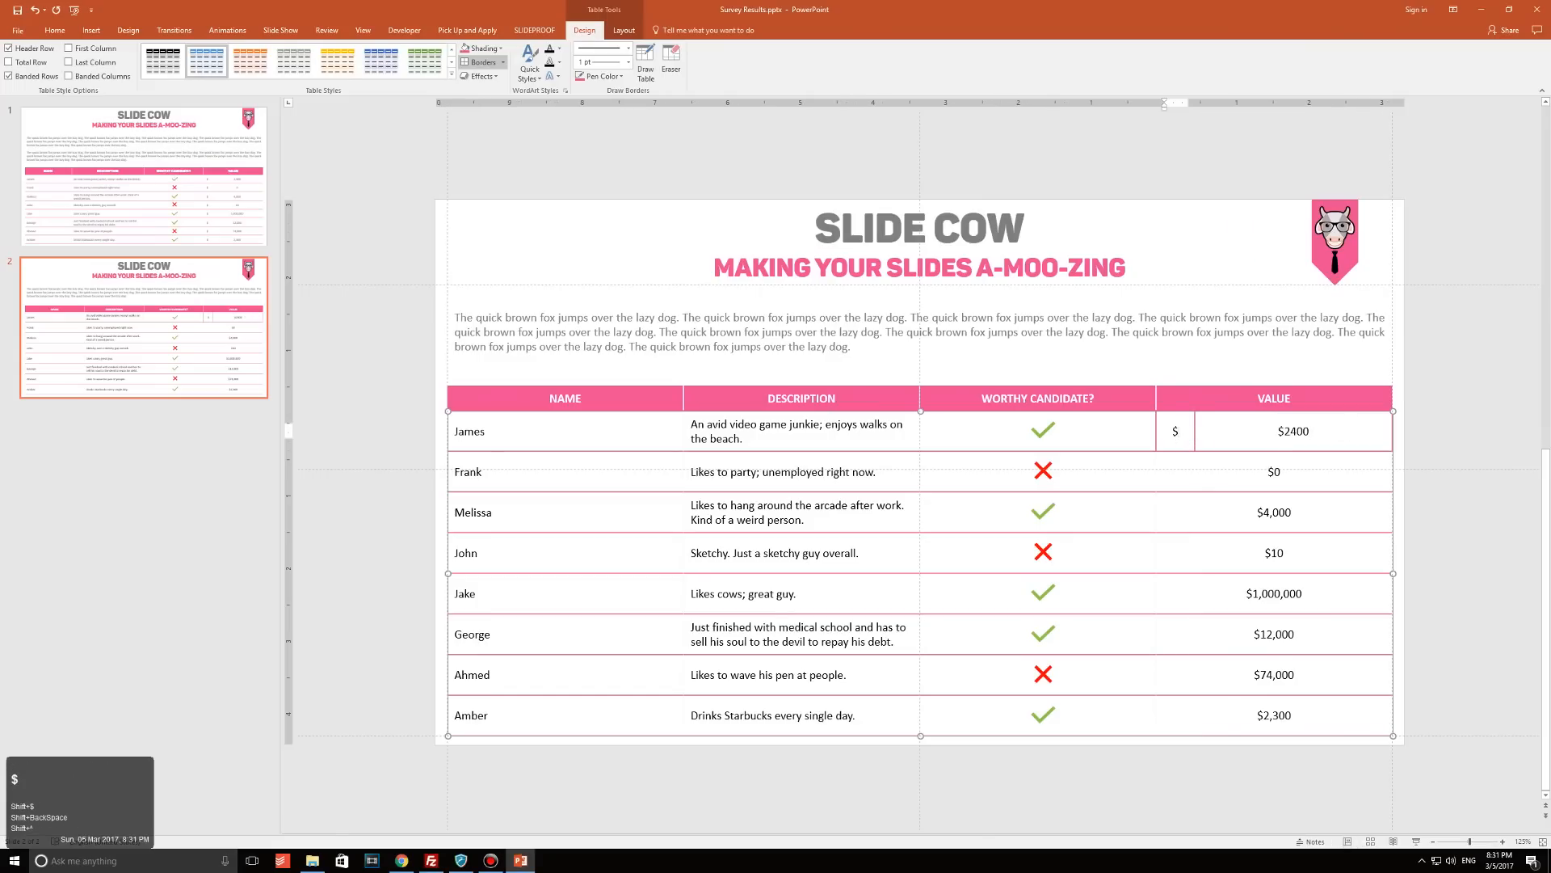
left_click(1256, 436)
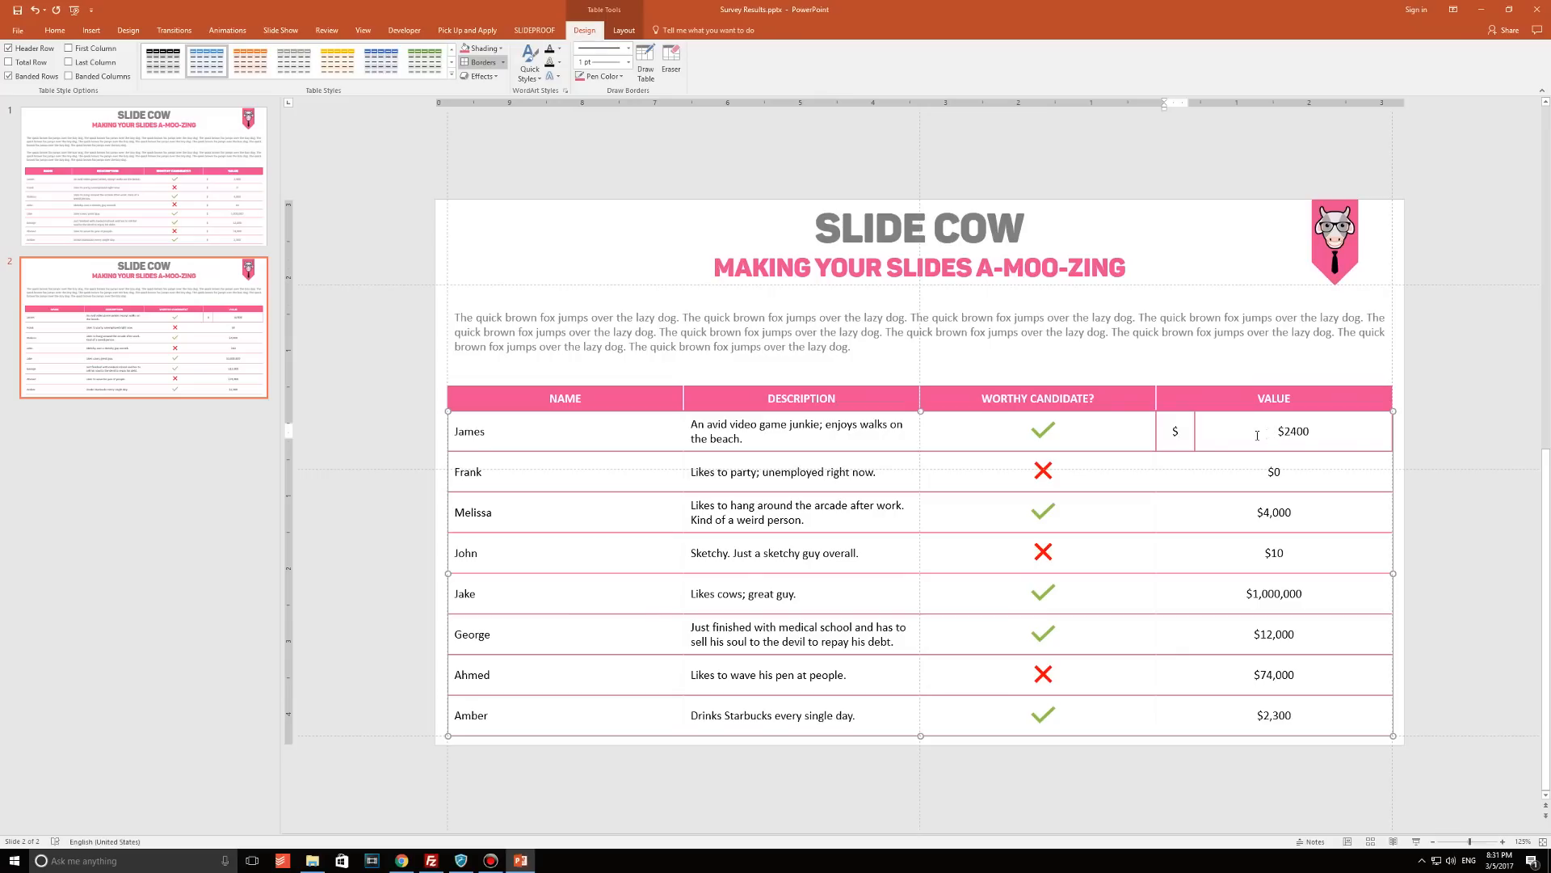
left_click(1293, 431)
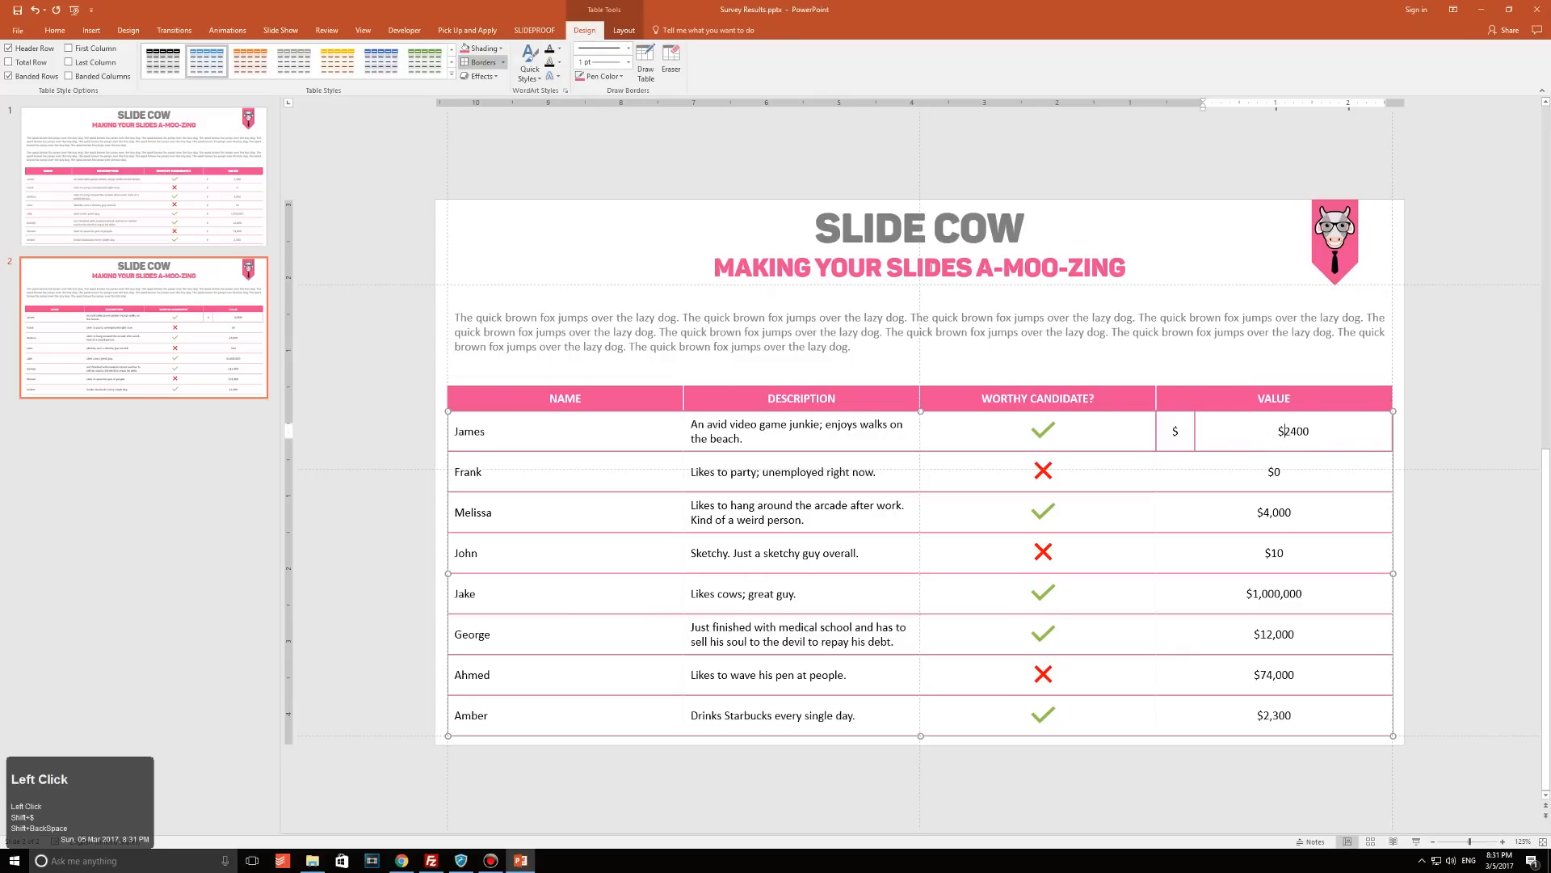
left_click(583, 30)
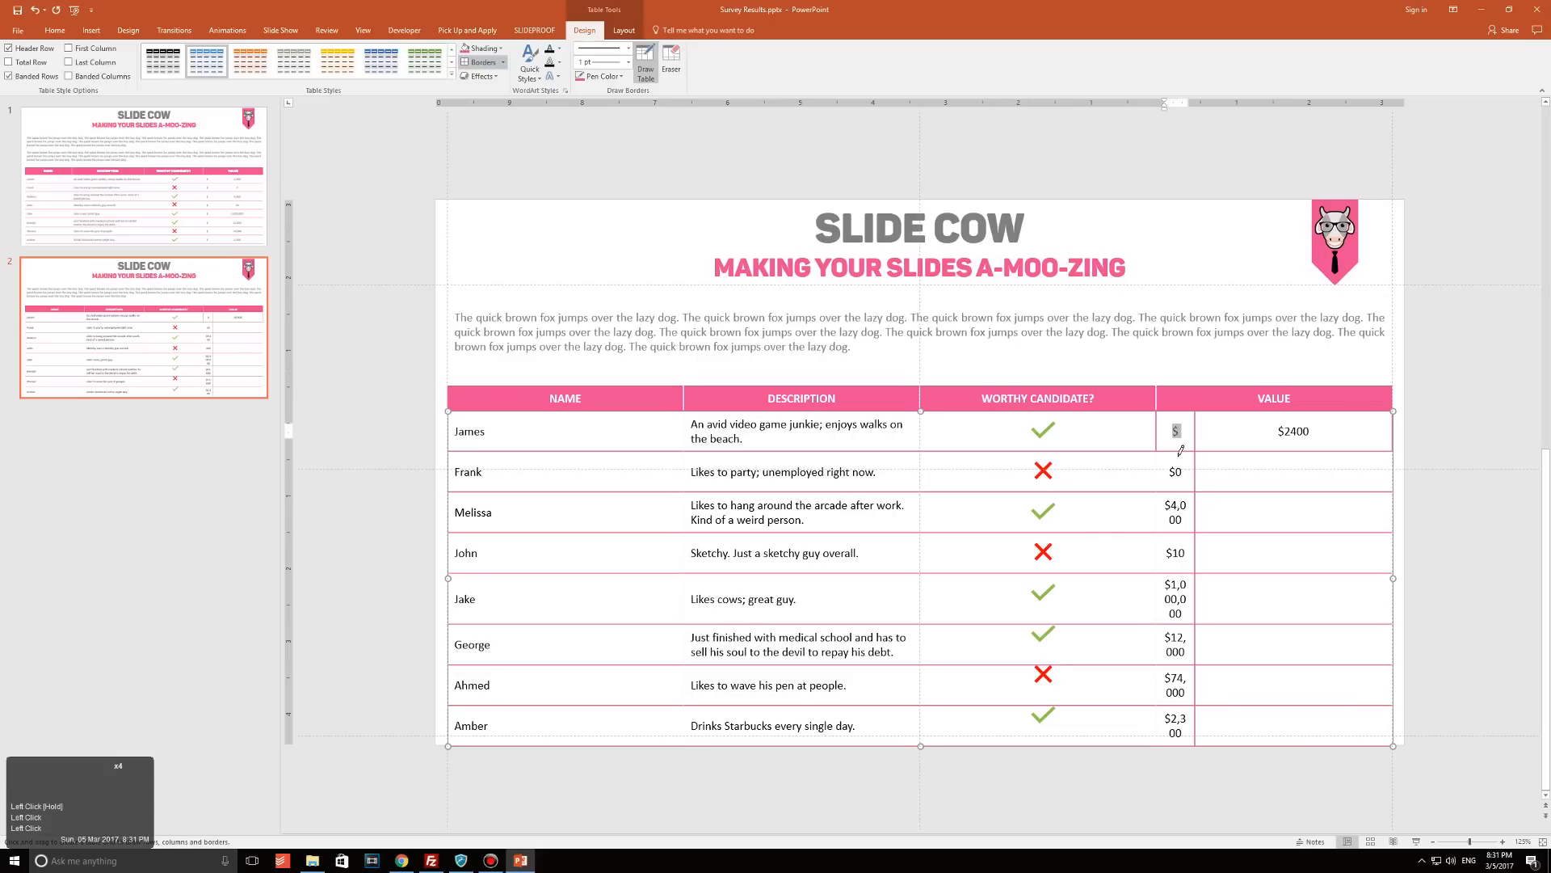
Move the squeezed values into the right cells and fill the left cells with pink dollar signs.
left_click_drag(1175, 431, 1175, 747)
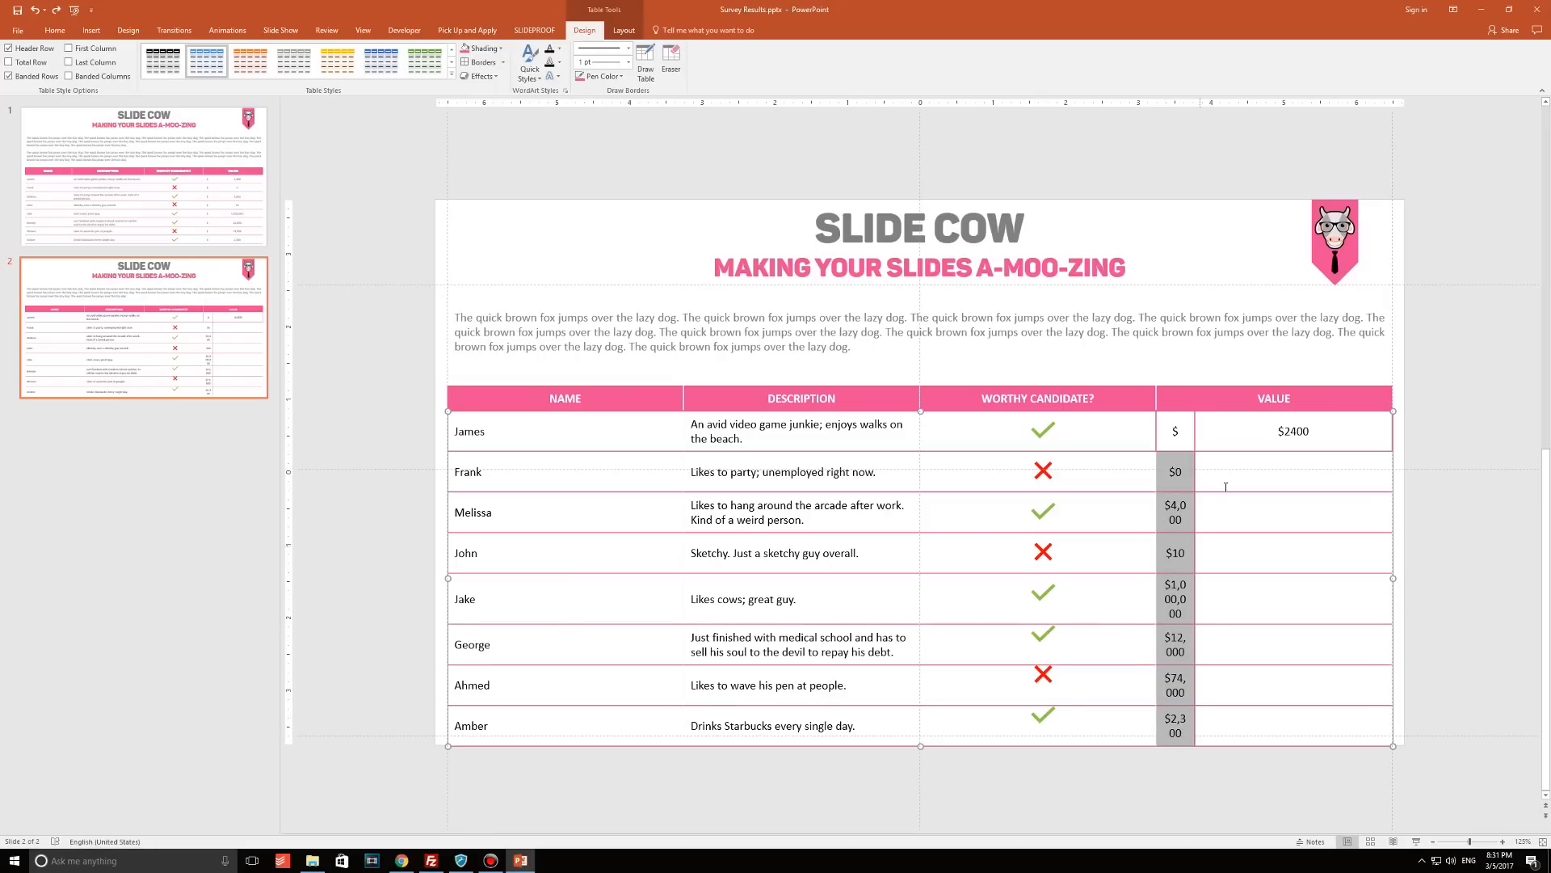
mouse_move(1190, 441)
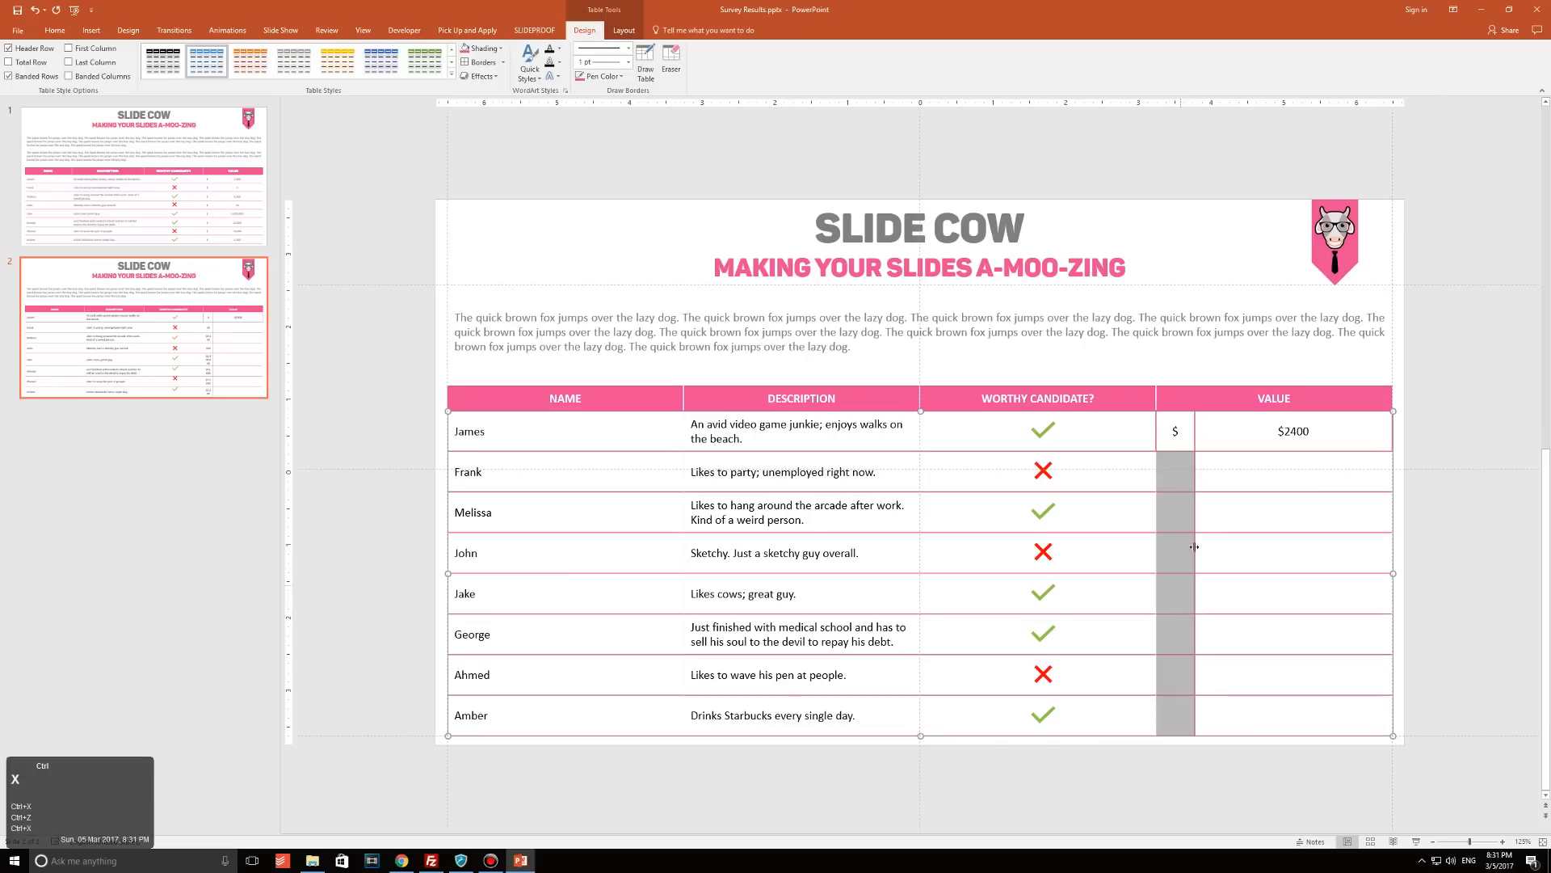
key("ctrl+v")
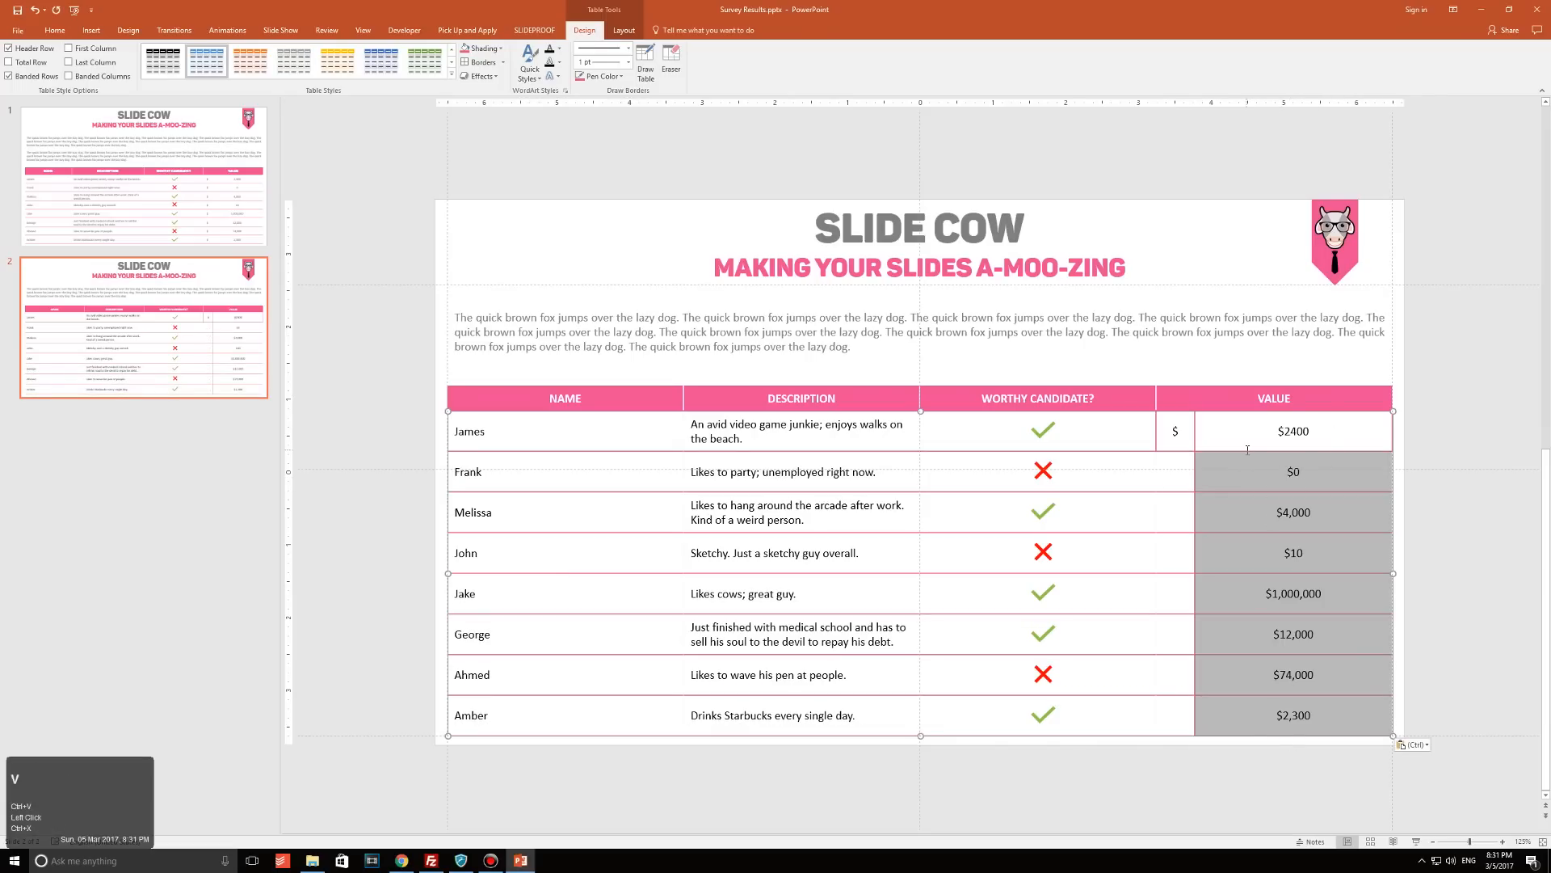
left_click(1292, 471)
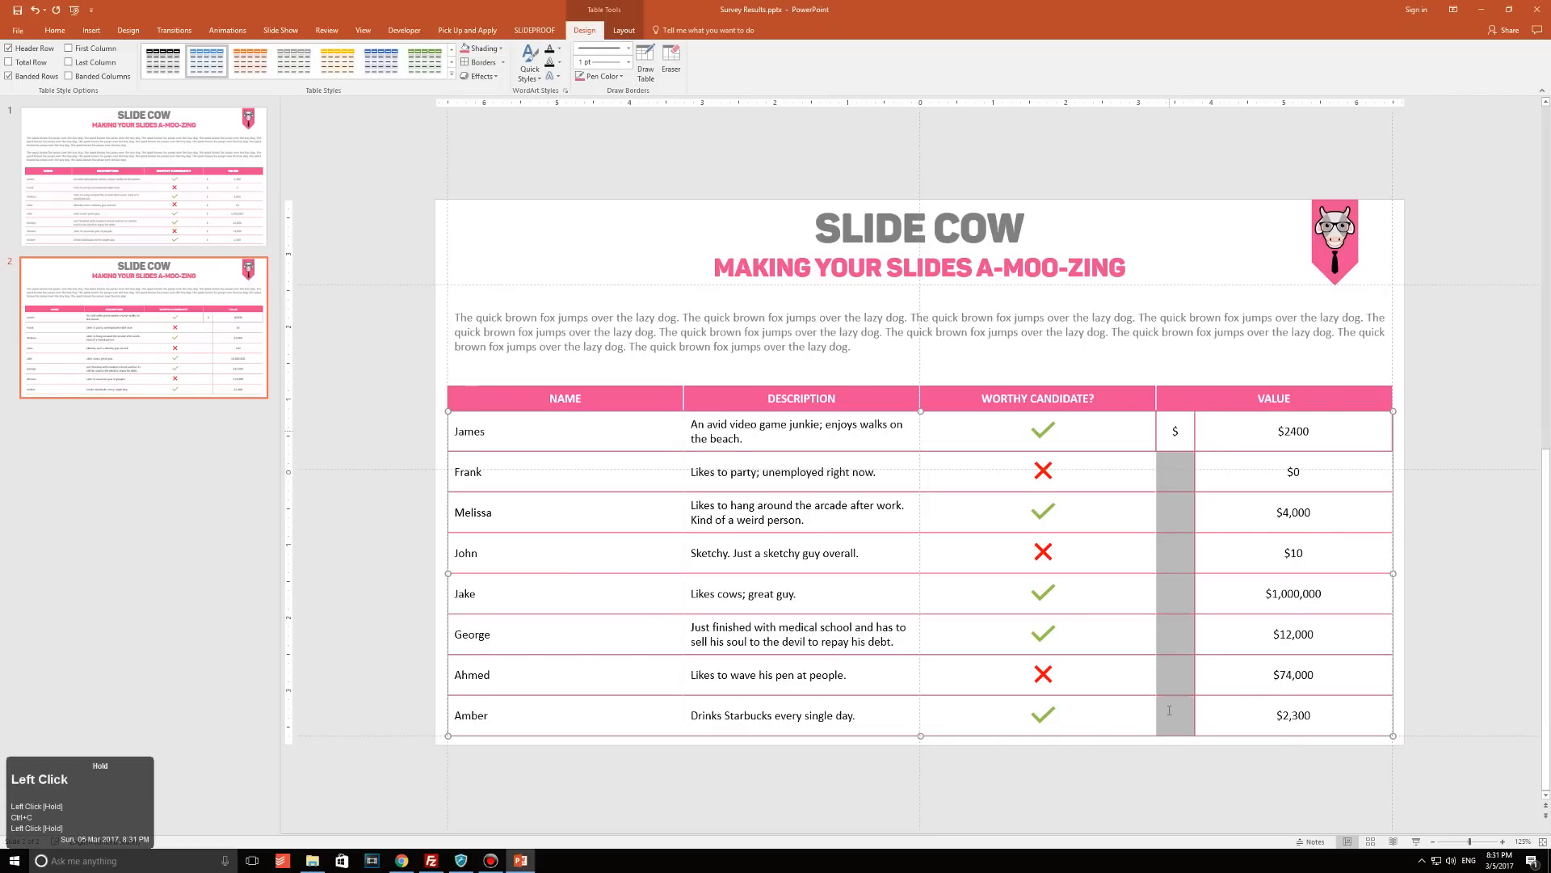
key("ctrl+v")
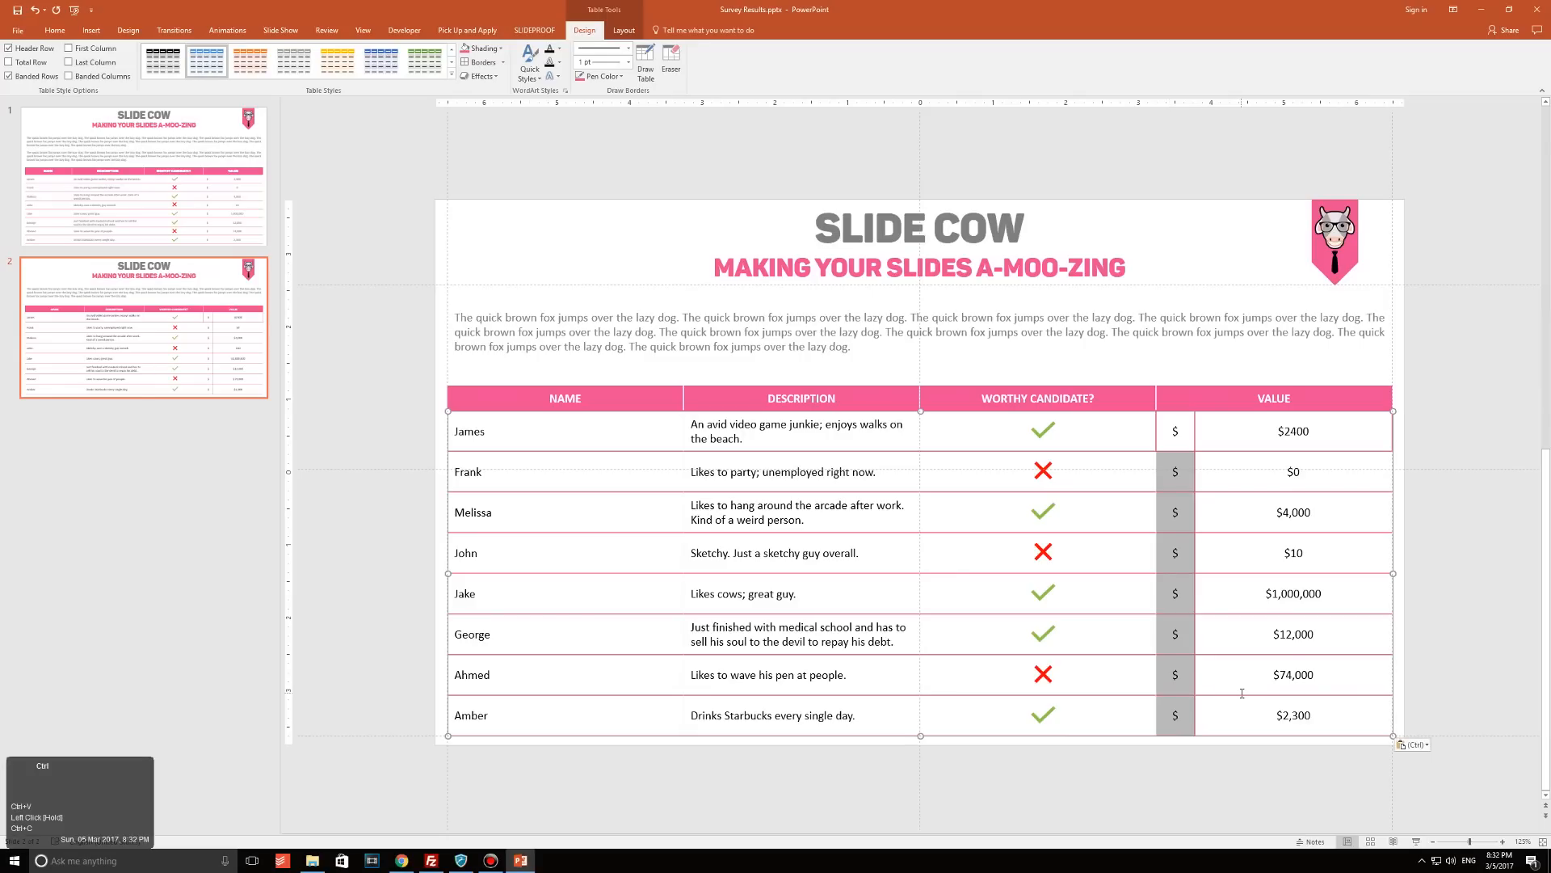
left_click(54, 30)
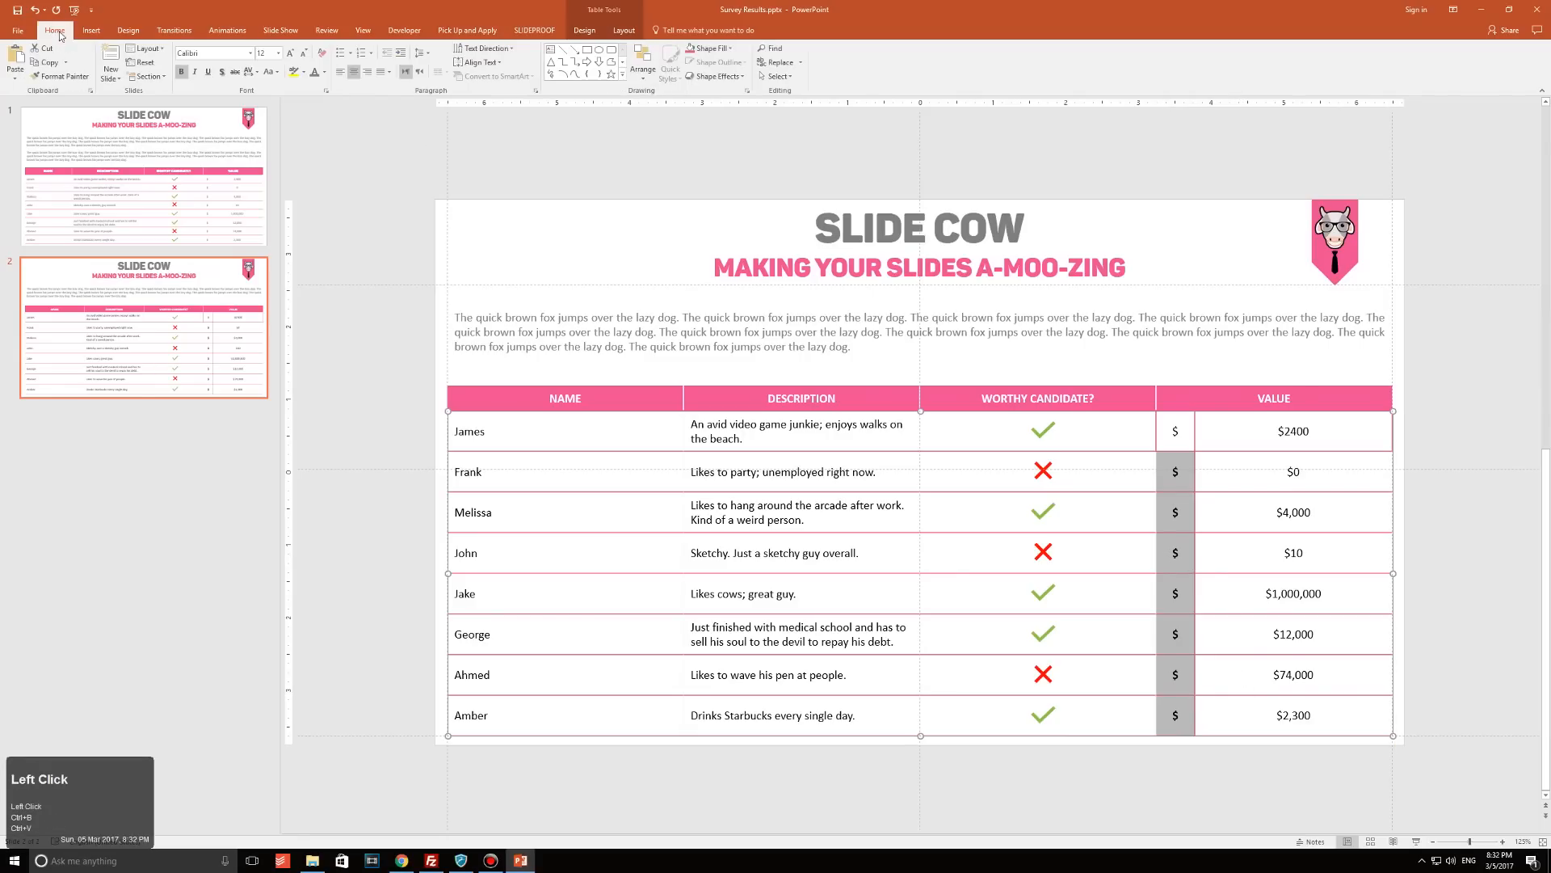
left_click(326, 71)
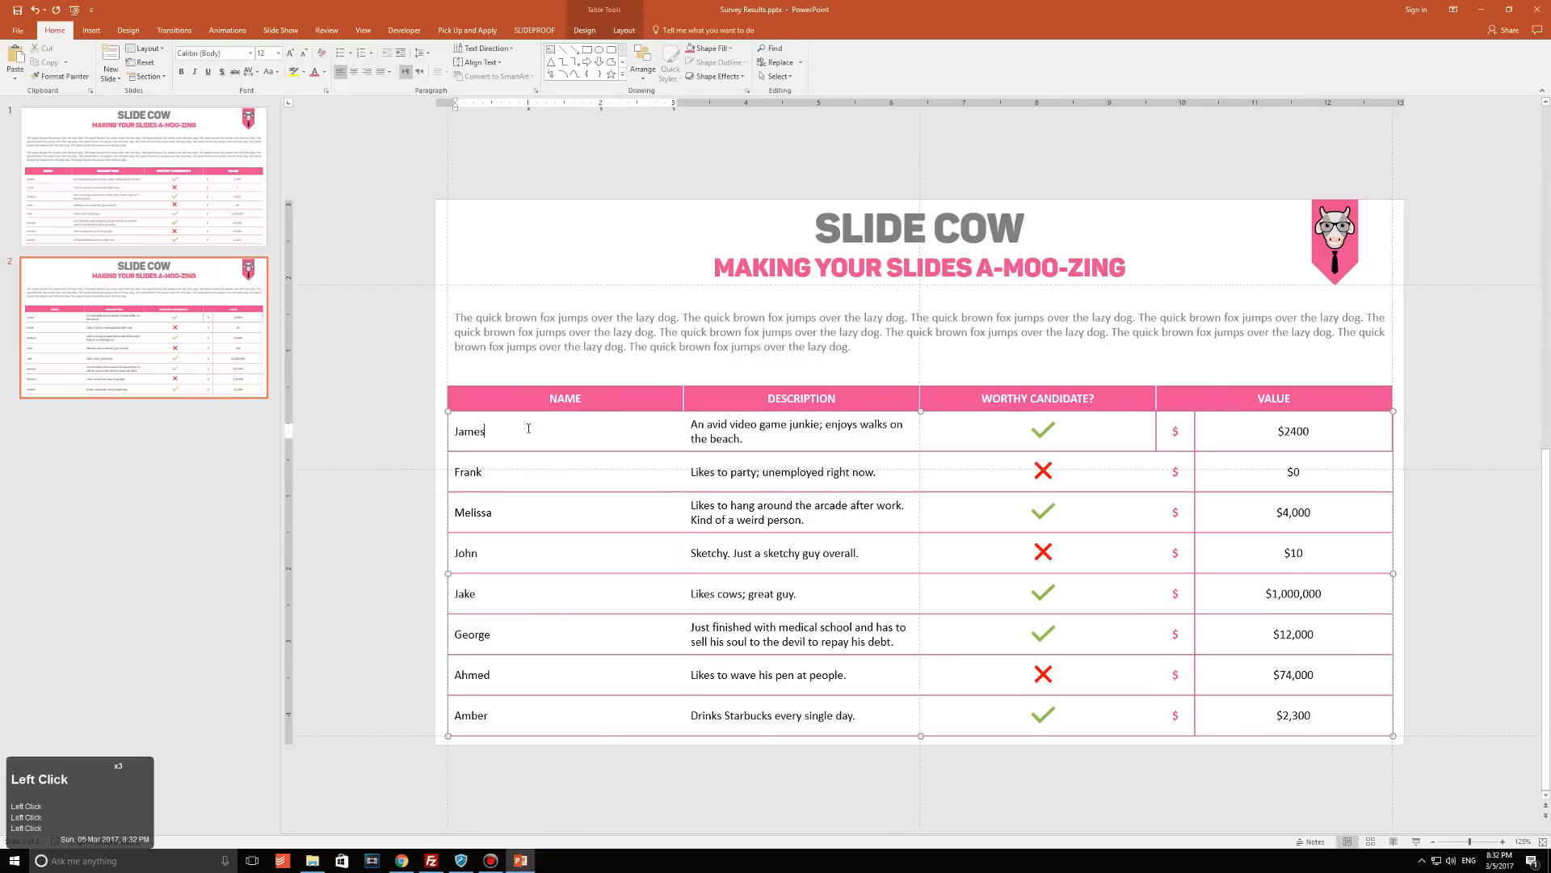
Remove the table's inside vertical borders between the dollar signs and values.
left_click(584, 30)
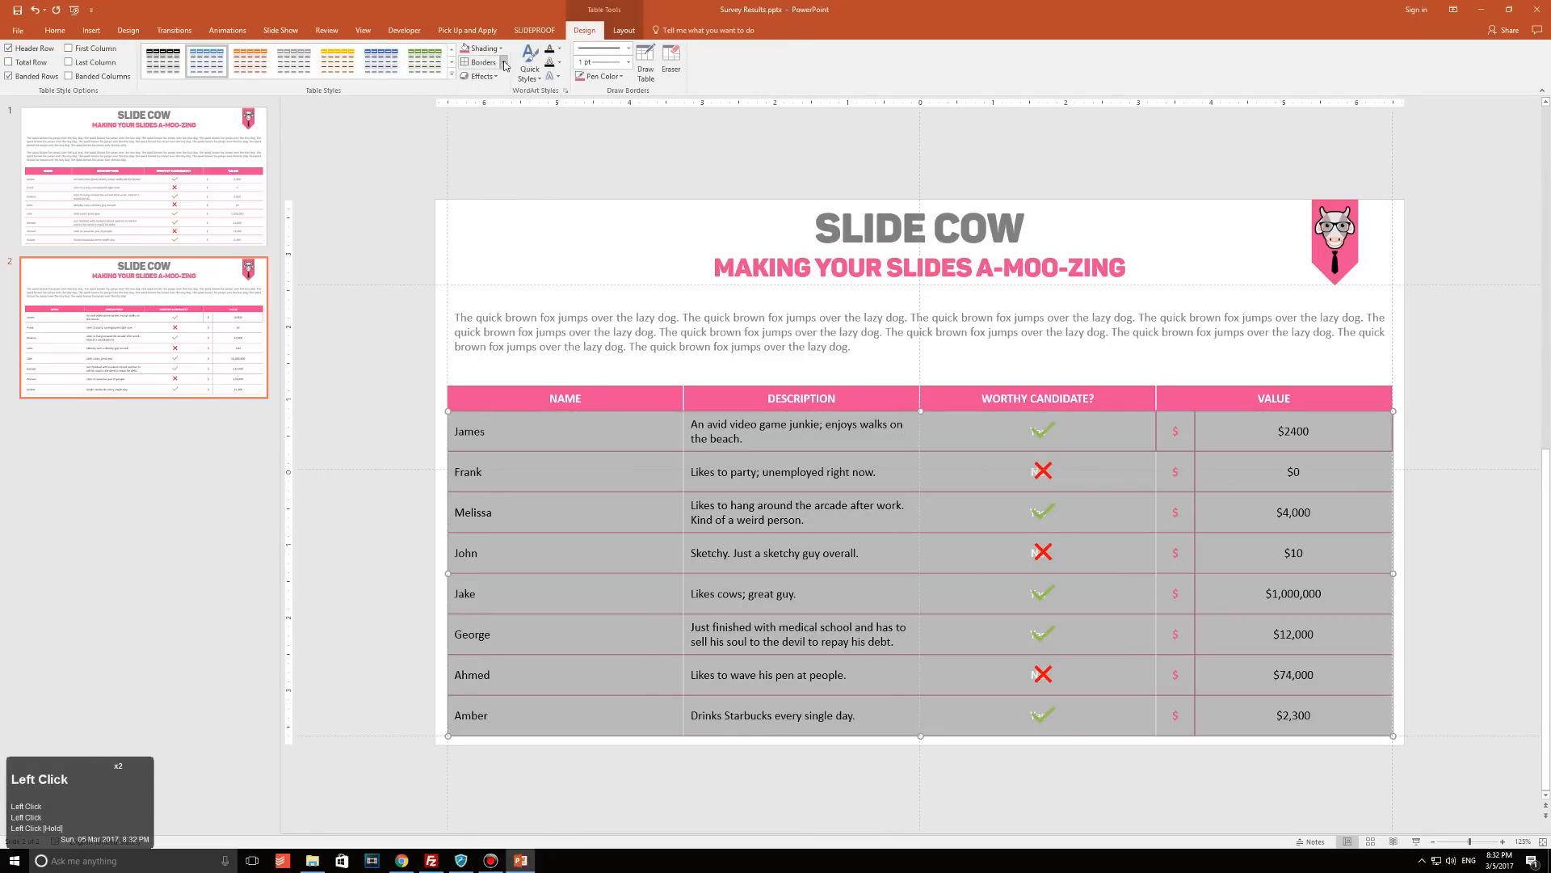
left_click(482, 62)
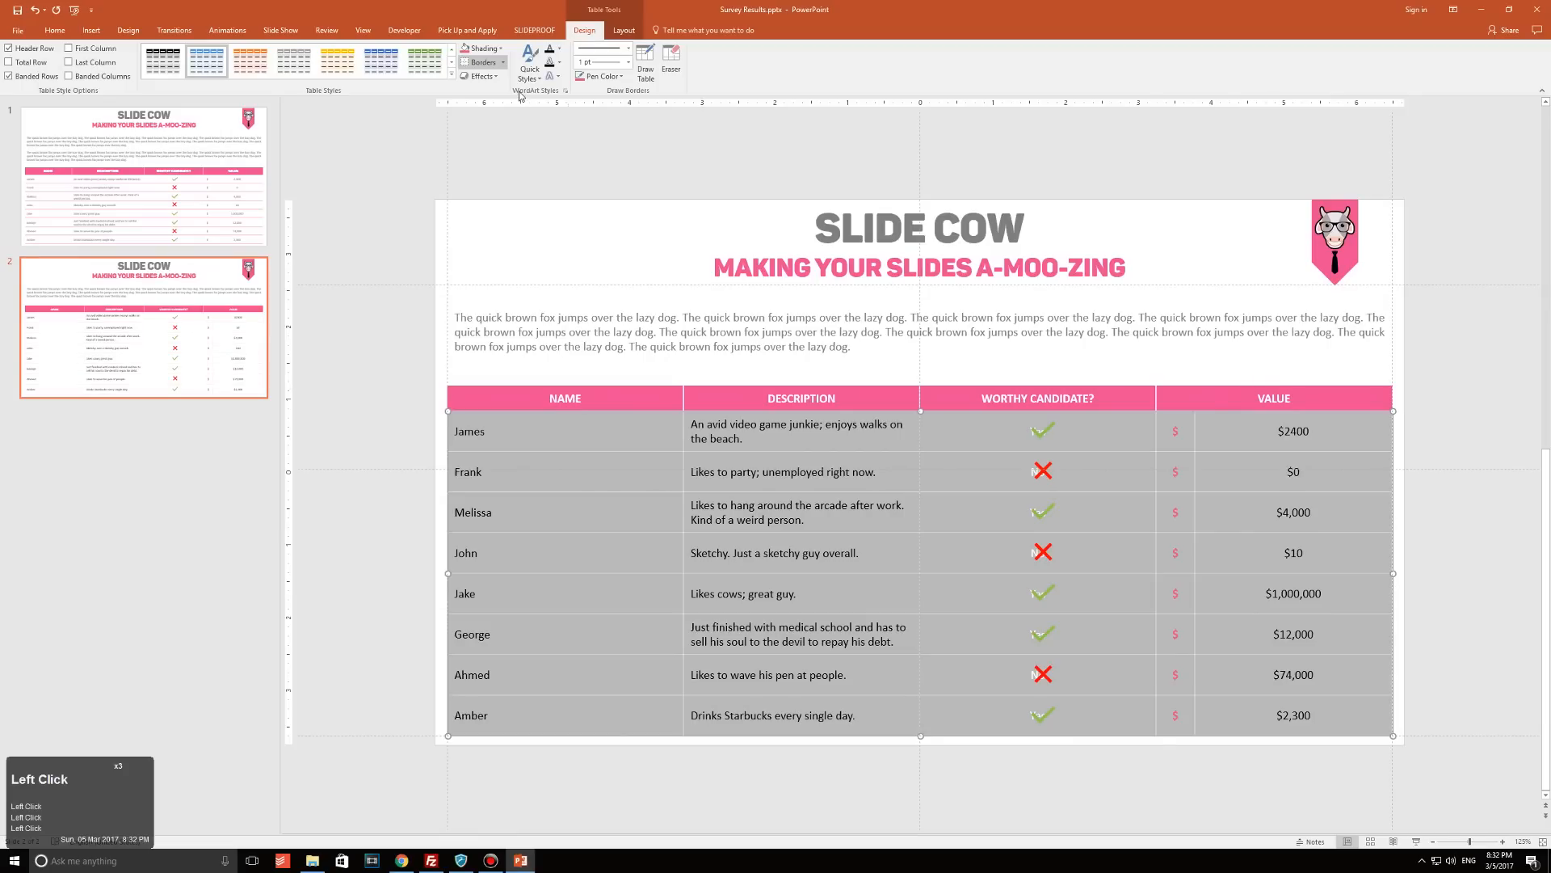
left_click(484, 62)
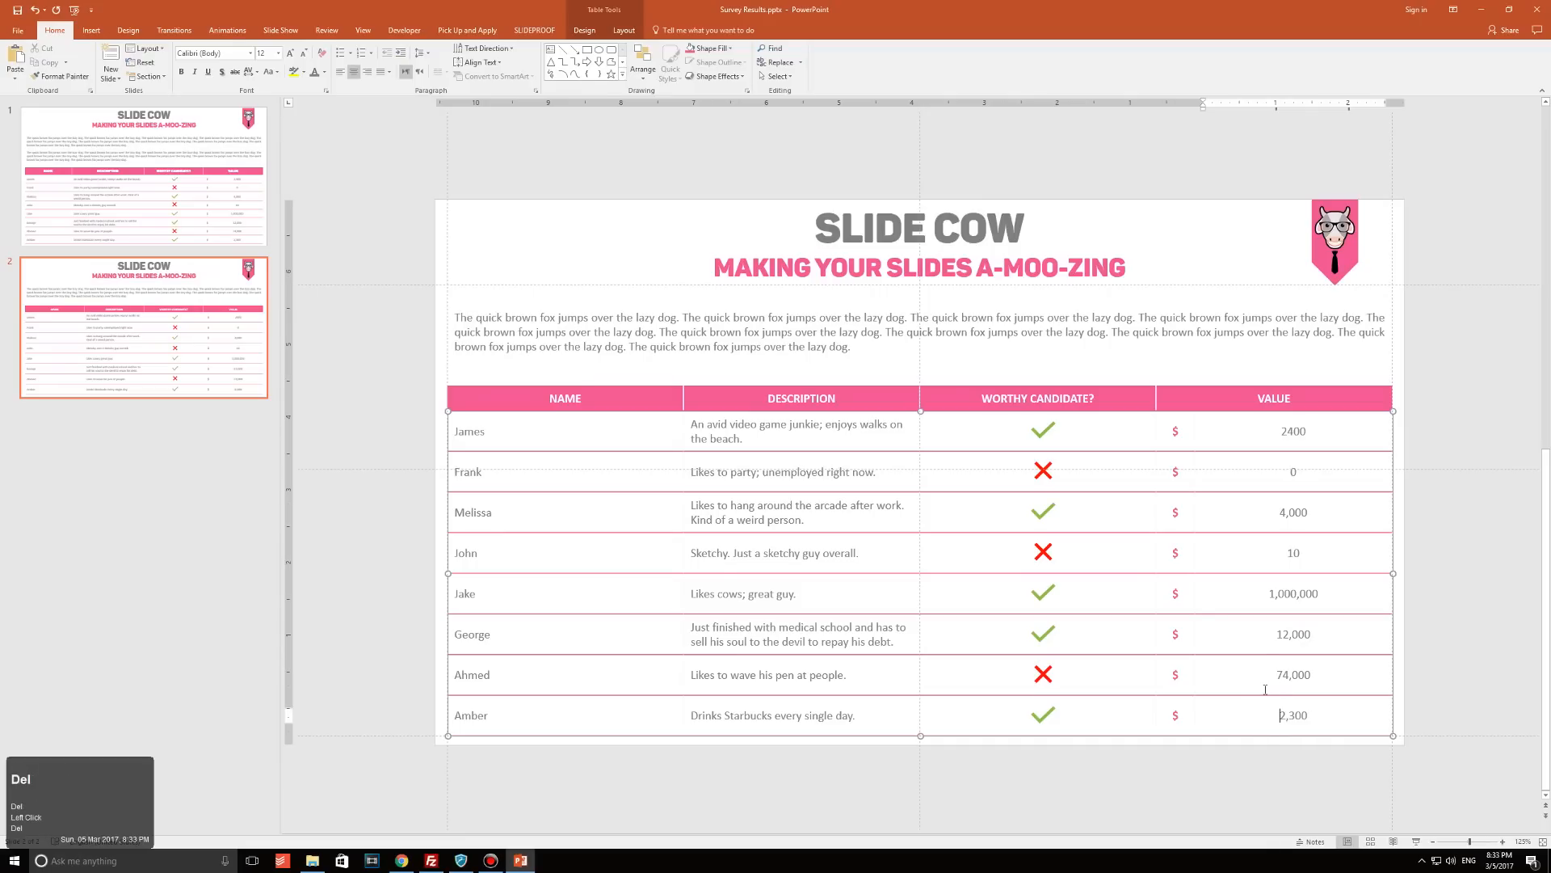
left_click(1330, 789)
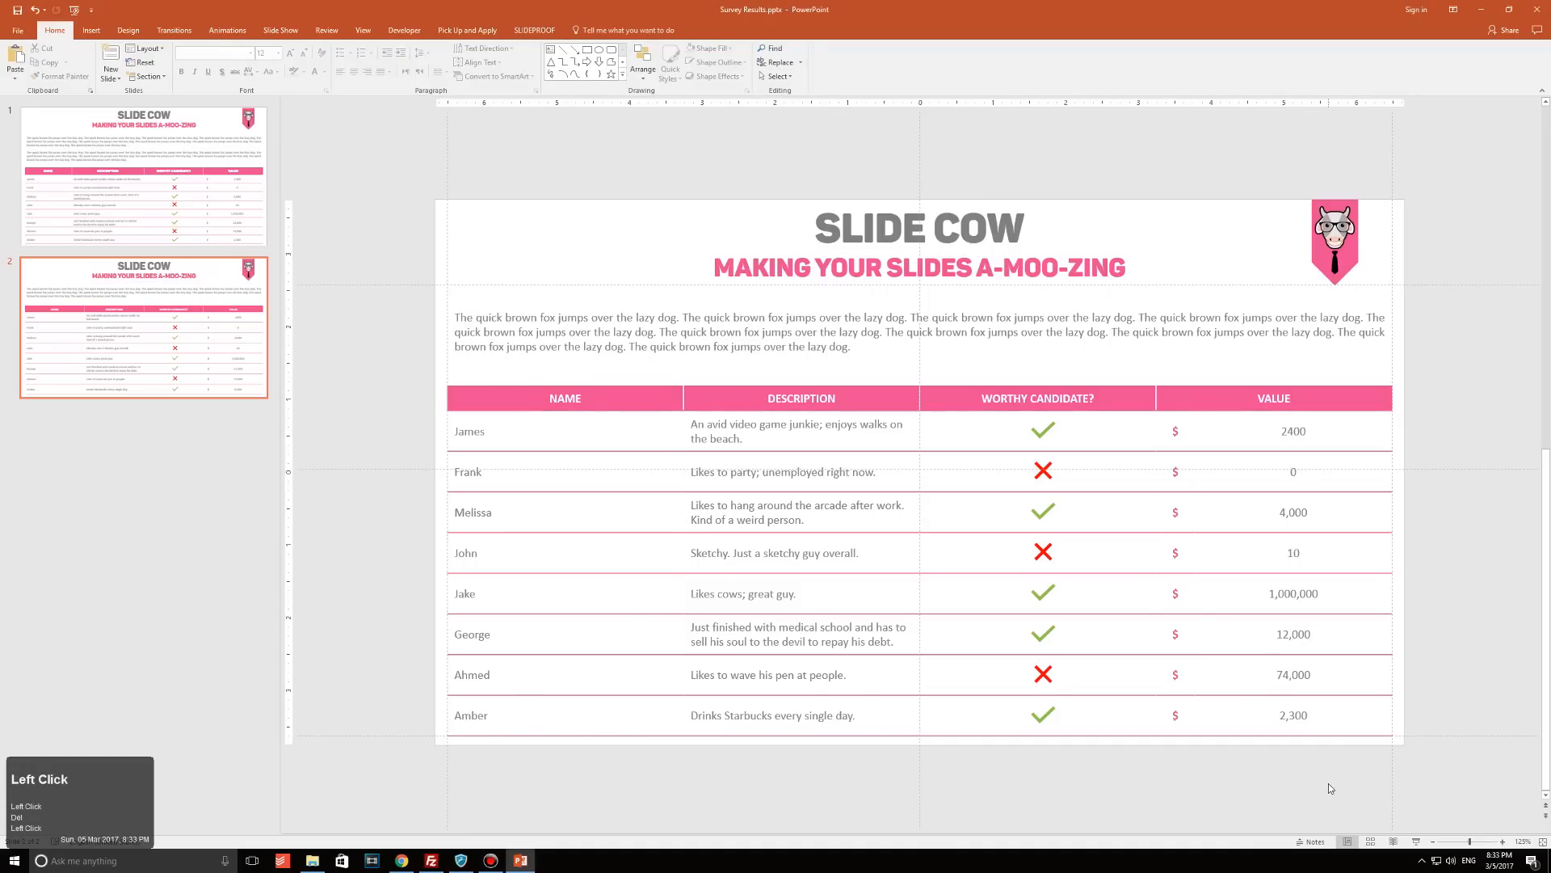